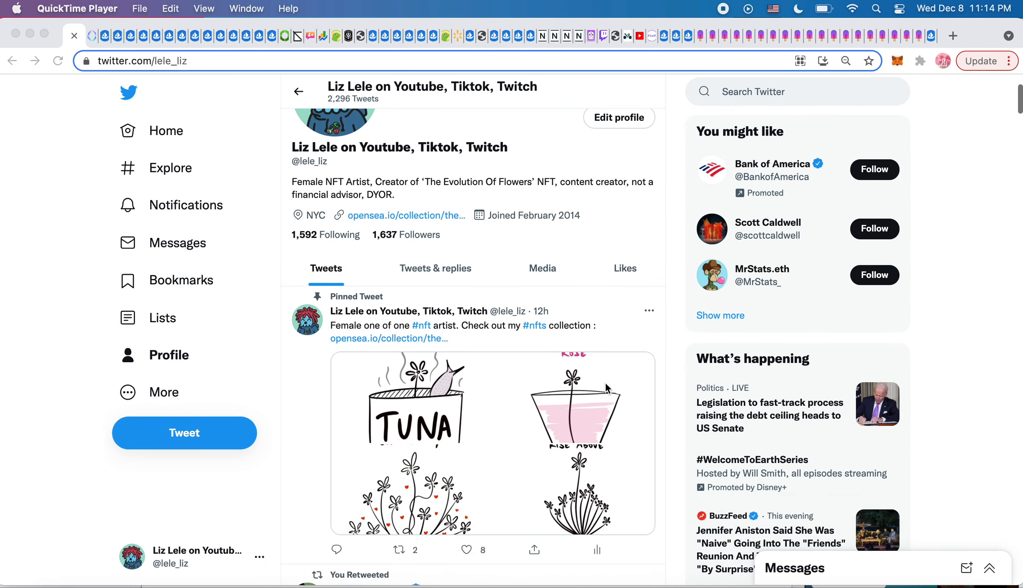
Step: Page through the enlarged Rosé glass, Community flowers and Rise Above drawings, then close them
scroll(down, 3)
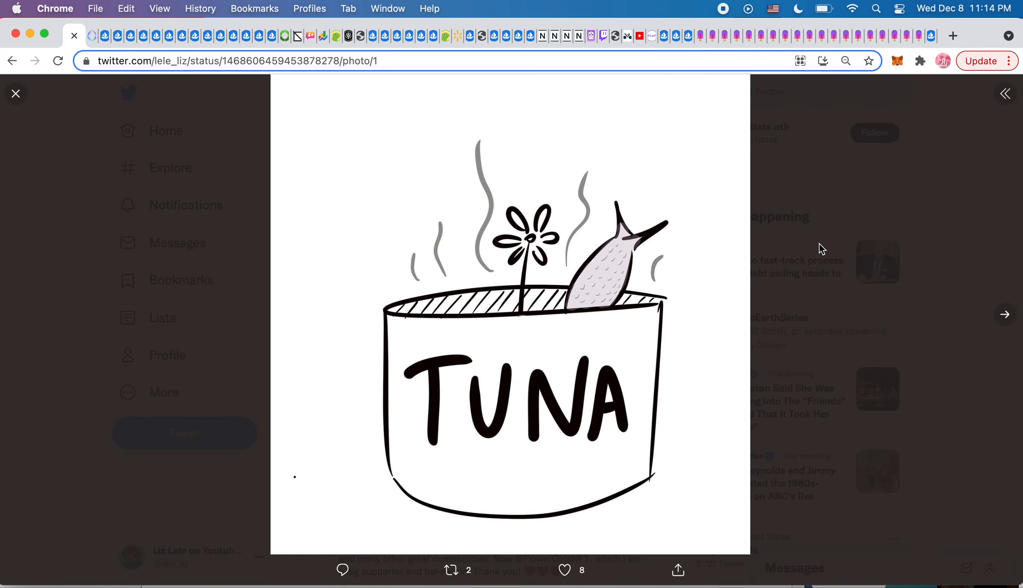
click(1005, 314)
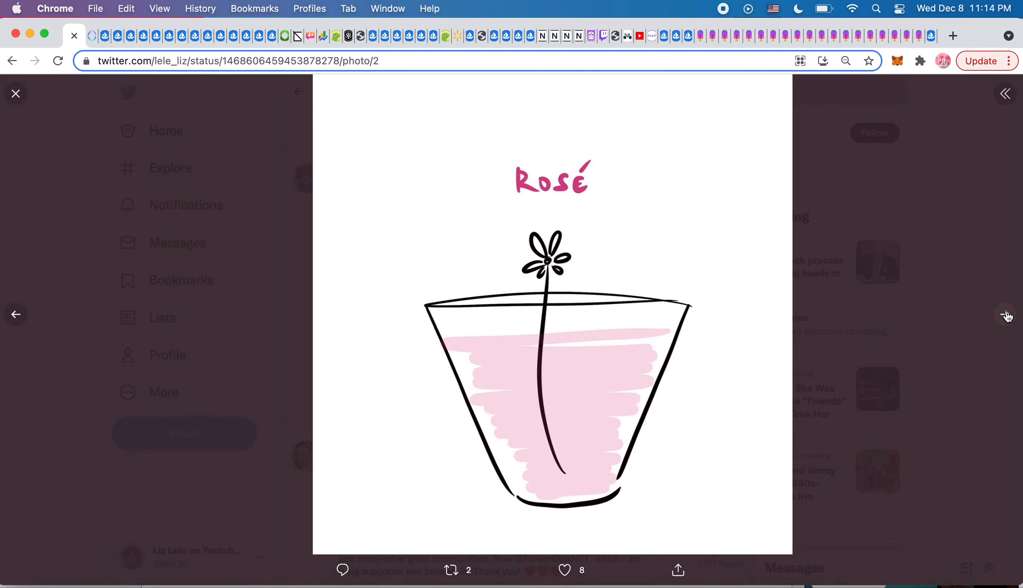
click(1008, 315)
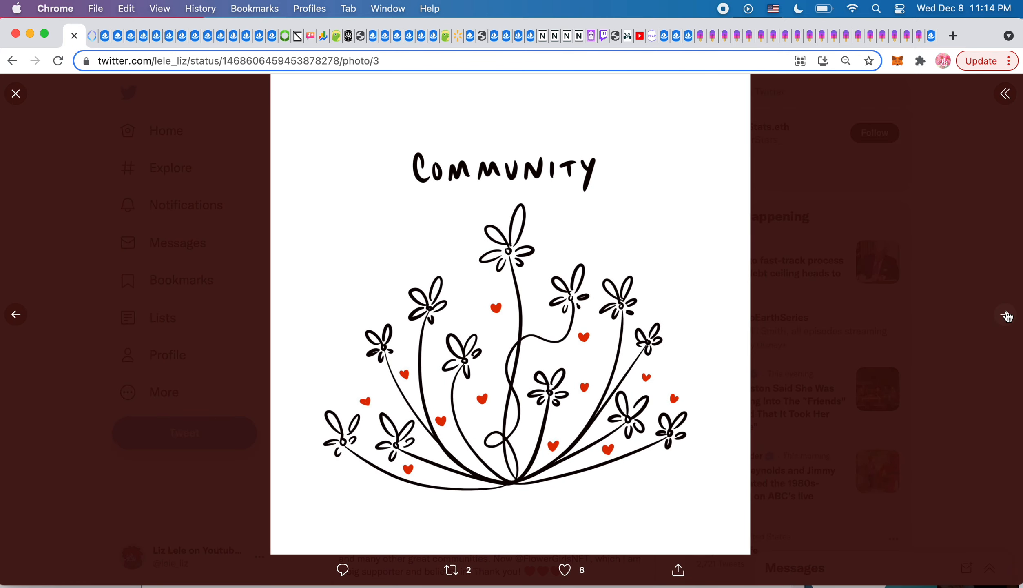
click(1008, 315)
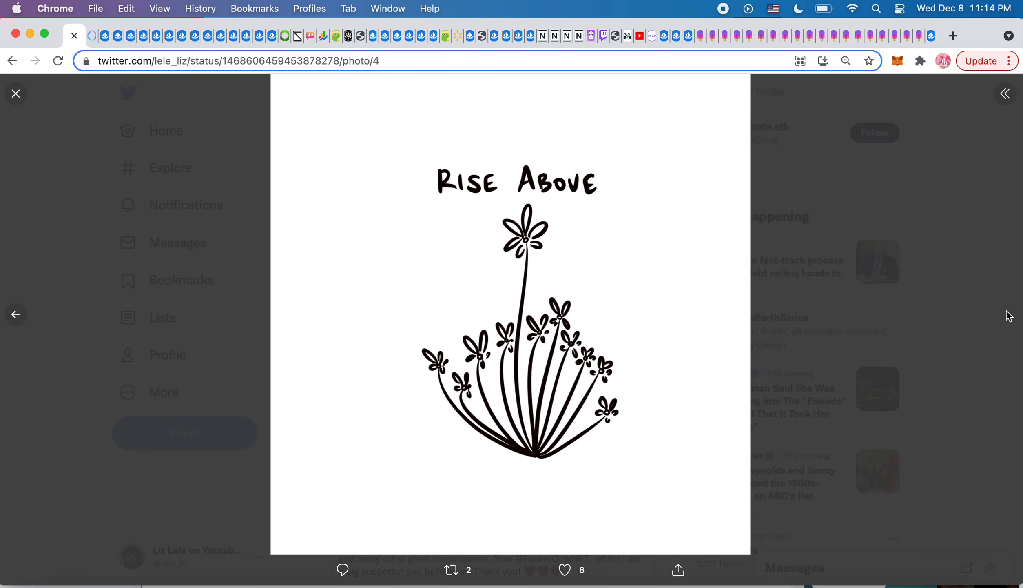
click(15, 94)
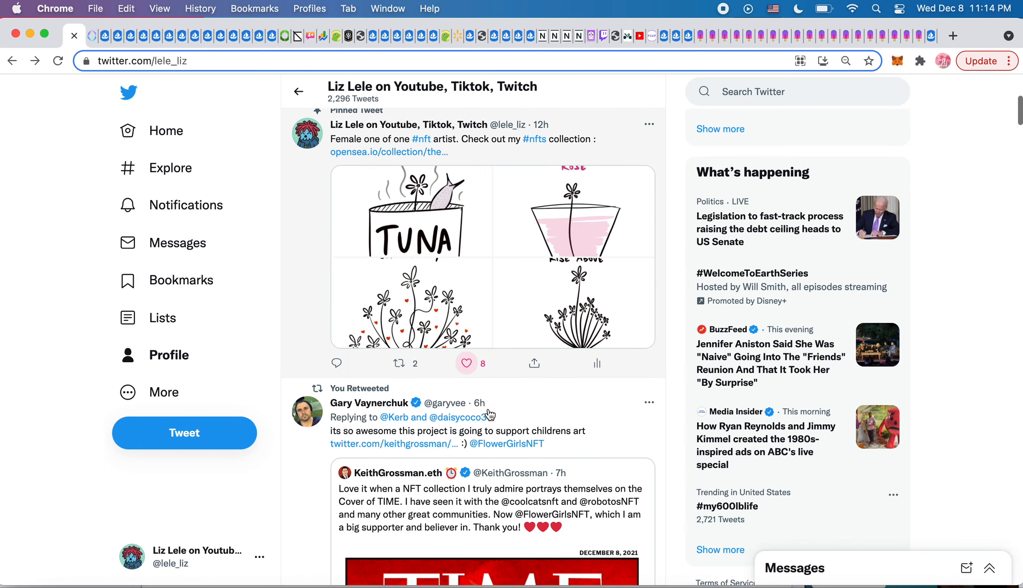
scroll(down, 3)
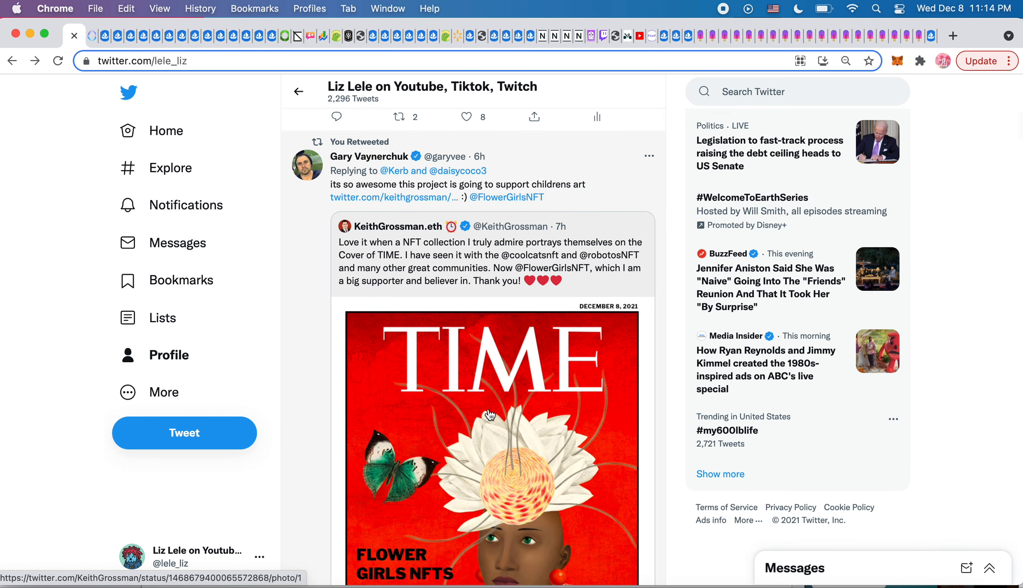
mouse_move(506, 196)
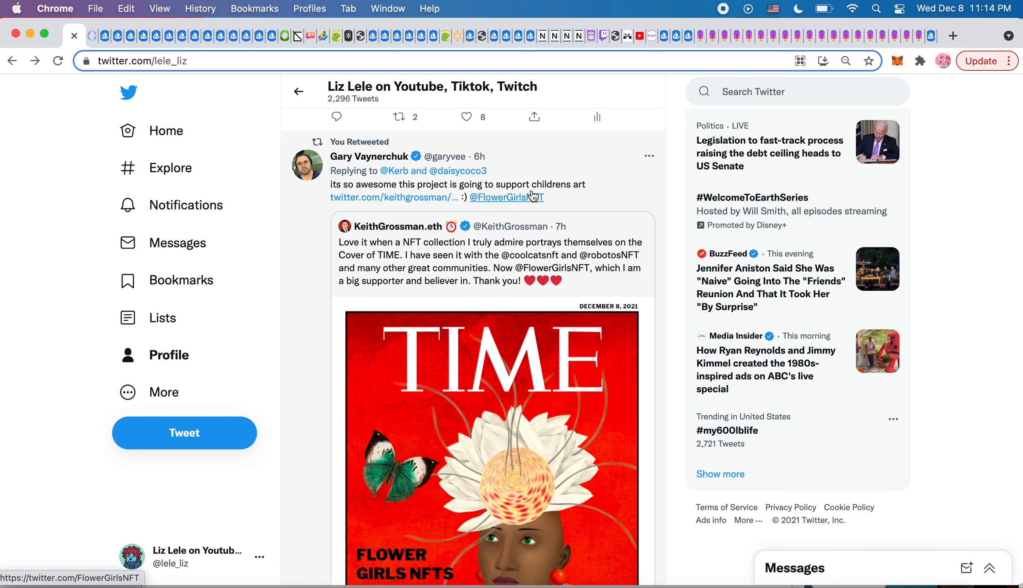
scroll(down, 3)
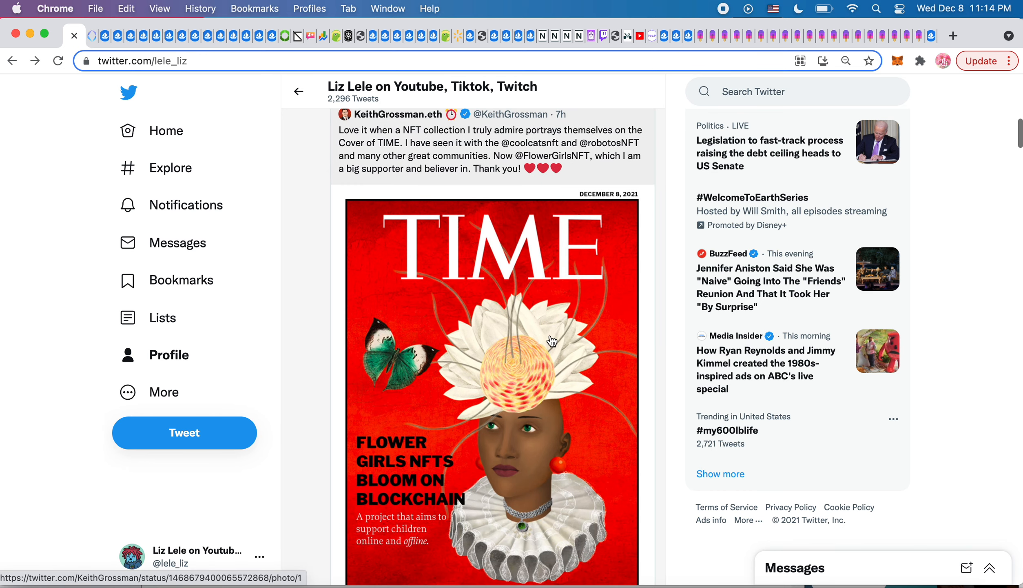
mouse_move(429, 464)
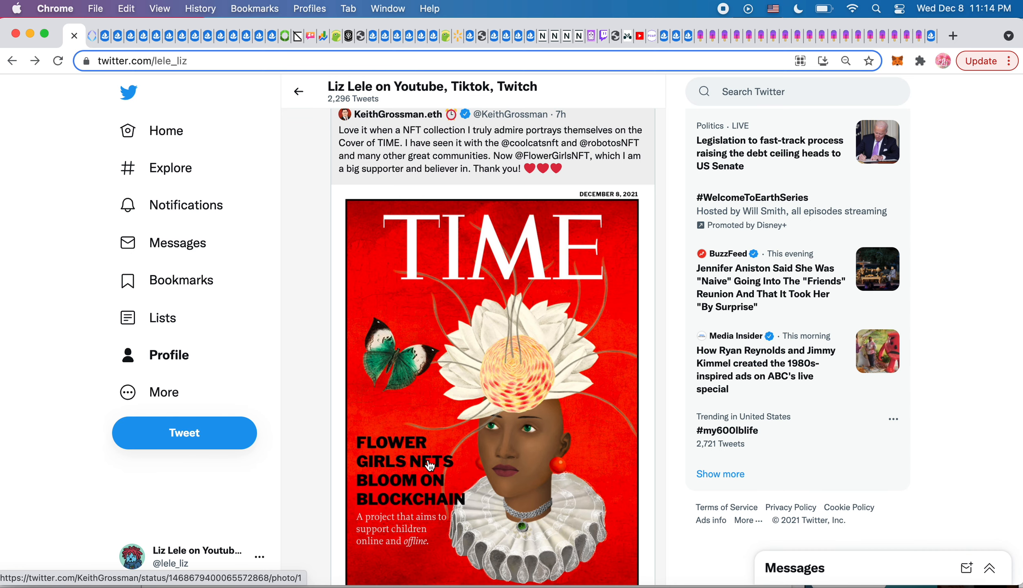
scroll(down, 3)
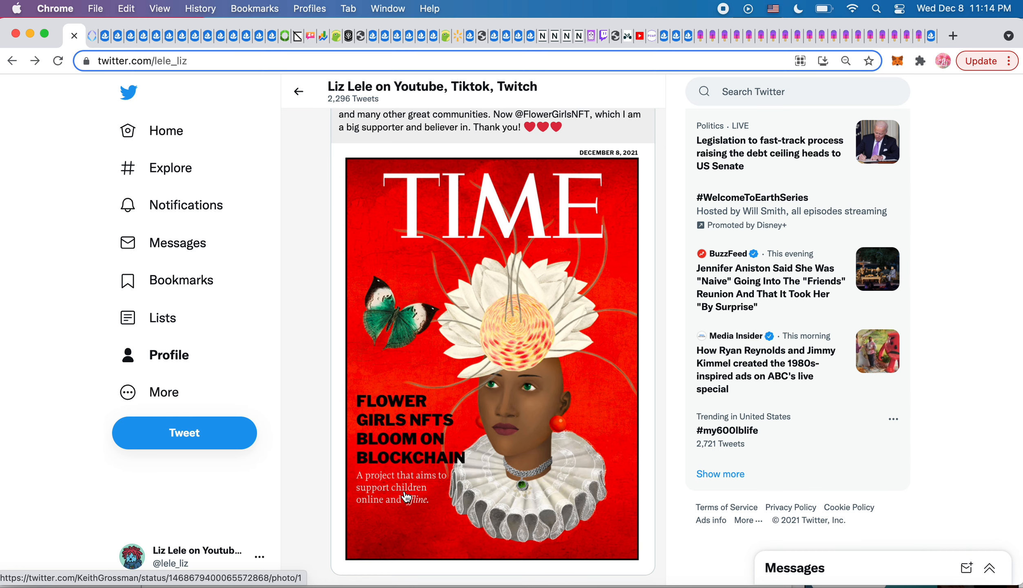
mouse_move(506, 503)
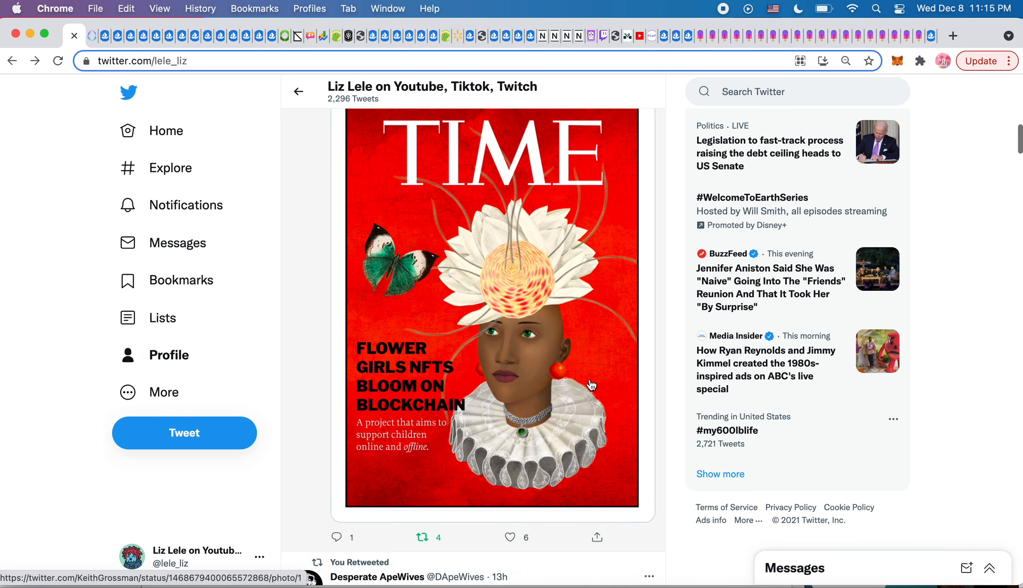
scroll(down, 3)
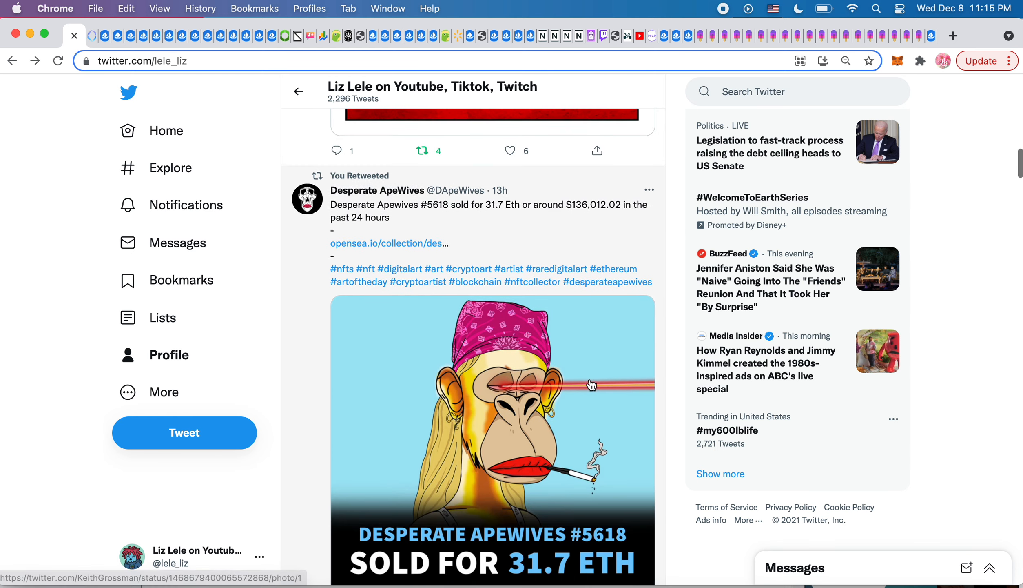
scroll(down, 3)
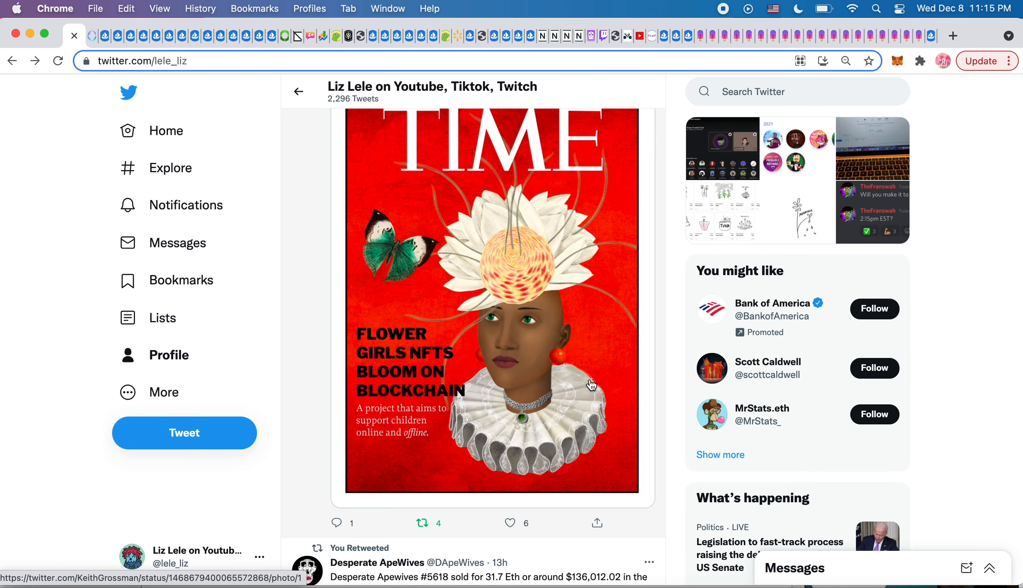
scroll(down, 3)
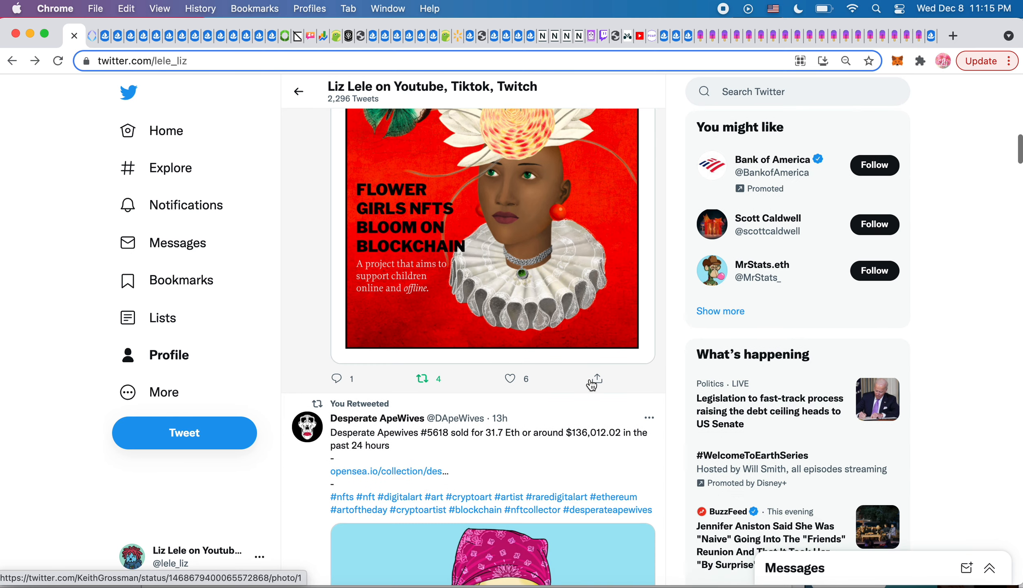
scroll(down, 3)
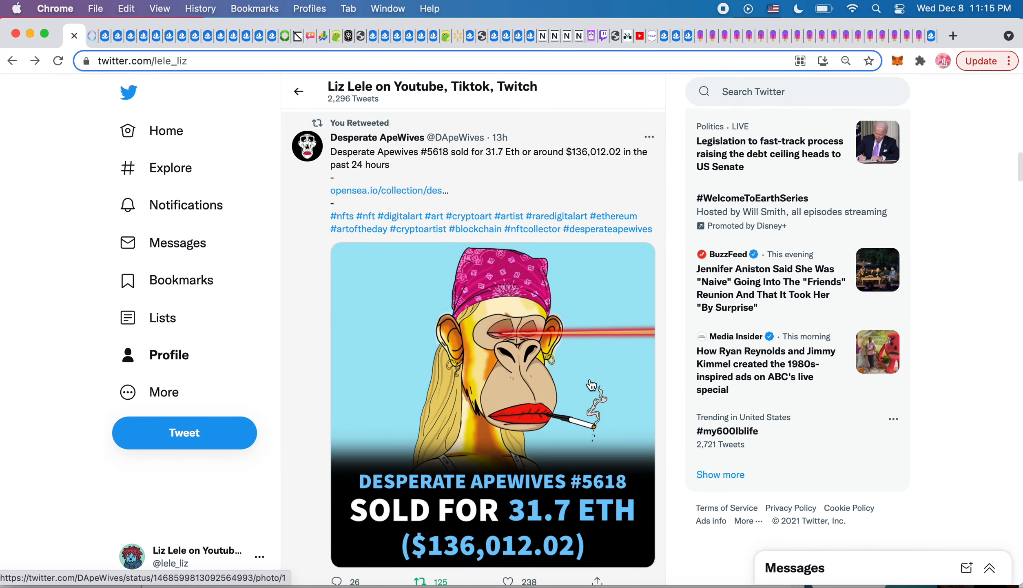
scroll(down, 3)
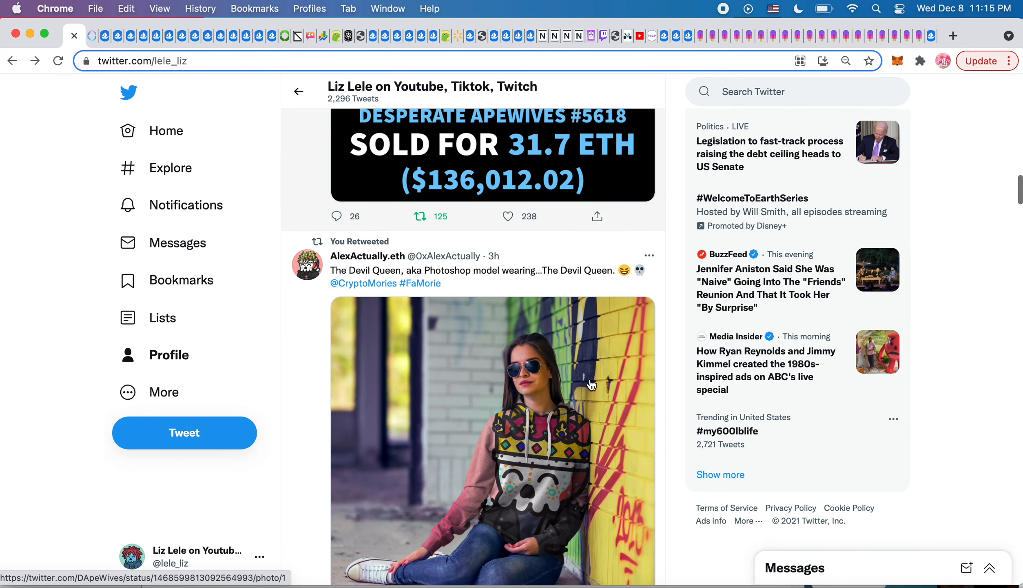
scroll(down, 3)
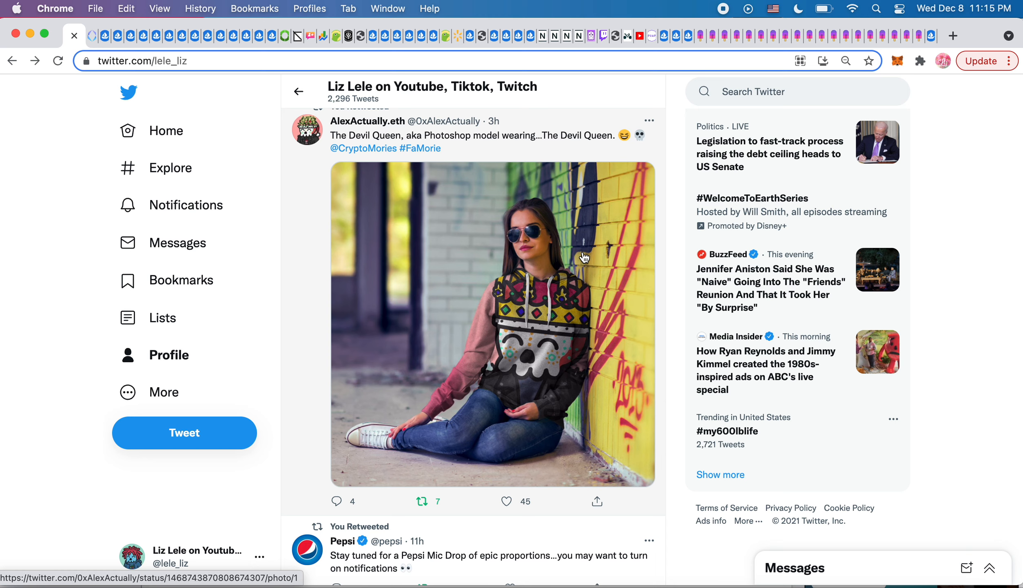
mouse_move(579, 306)
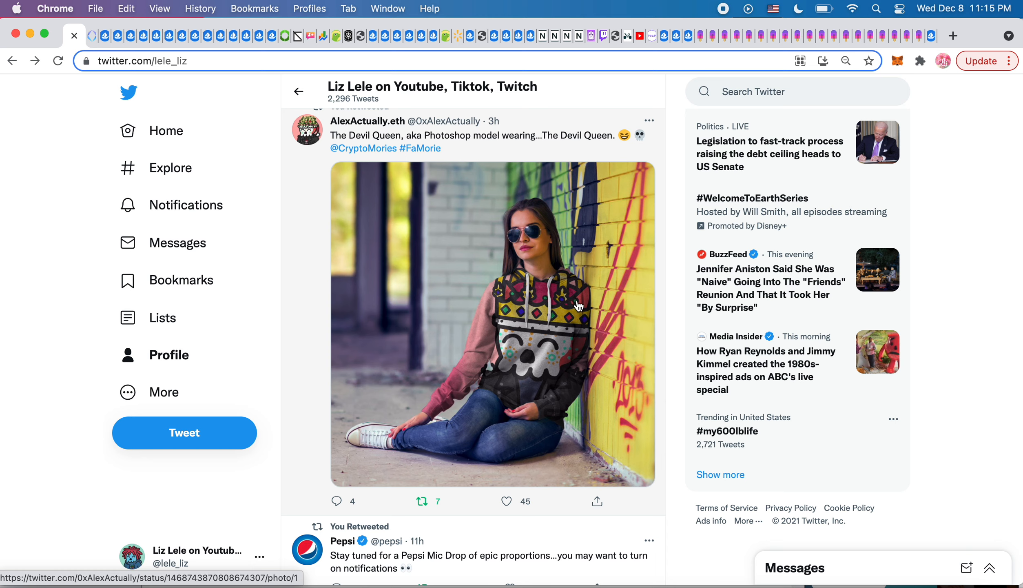
mouse_move(544, 277)
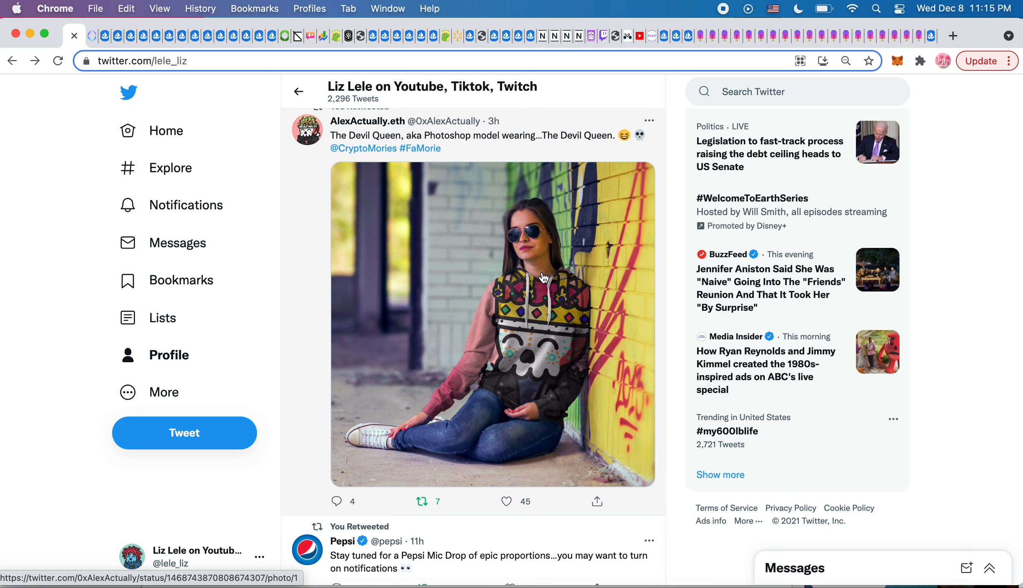
mouse_move(584, 460)
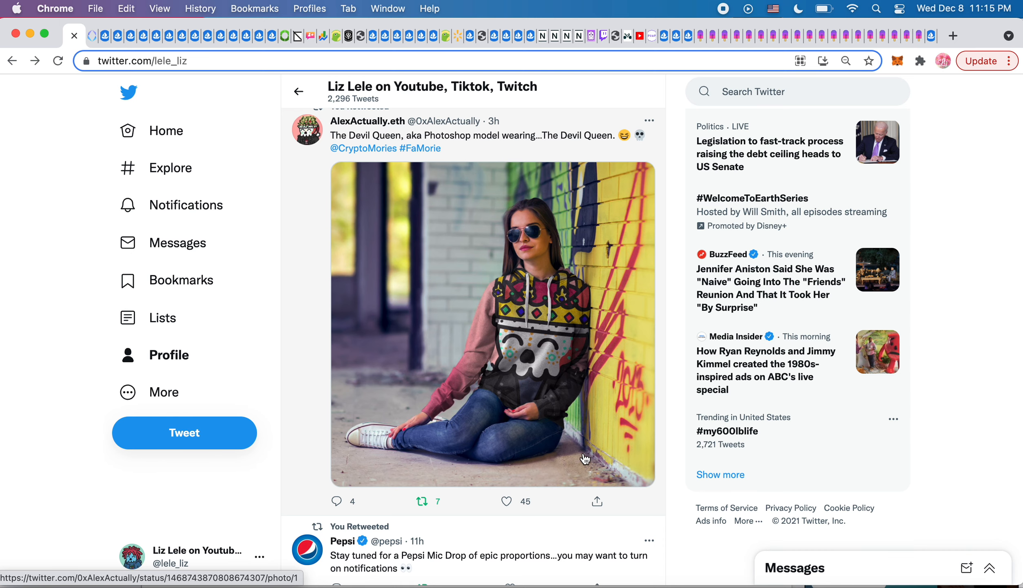
scroll(down, 3)
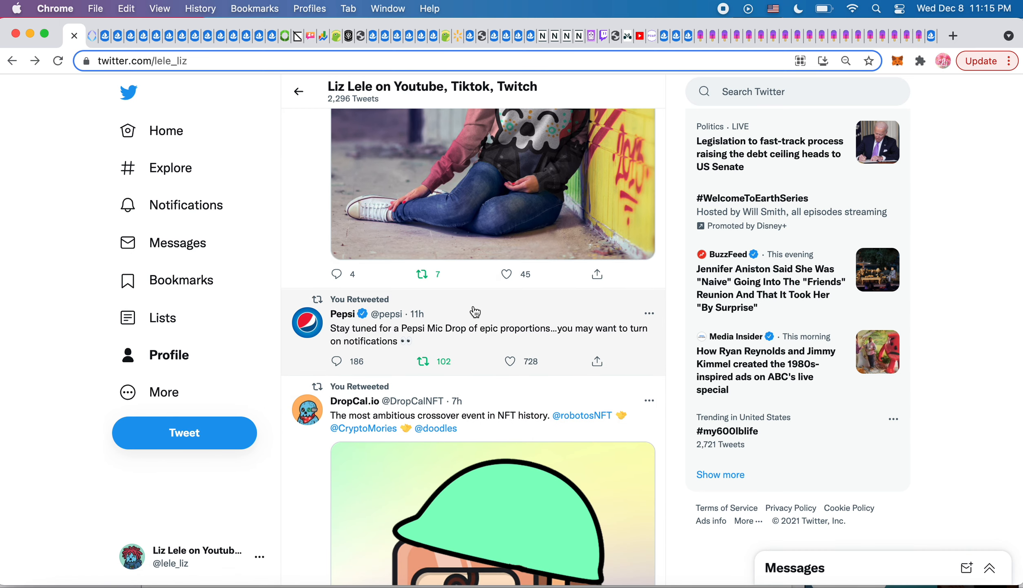
mouse_move(471, 312)
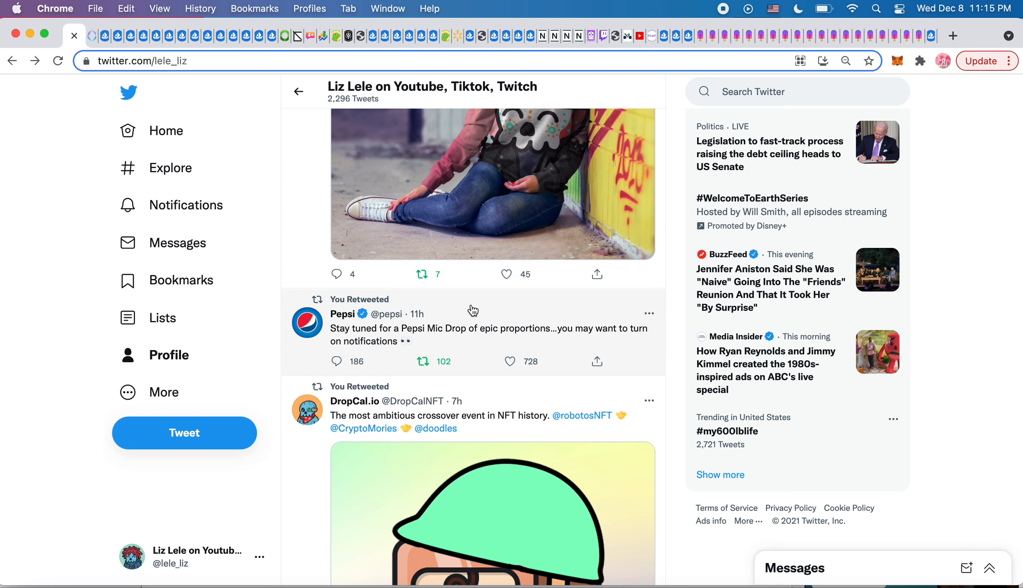
mouse_move(342, 314)
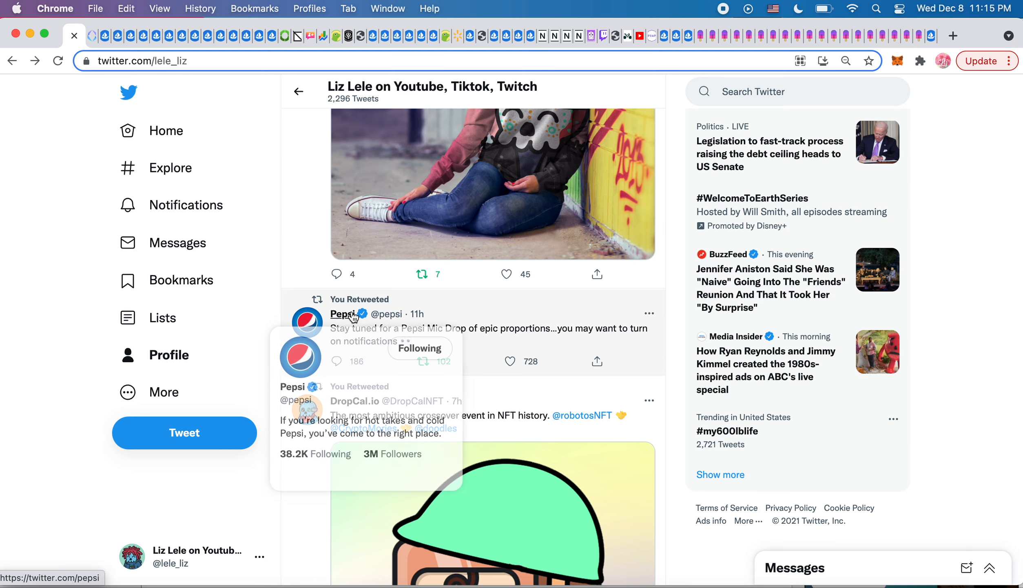
mouse_move(494, 294)
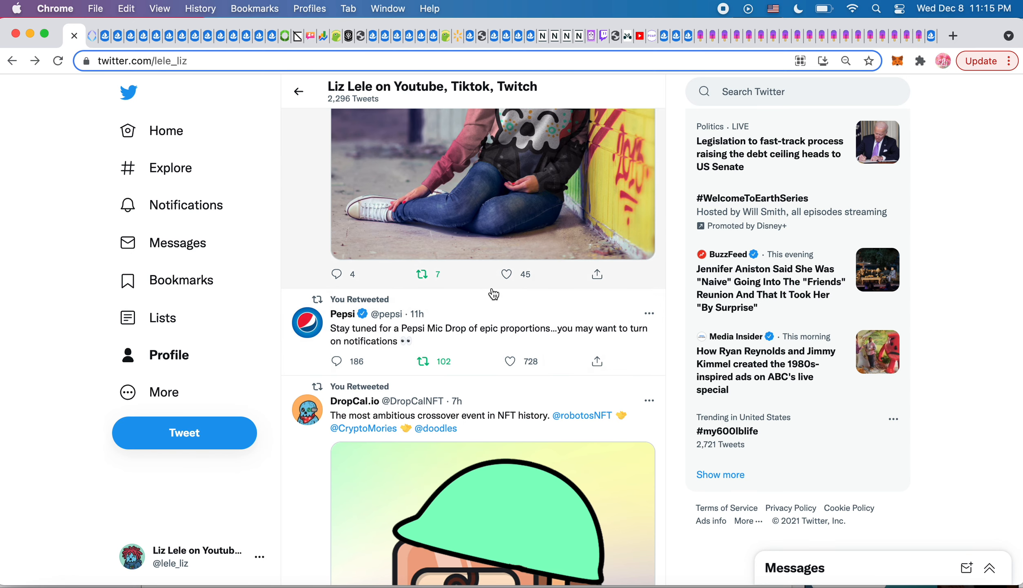
mouse_move(507, 315)
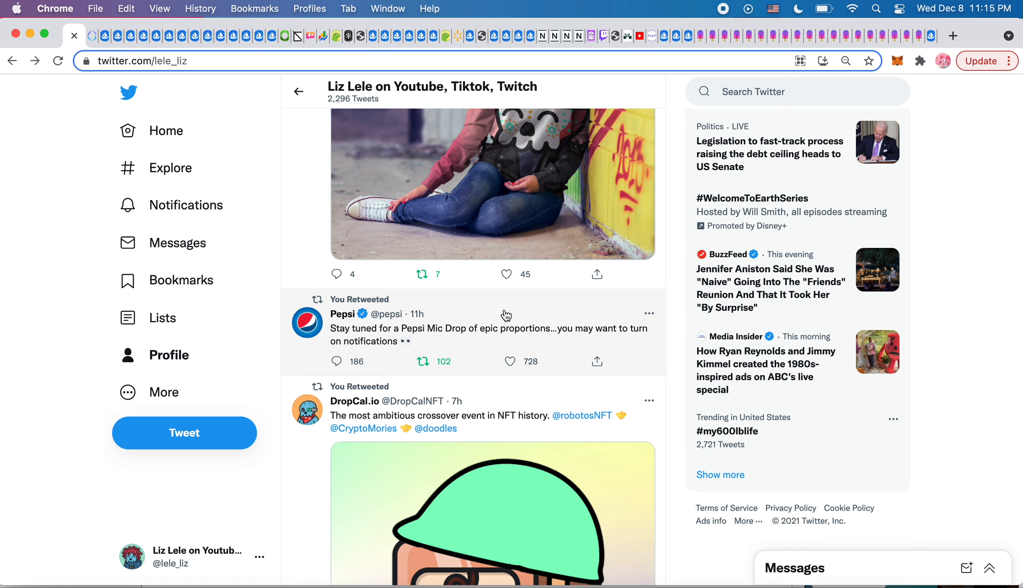
click(506, 362)
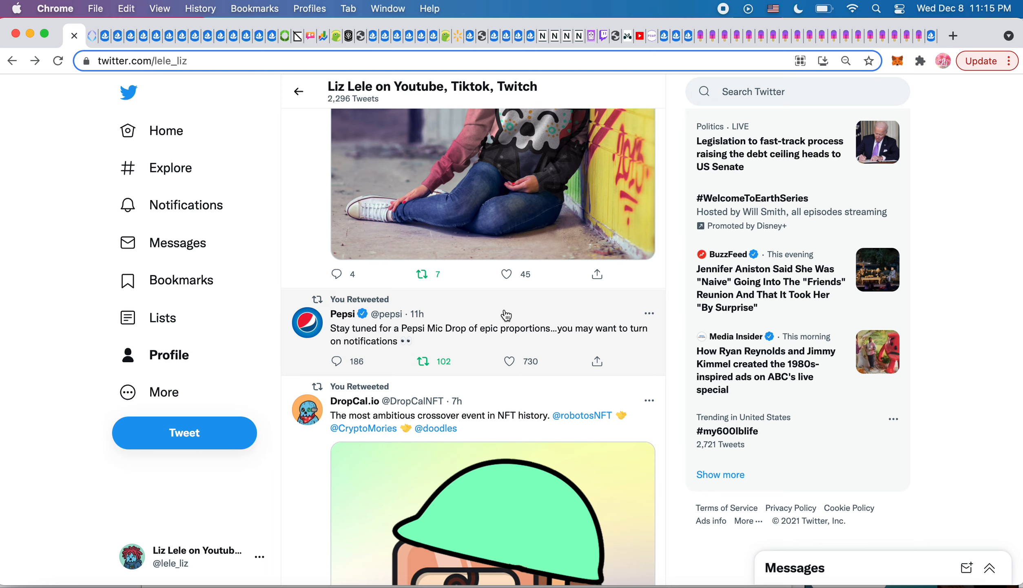
mouse_move(371, 333)
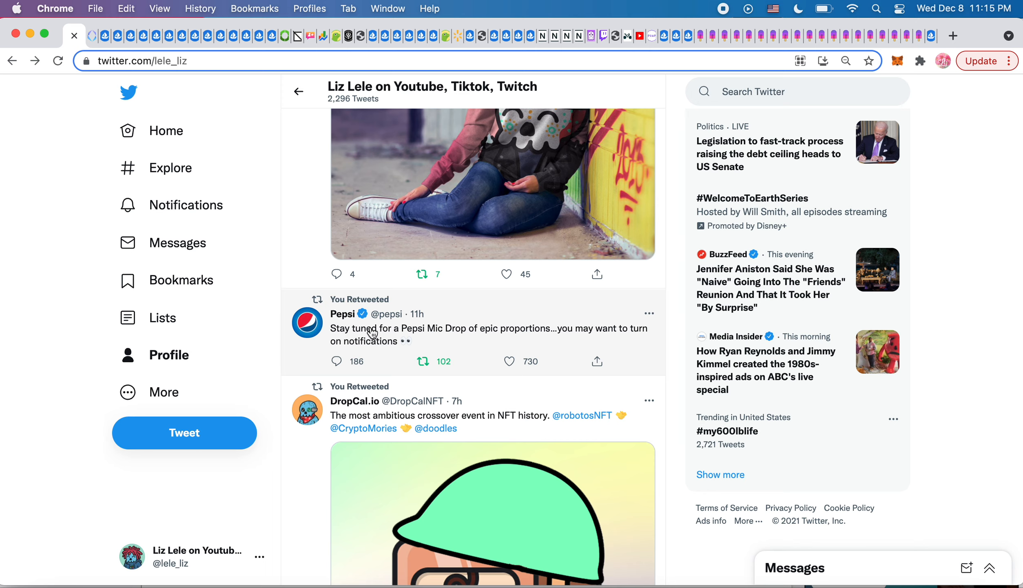
mouse_move(349, 340)
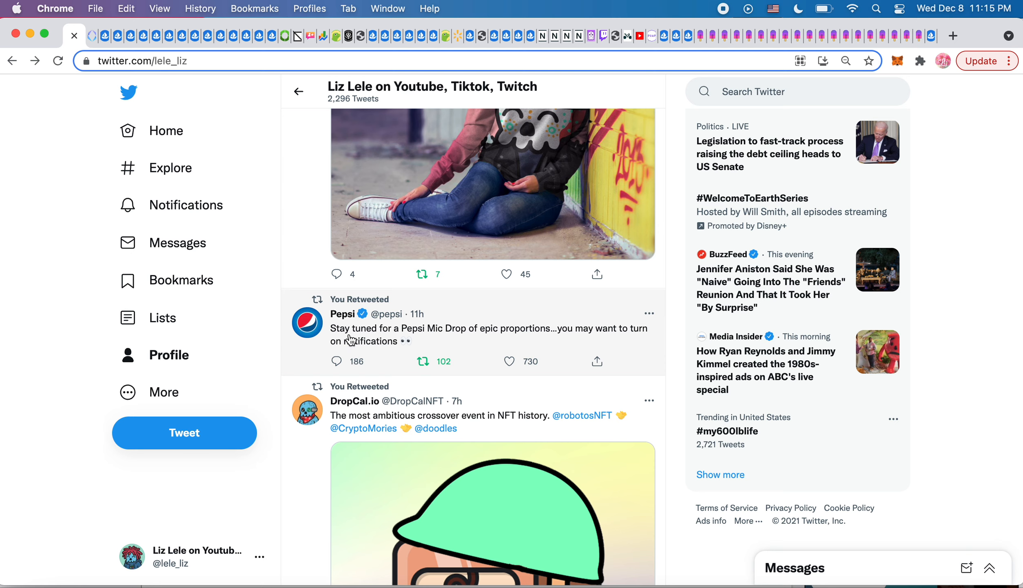
mouse_move(432, 336)
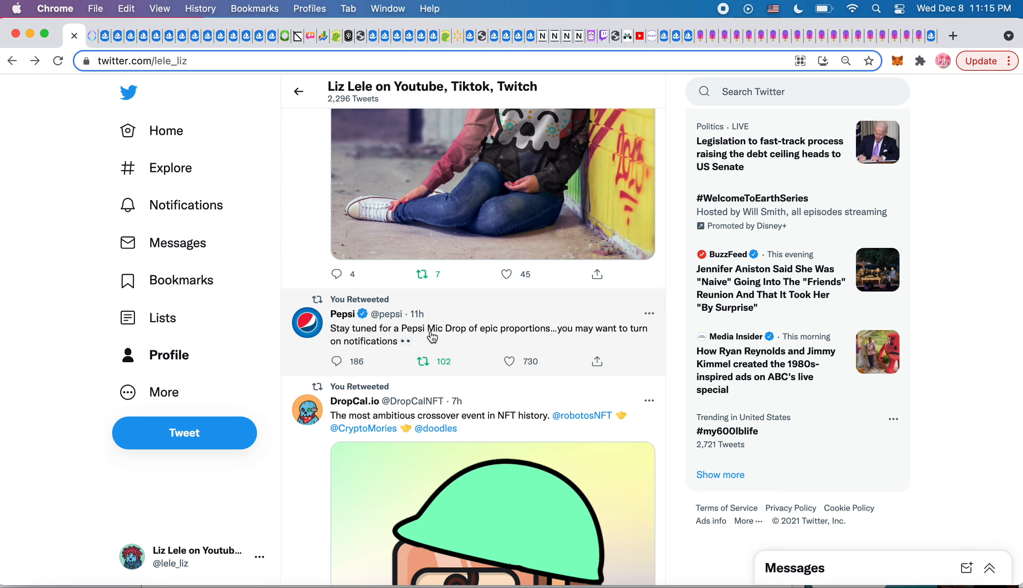
mouse_move(597, 340)
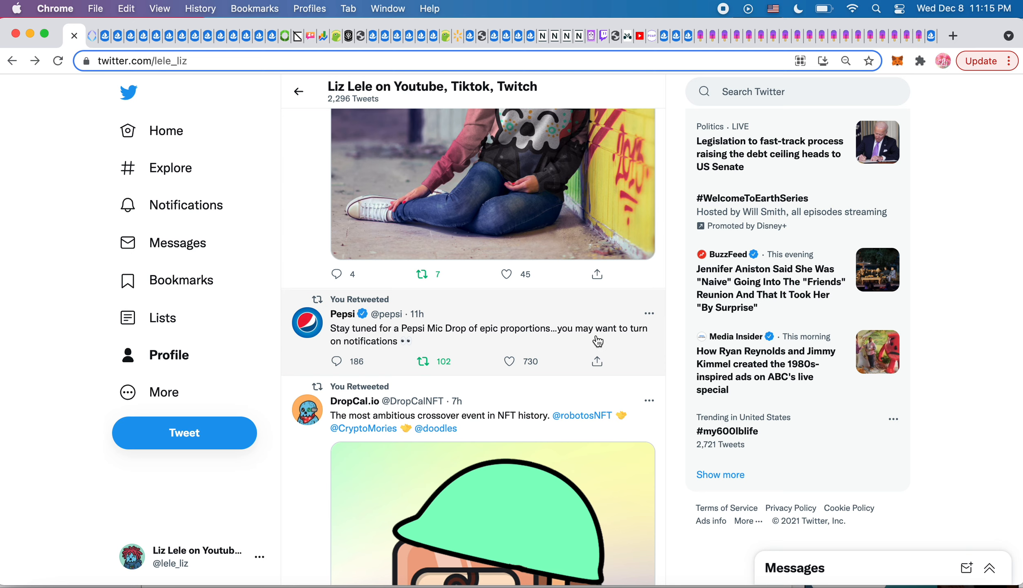
mouse_move(392, 352)
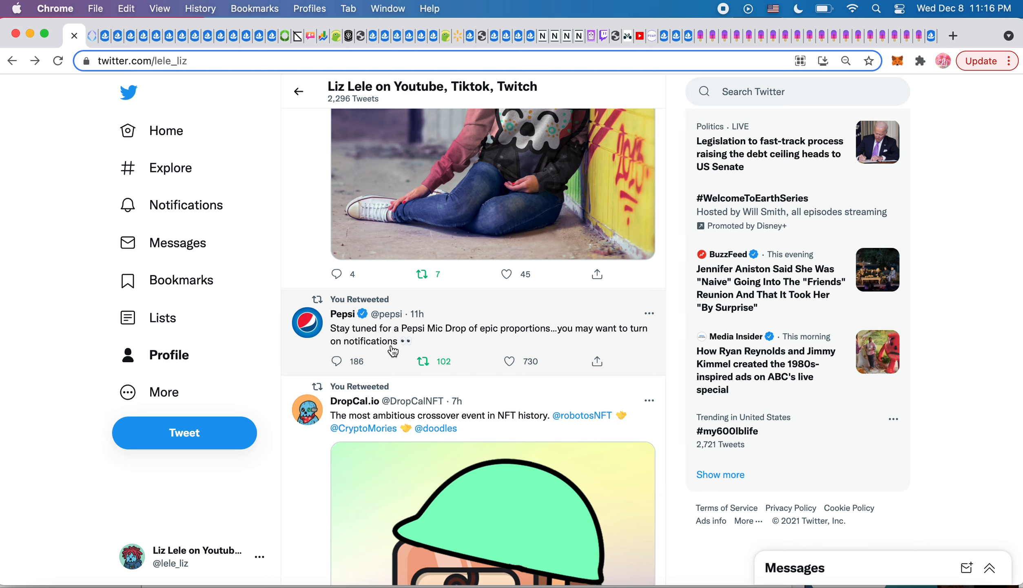
mouse_move(469, 366)
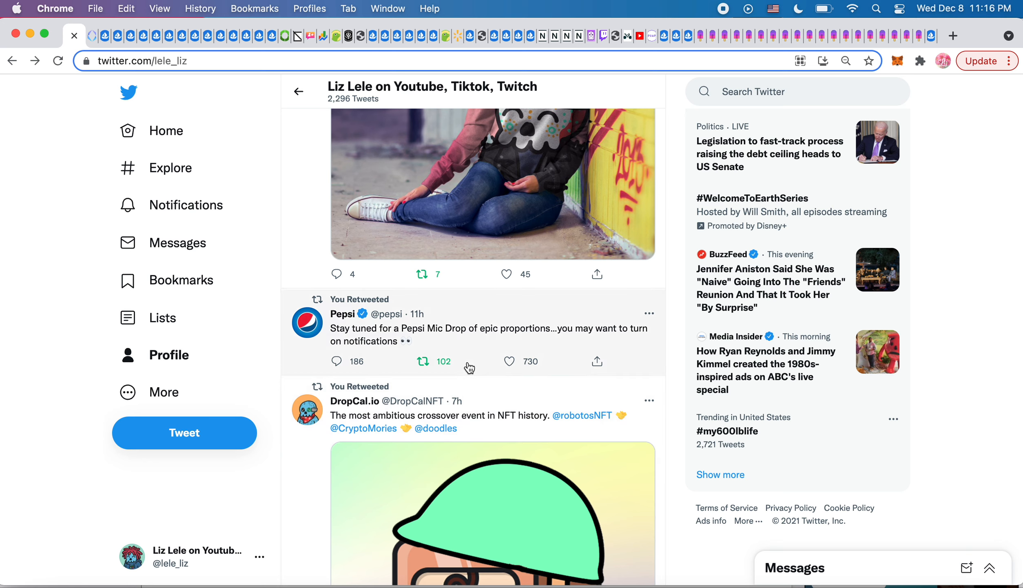
mouse_move(477, 357)
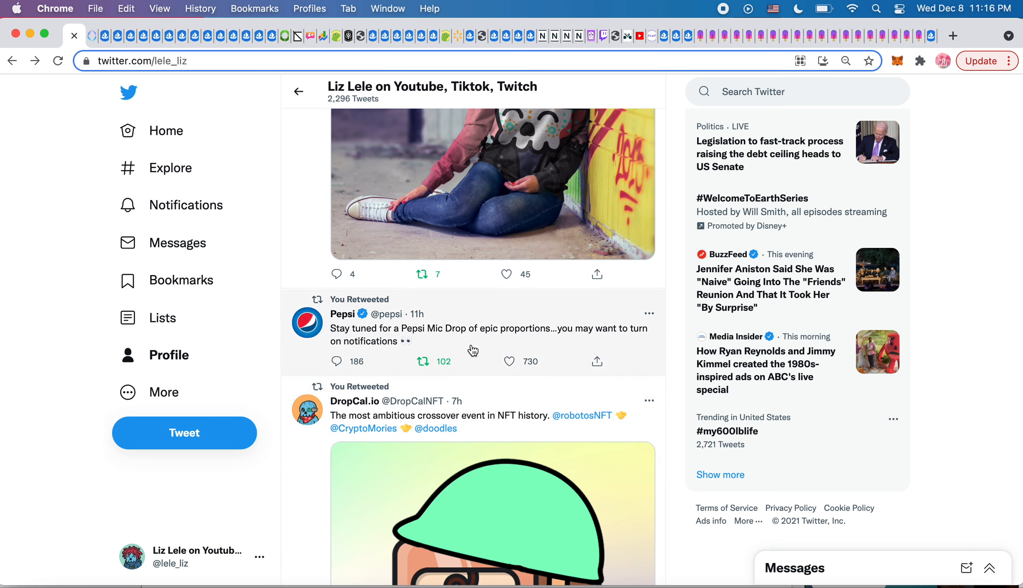
mouse_move(486, 348)
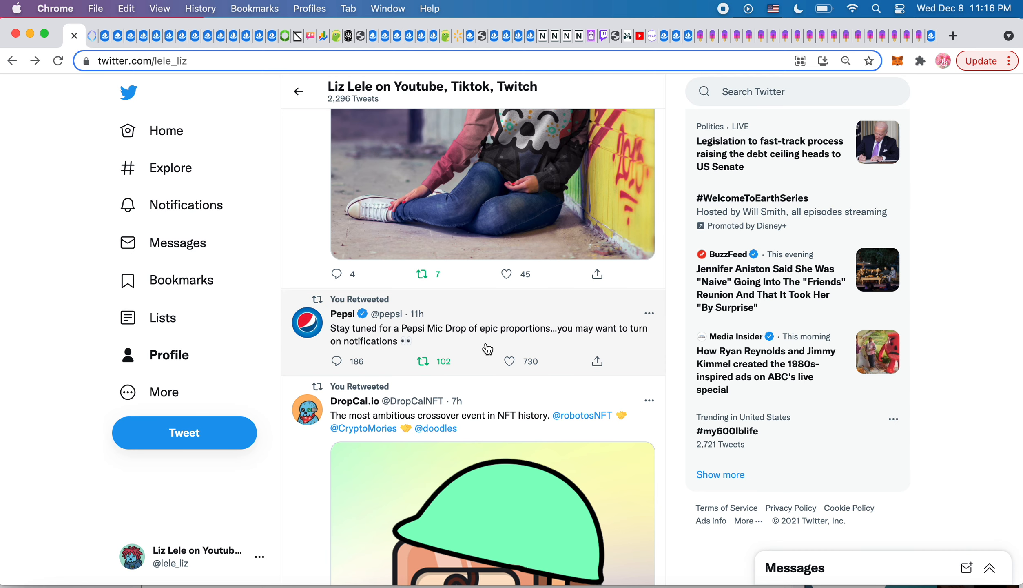
Step: Scroll past the DropCal.io crossover image to the Doodle Mories 'Skeleton of a Skeleton' retweet
scroll(down, 3)
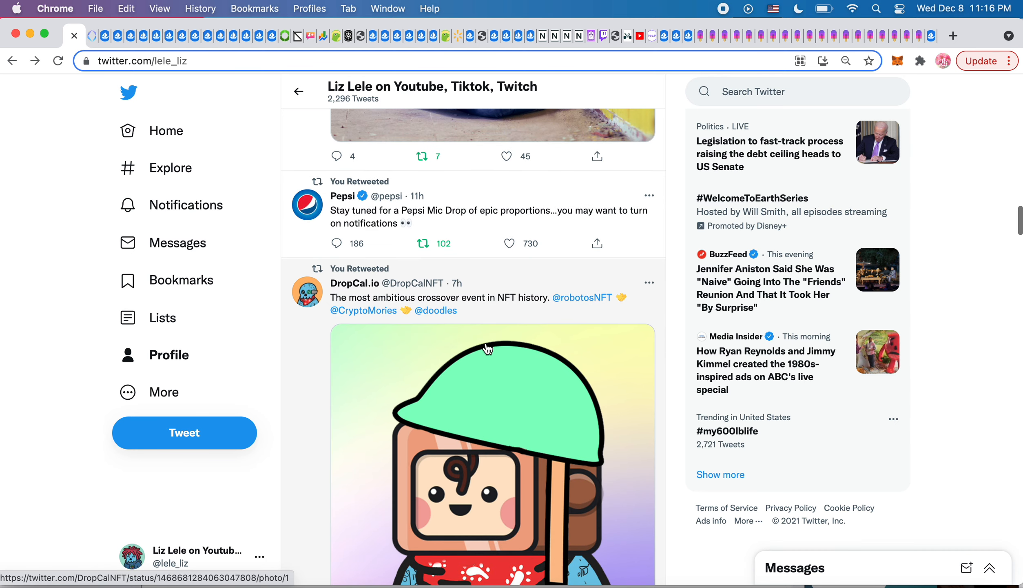
scroll(up, 3)
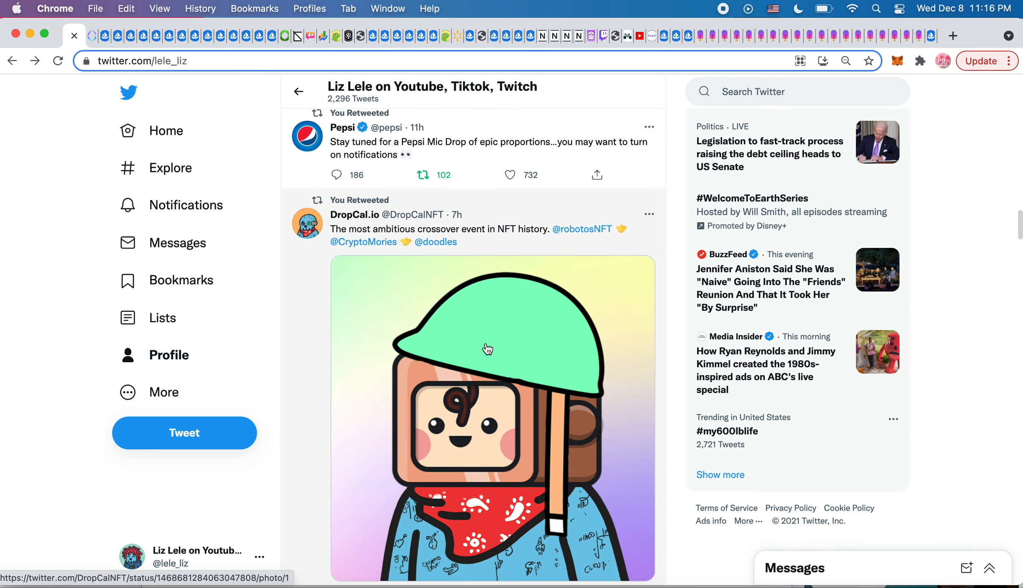
mouse_move(378, 229)
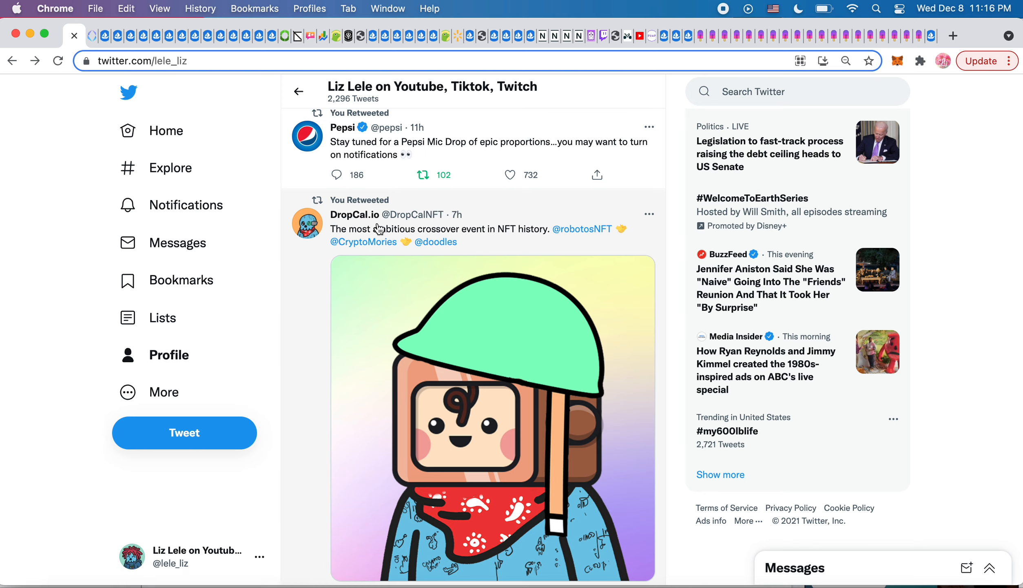
mouse_move(532, 236)
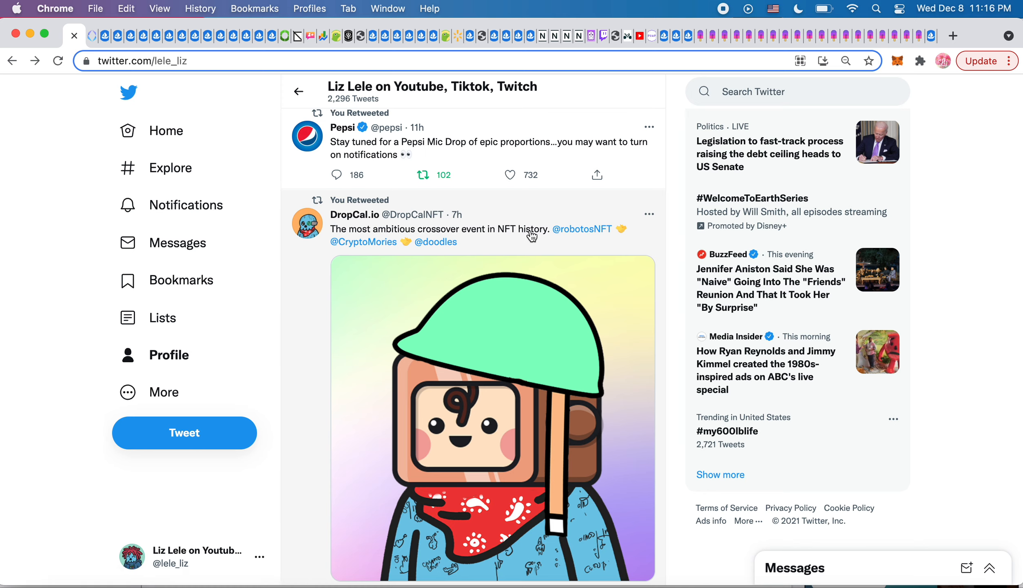
mouse_move(353, 263)
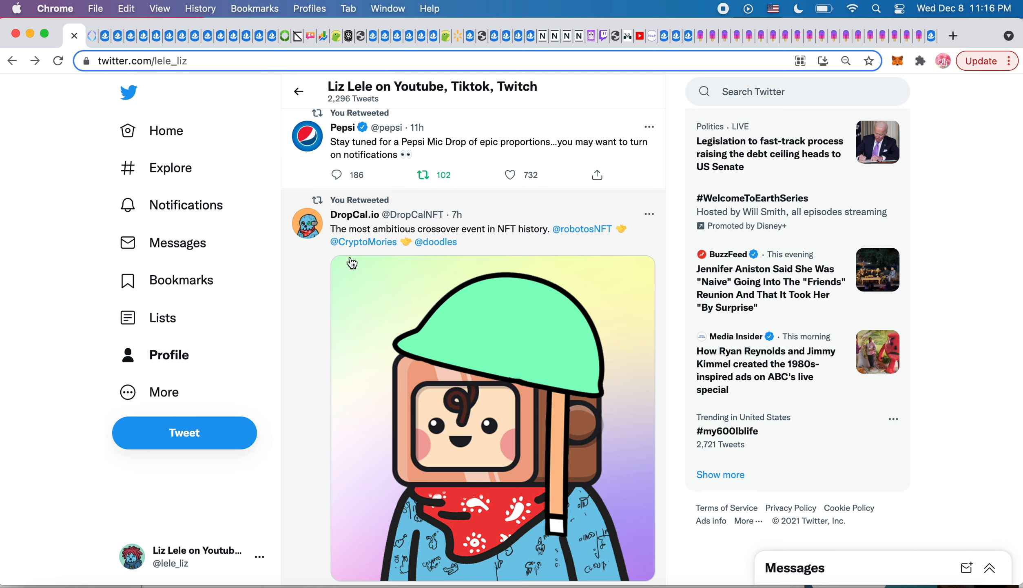
scroll(down, 3)
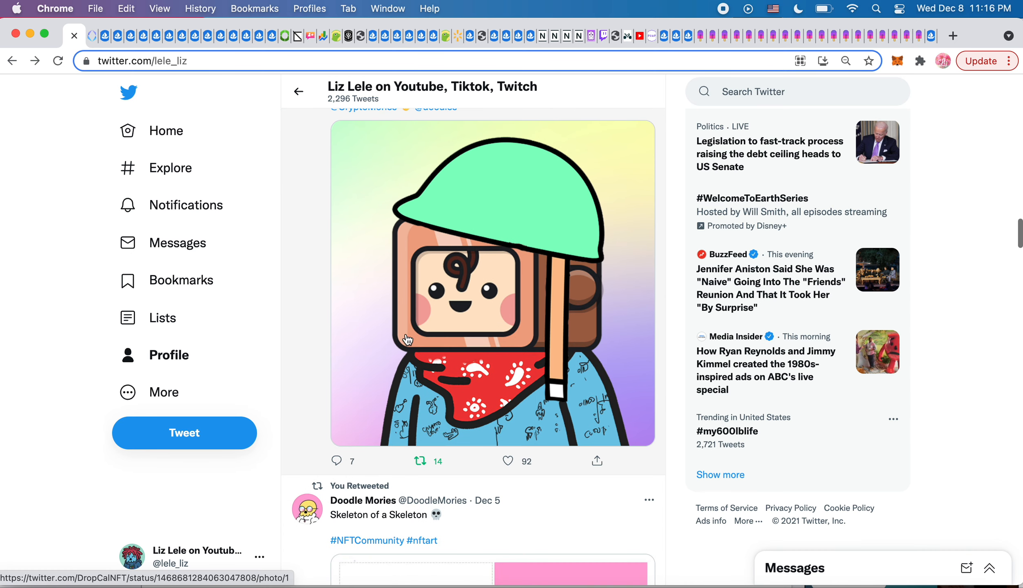
mouse_move(491, 361)
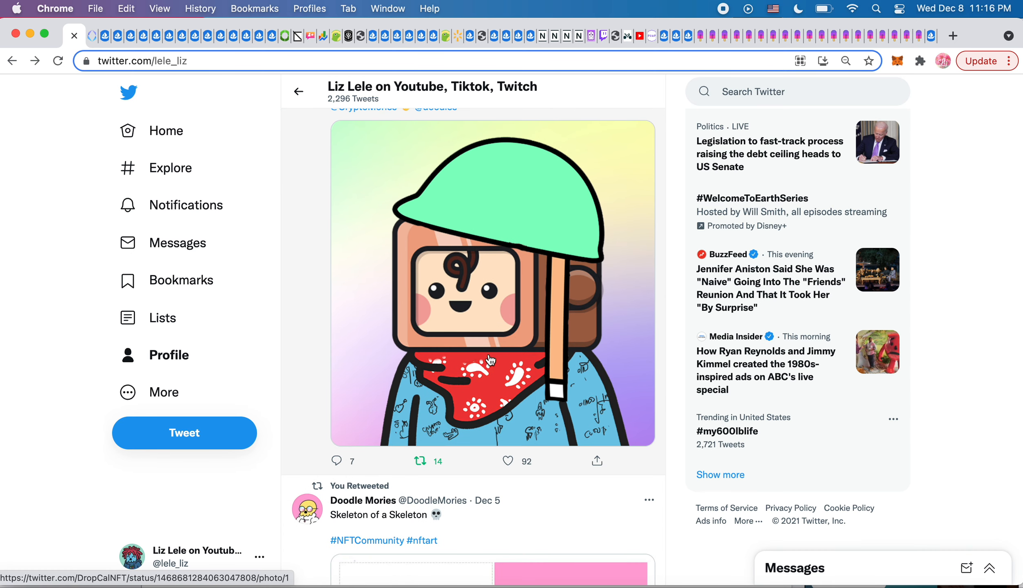
mouse_move(412, 450)
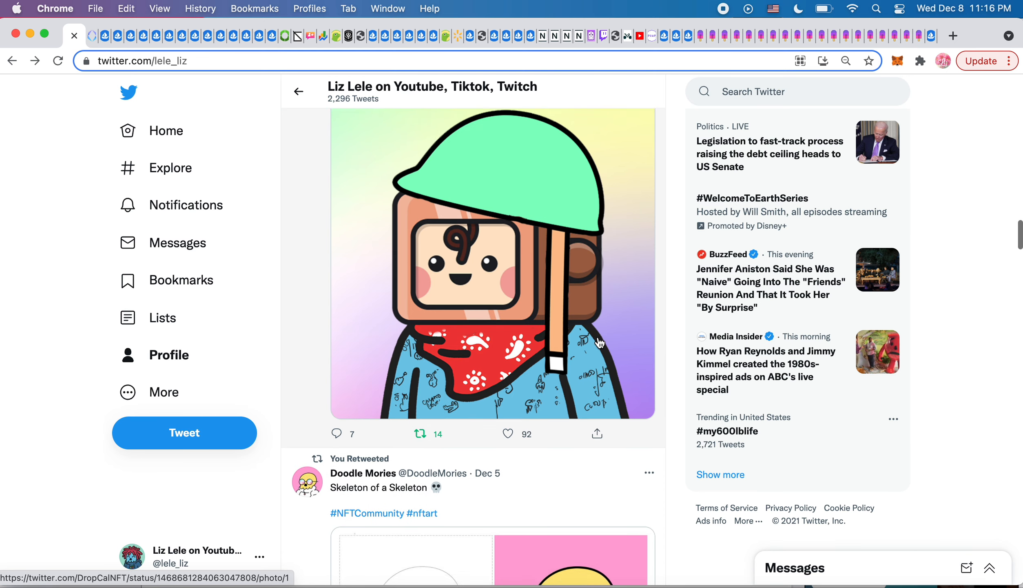
scroll(down, 3)
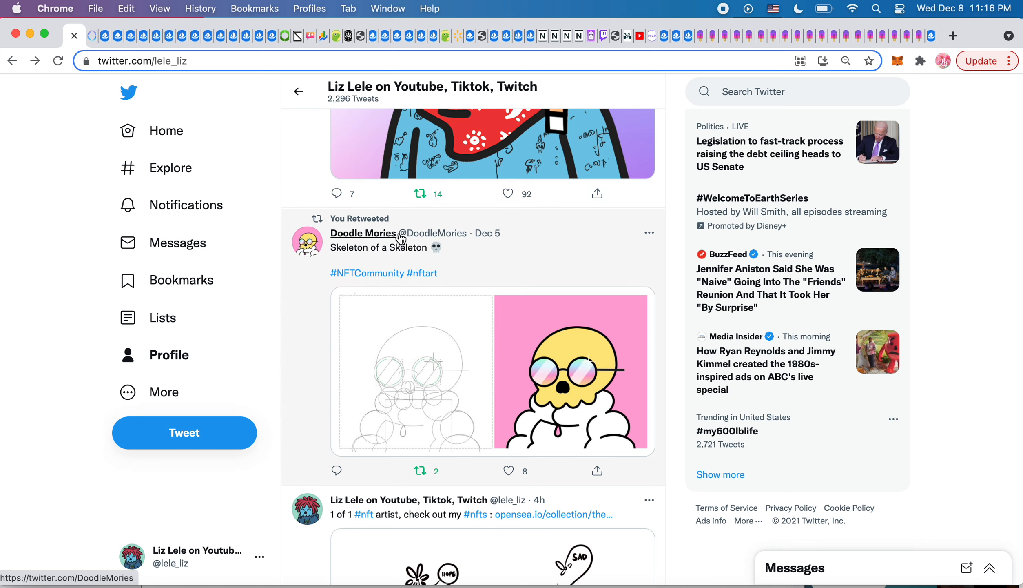
mouse_move(362, 233)
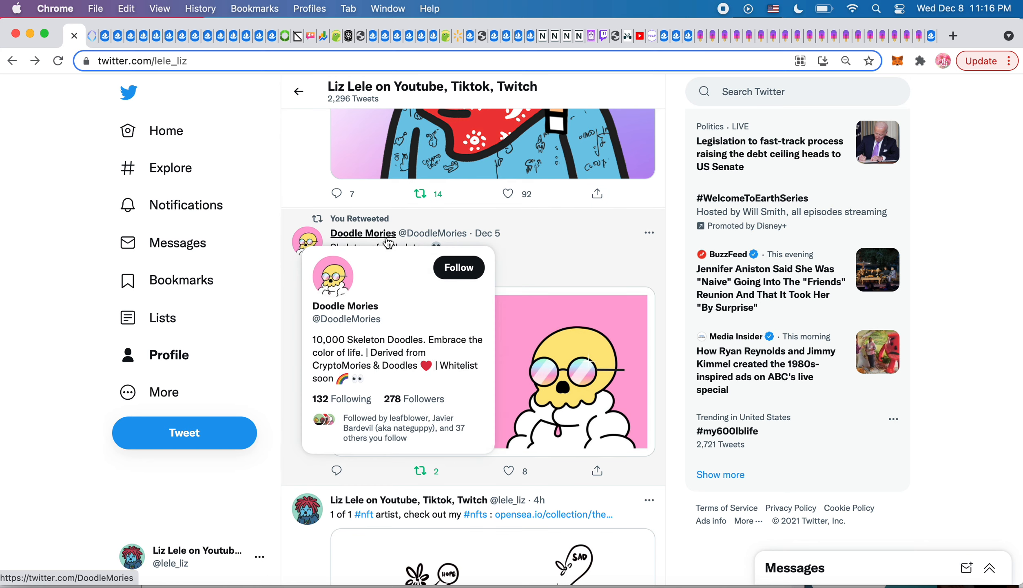
mouse_move(563, 240)
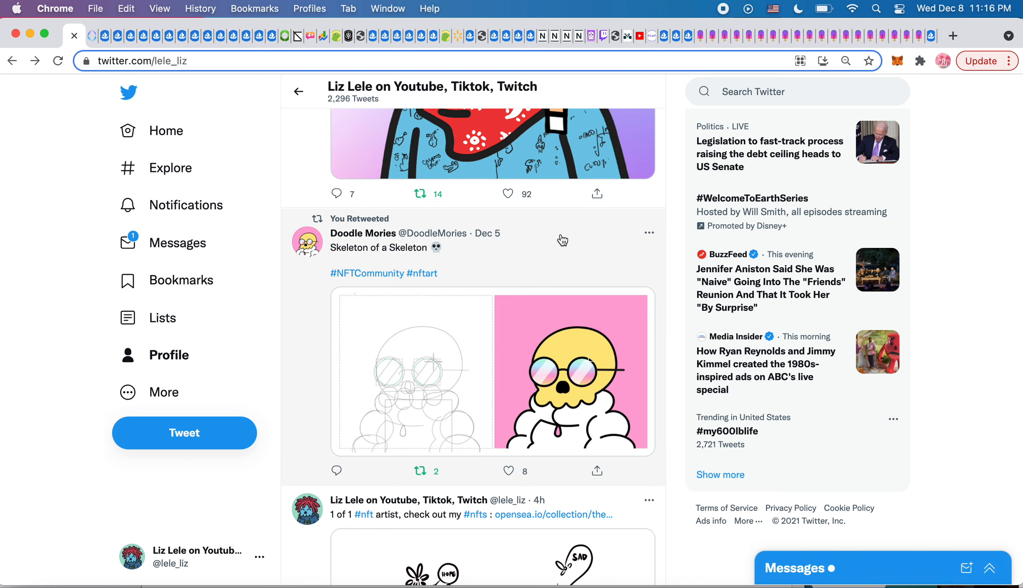
mouse_move(716, 169)
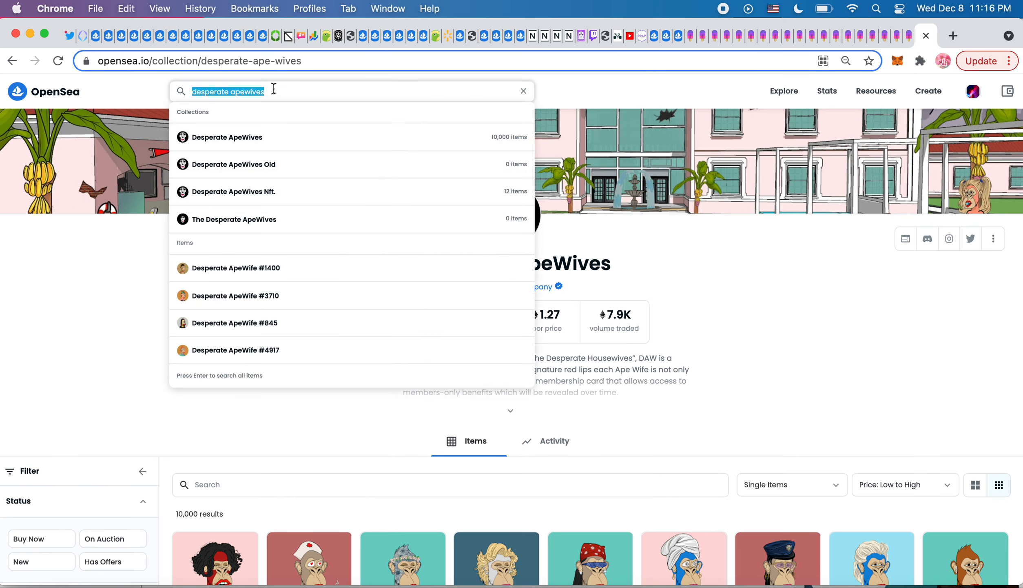
Step: Search OpenSea for 'cryptomorie', open the CryptoMories collection and filter to Buy Now
text(cryptomorie)
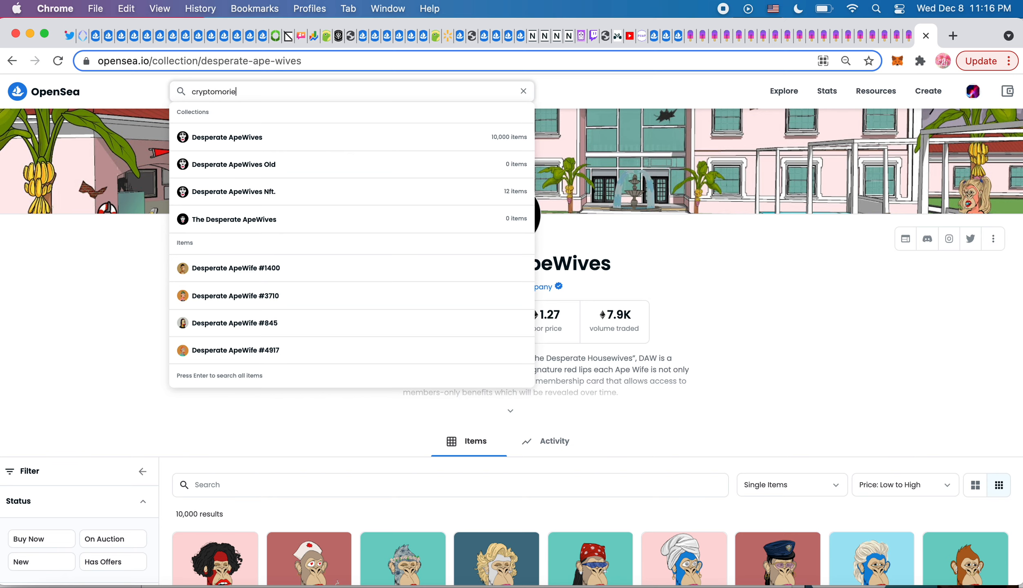
click(216, 137)
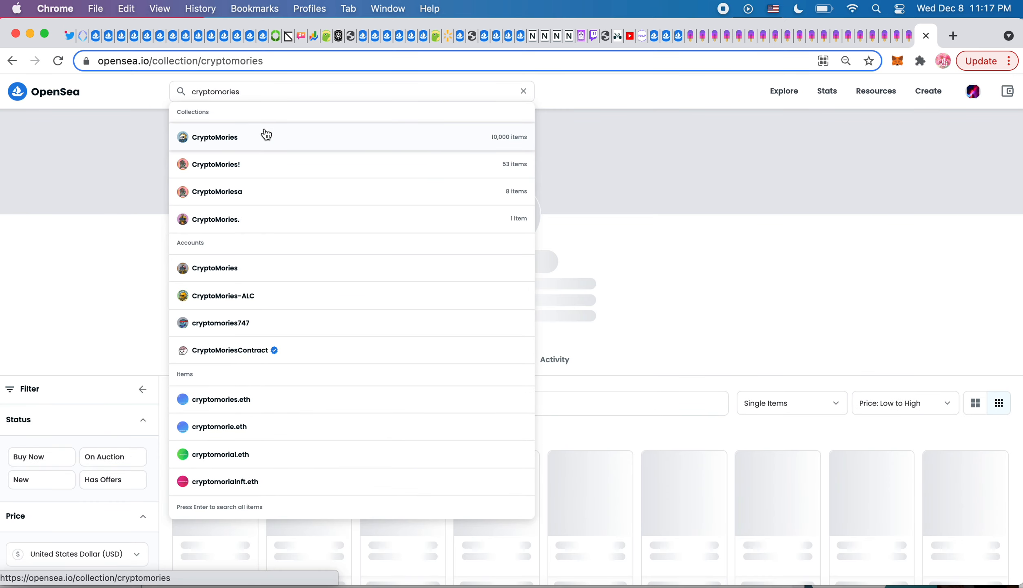
click(214, 136)
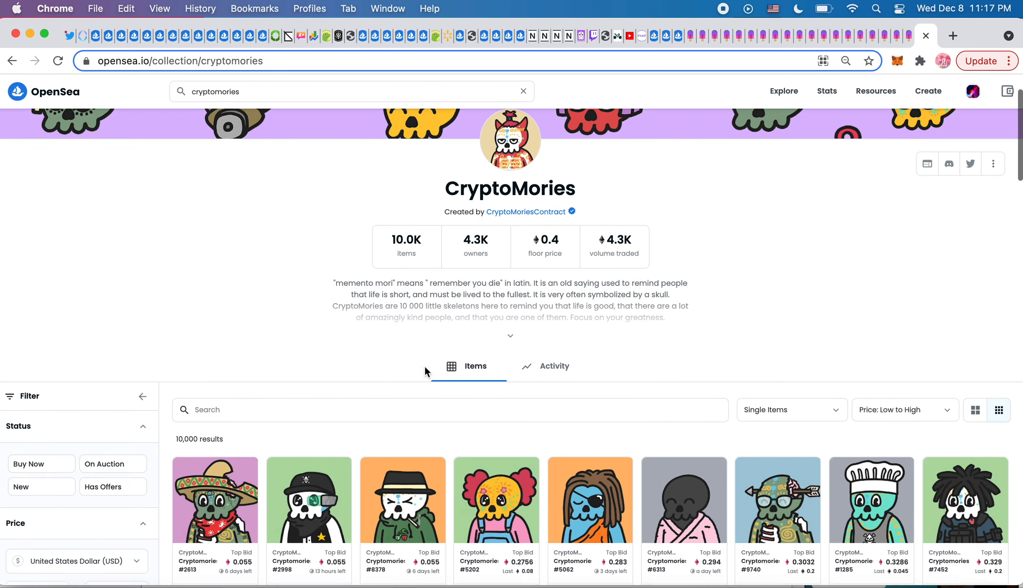
click(41, 464)
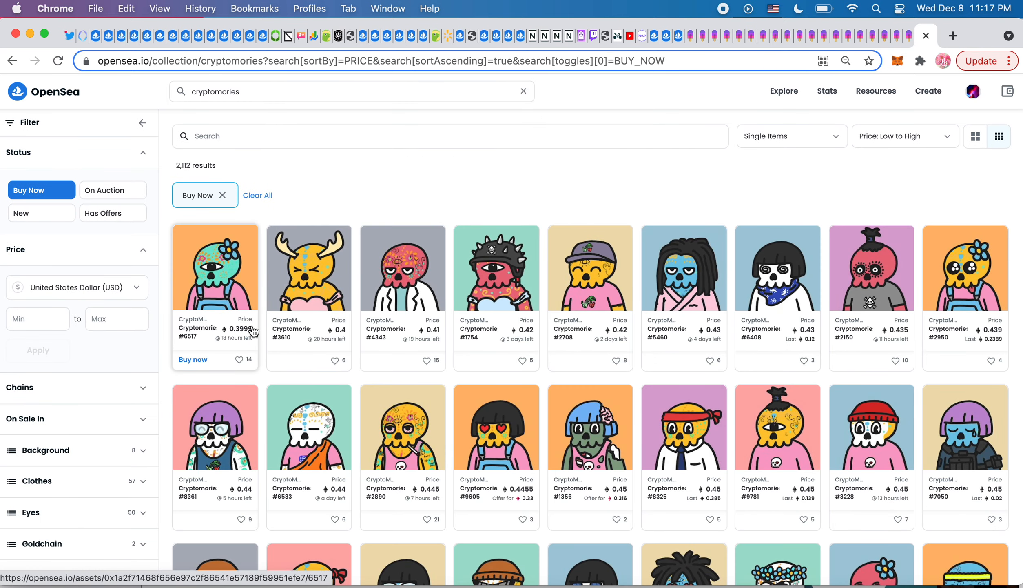
mouse_move(724, 301)
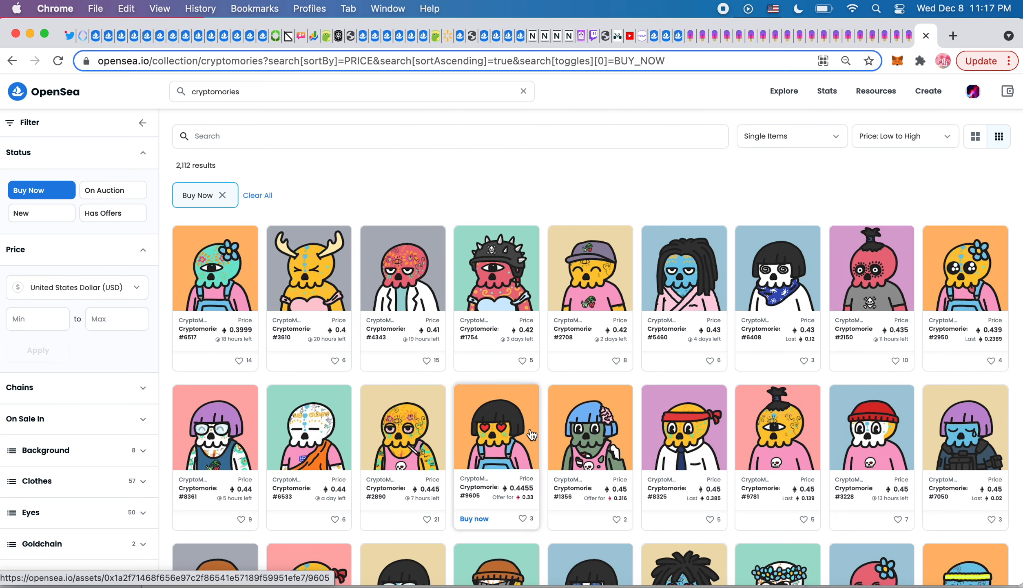
mouse_move(777, 294)
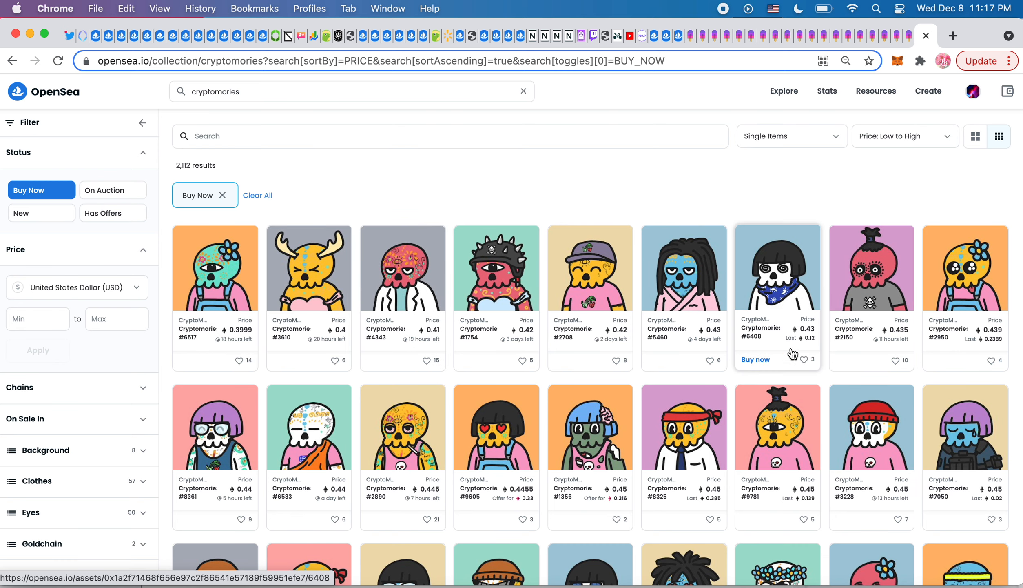
mouse_move(70, 52)
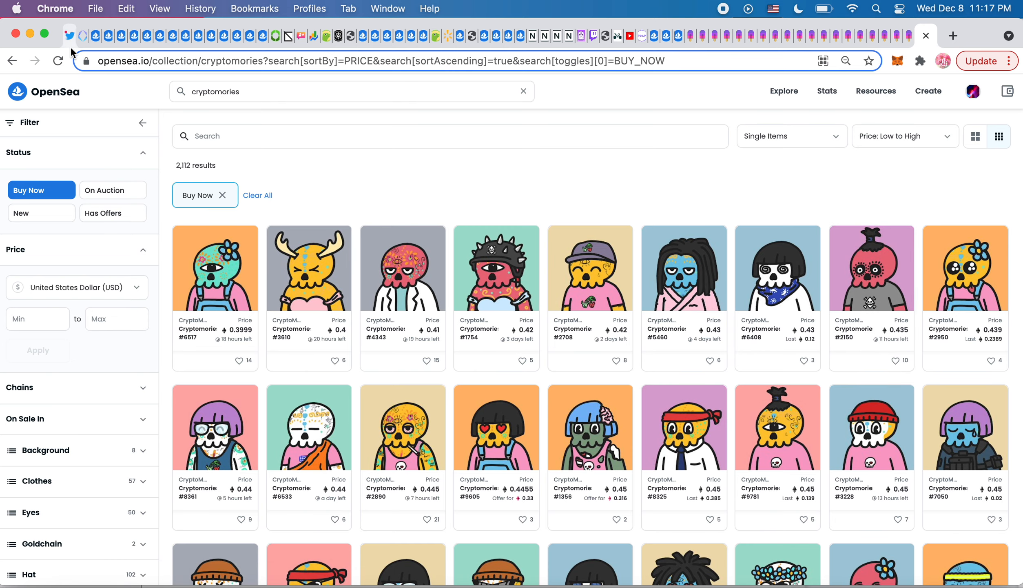
Step: Back on Twitter, view the HOPE flower, SAD balloon and flowers drawings full size
click(87, 36)
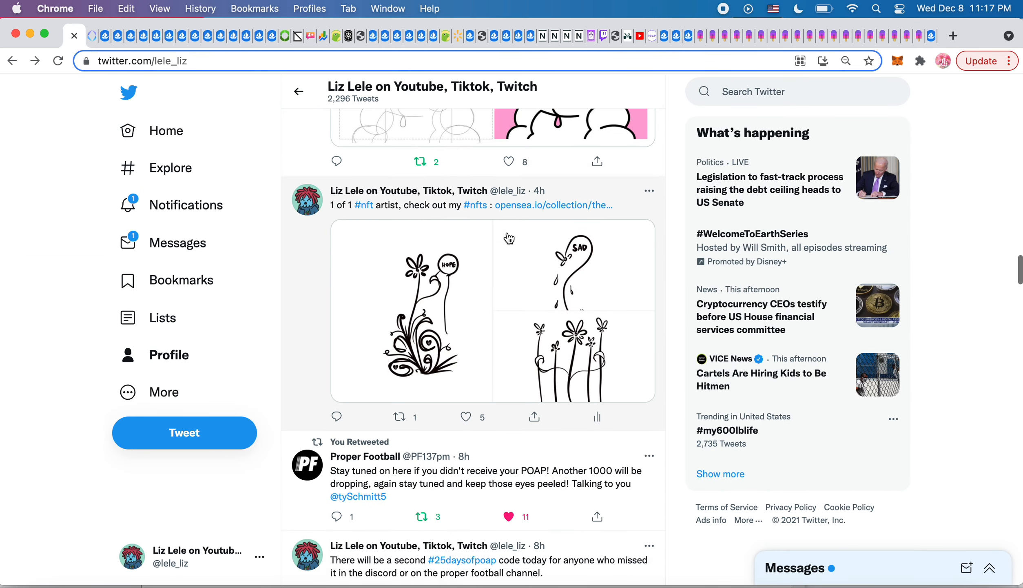
scroll(up, 3)
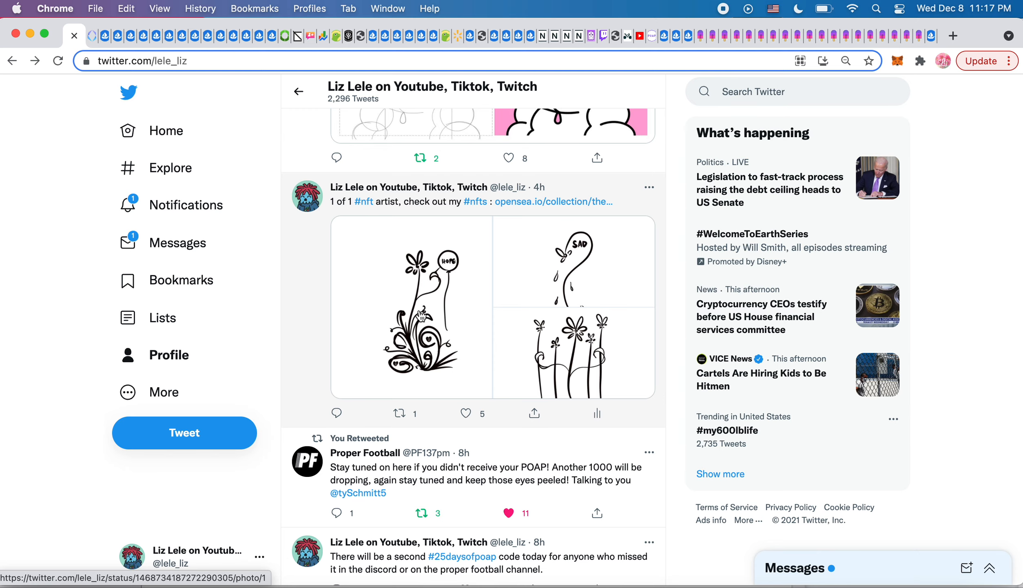
click(409, 305)
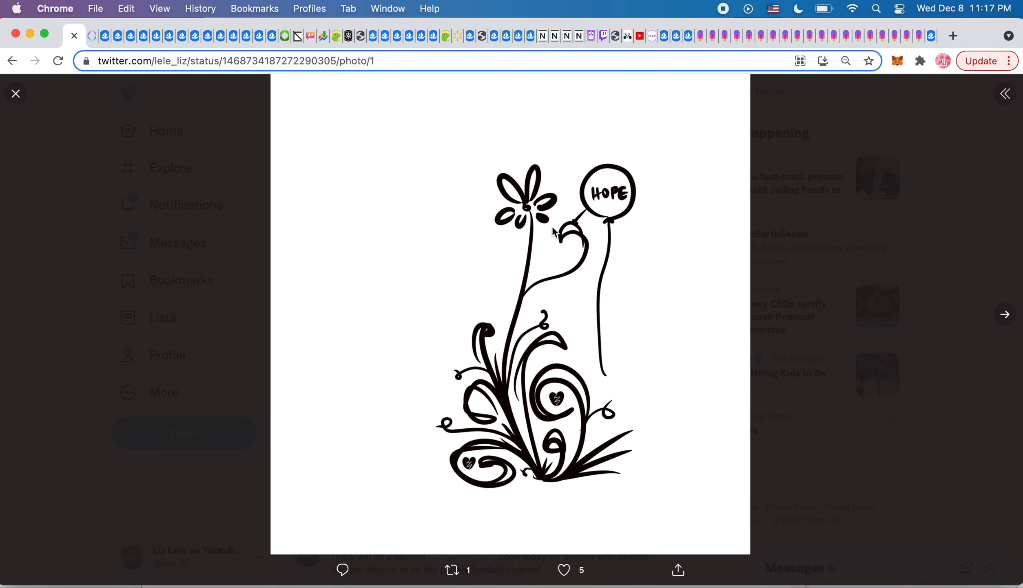
mouse_move(615, 293)
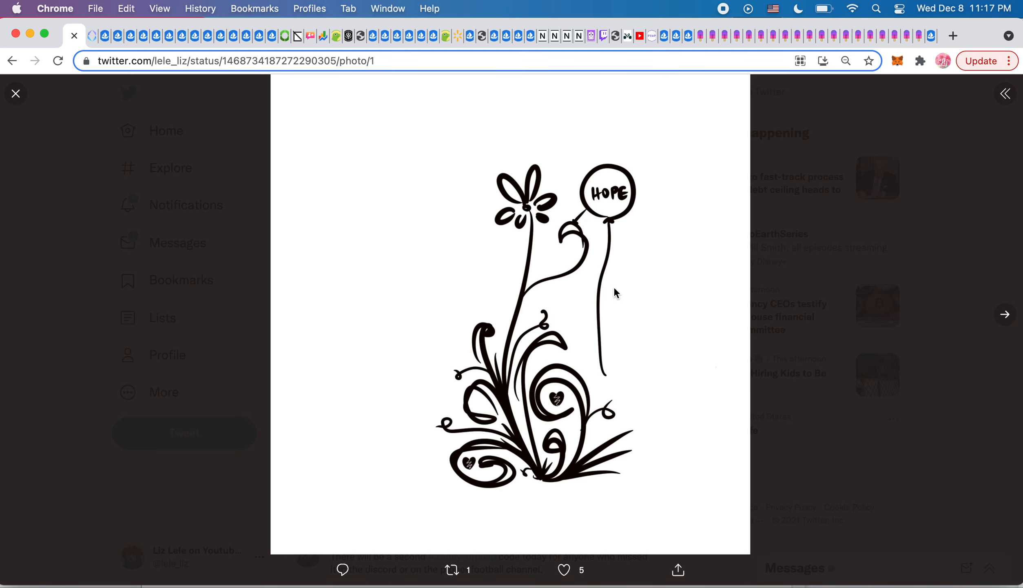
click(1005, 314)
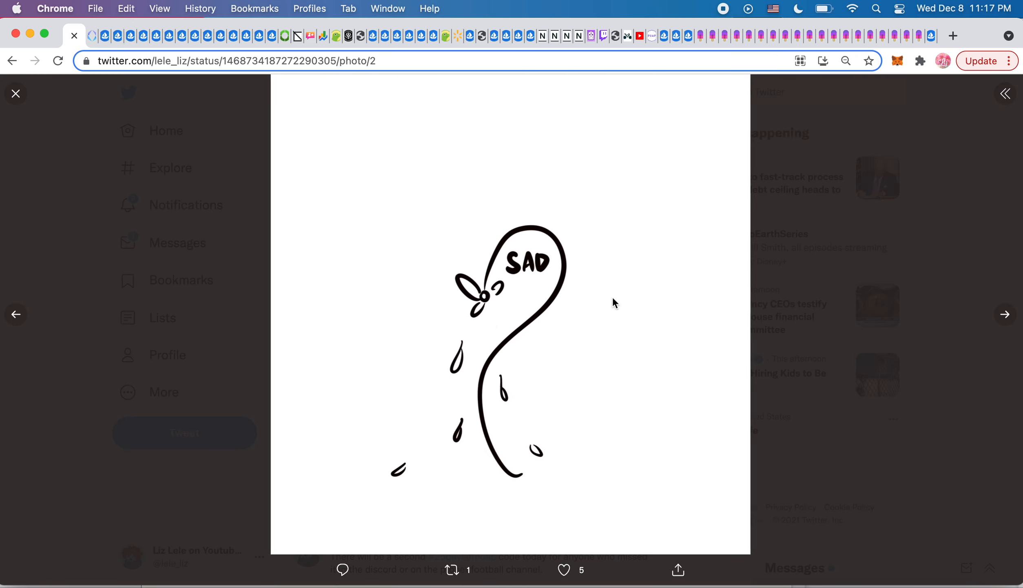
click(1004, 314)
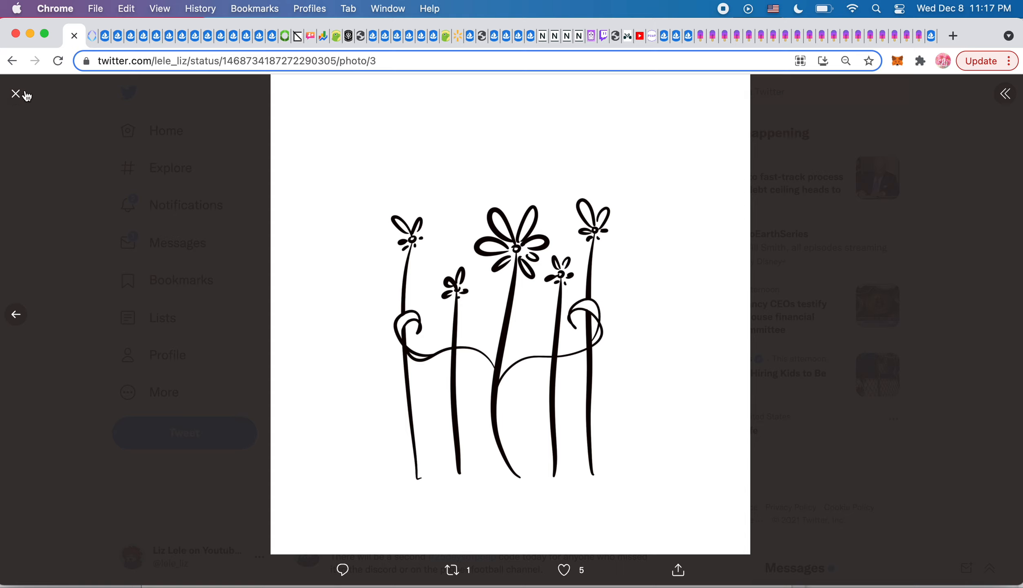
mouse_move(15, 93)
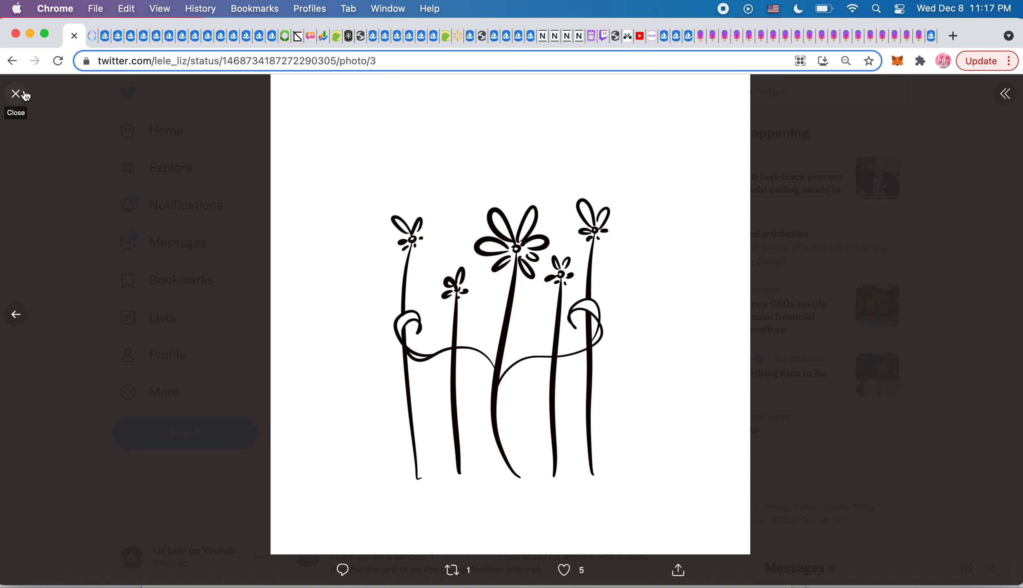
Step: Close the enlarged drawing, reopen the flower image, and close it again
click(15, 94)
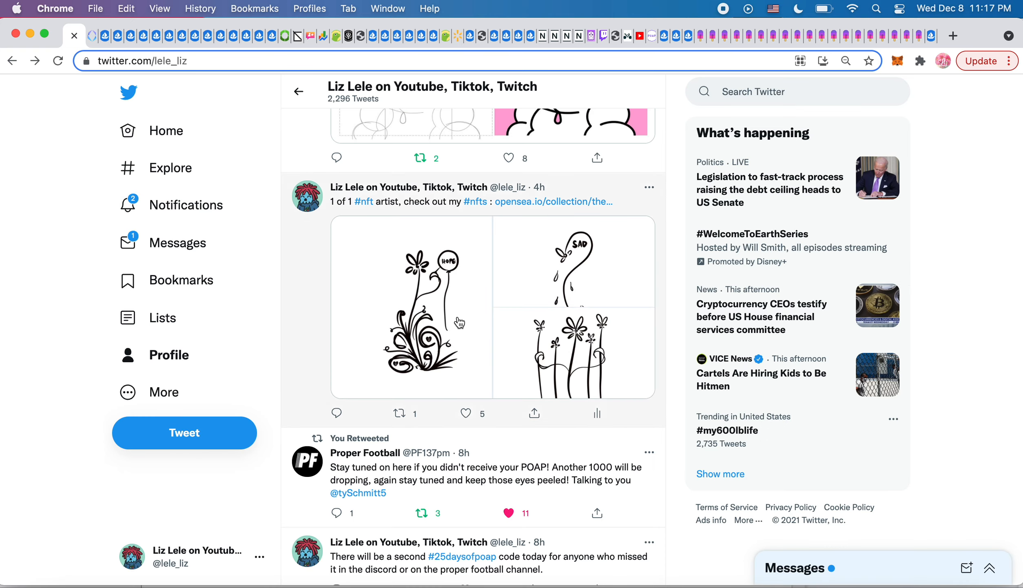
click(573, 354)
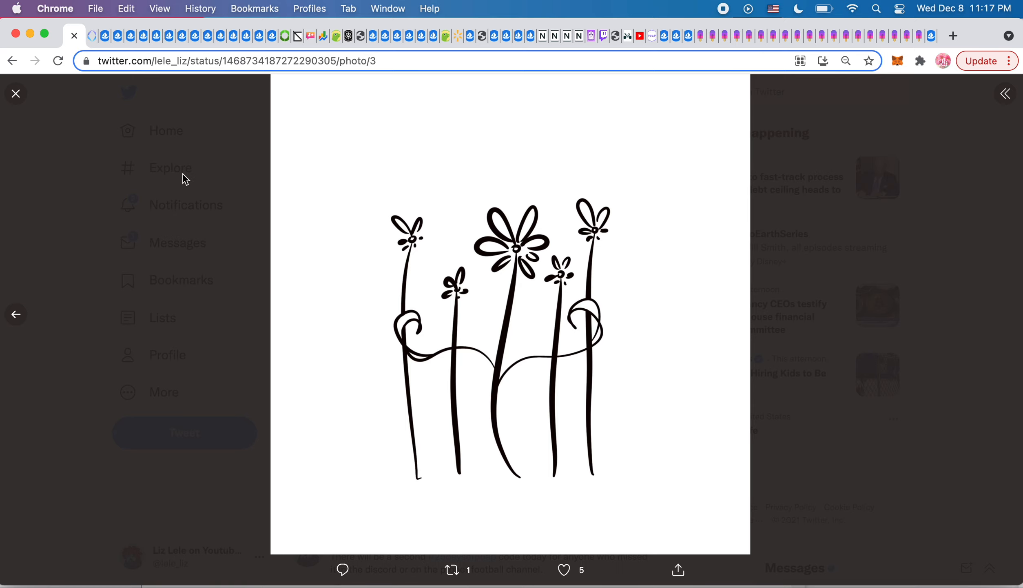
click(15, 94)
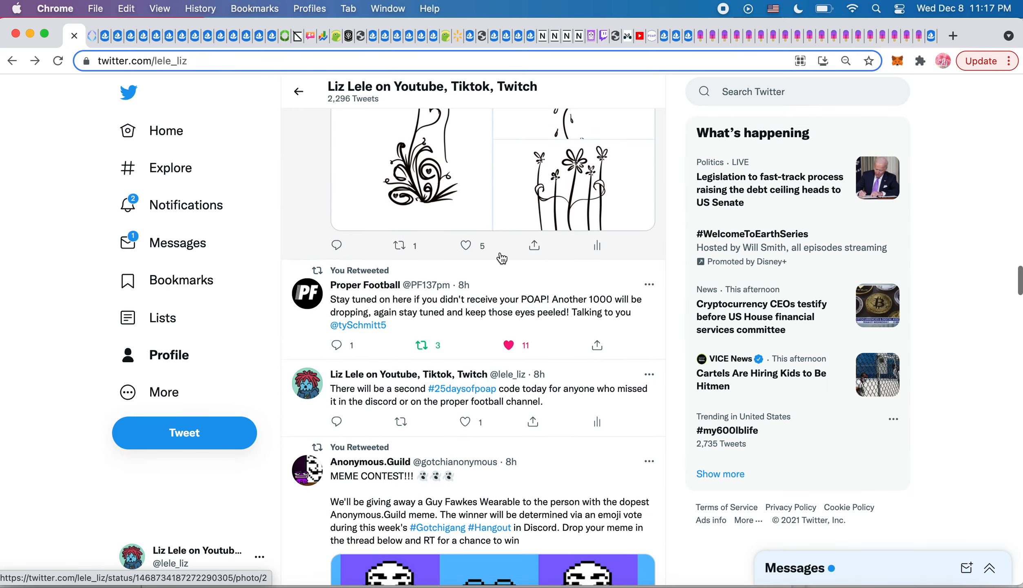
scroll(down, 3)
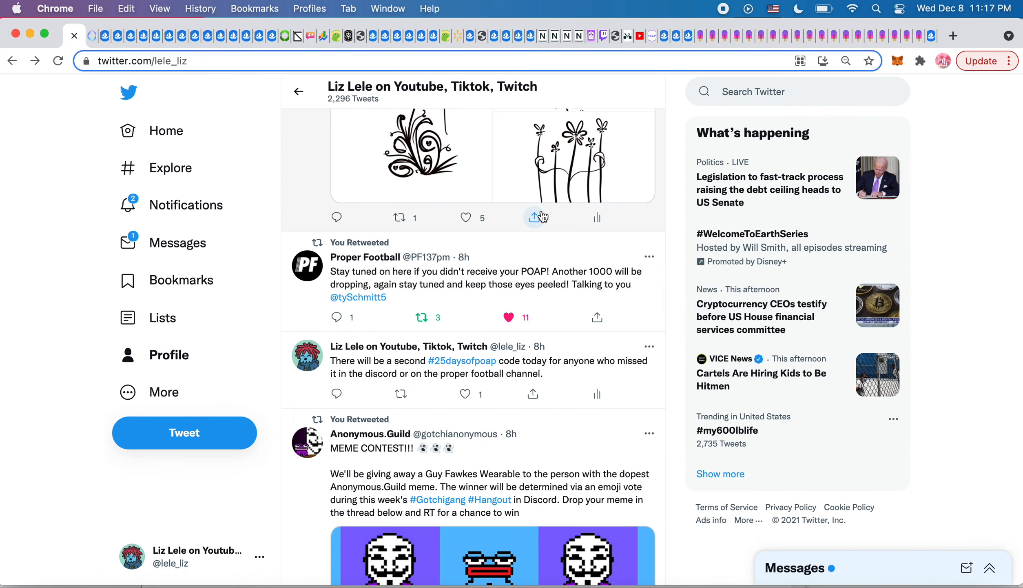
mouse_move(509, 252)
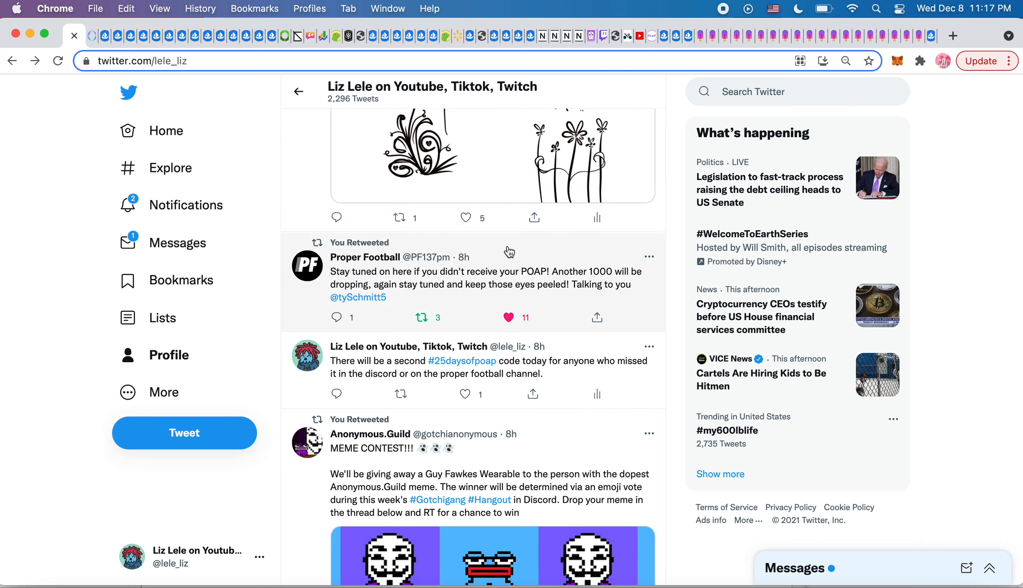
mouse_move(415, 253)
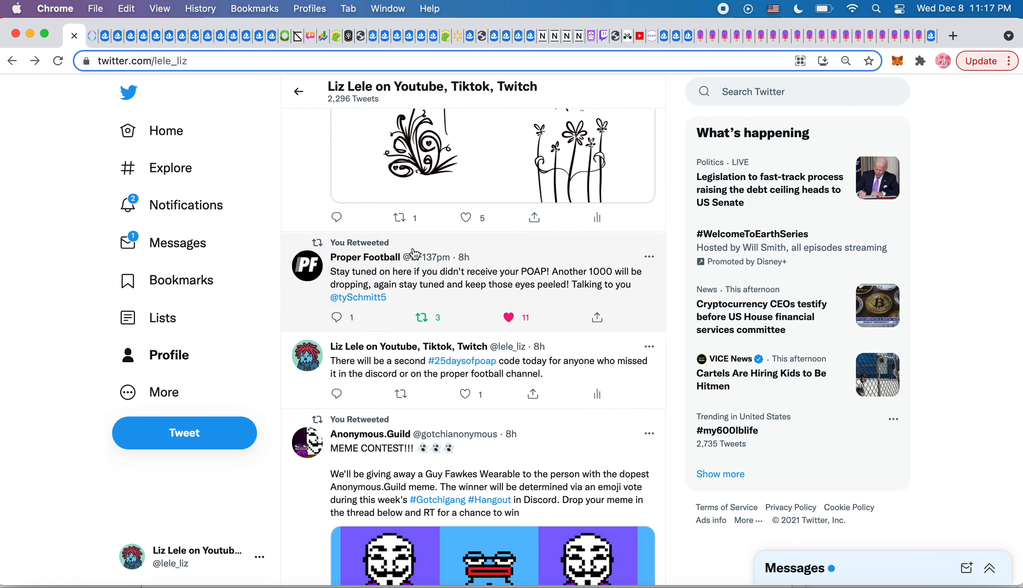
mouse_move(365, 256)
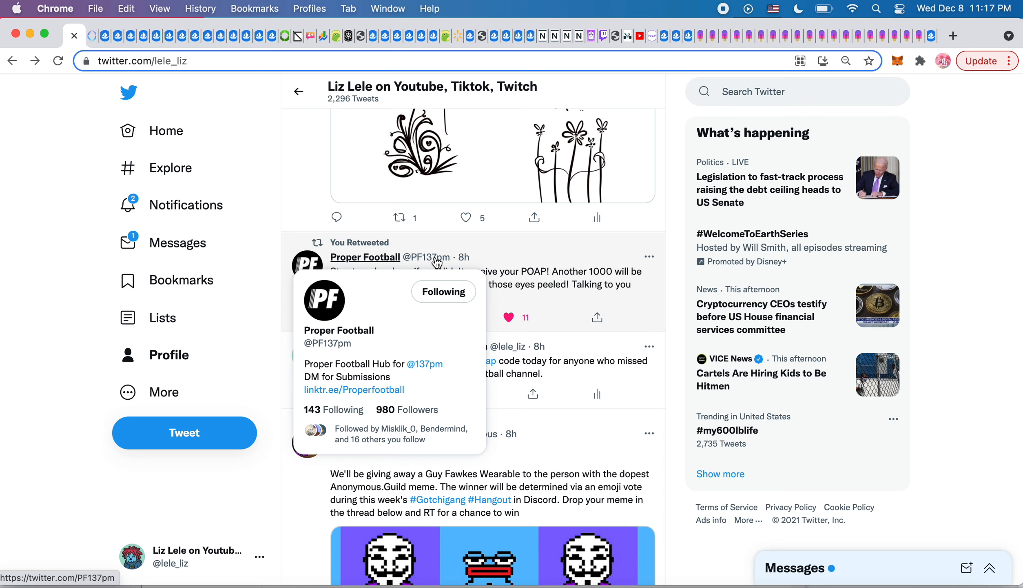
mouse_move(533, 259)
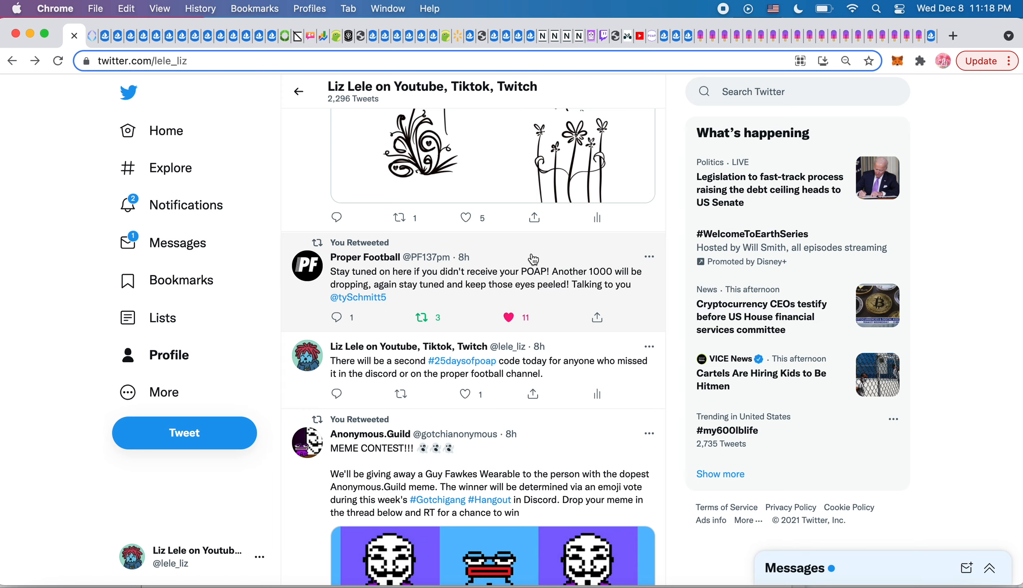
mouse_move(420, 250)
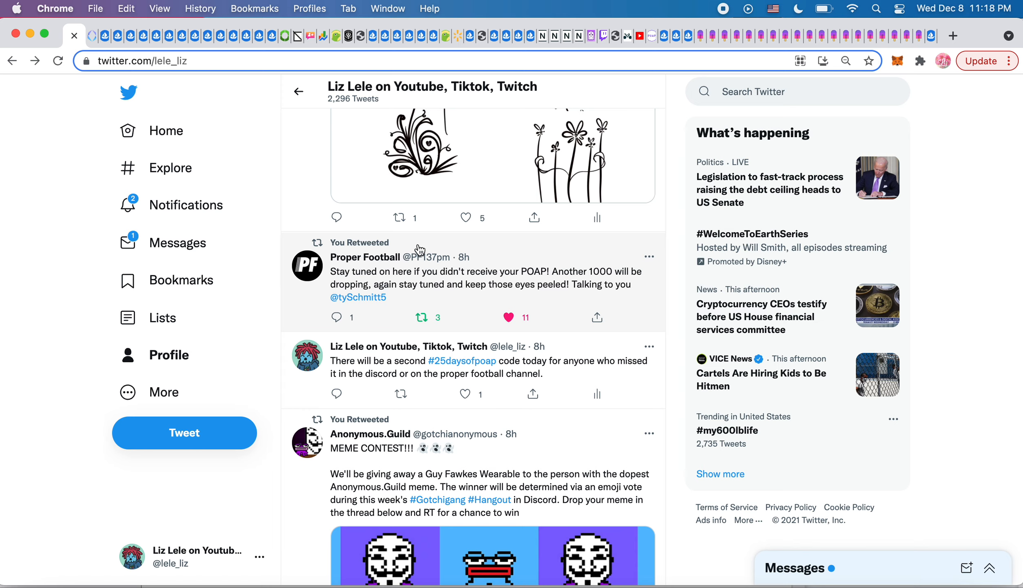
mouse_move(449, 263)
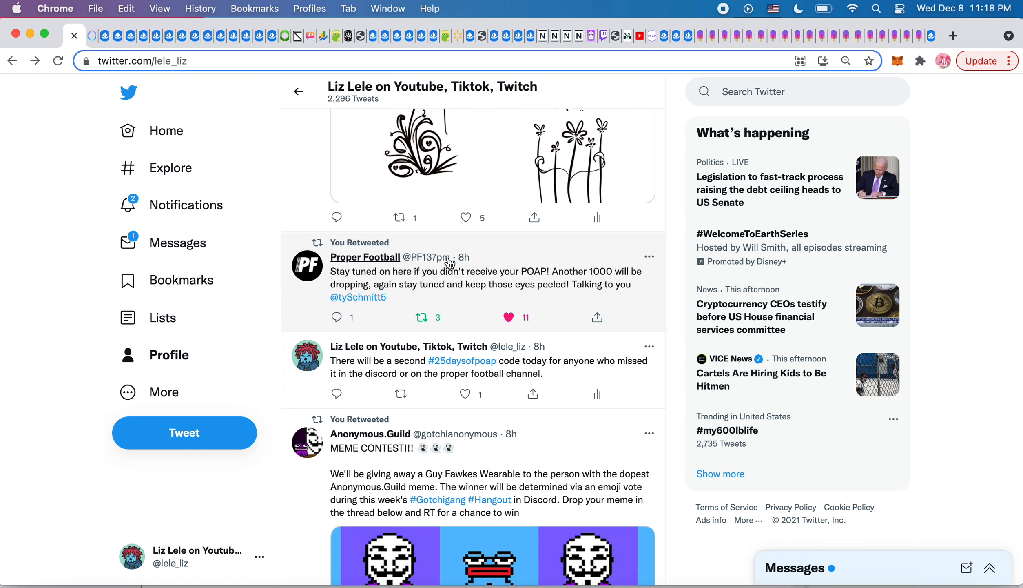
mouse_move(331, 281)
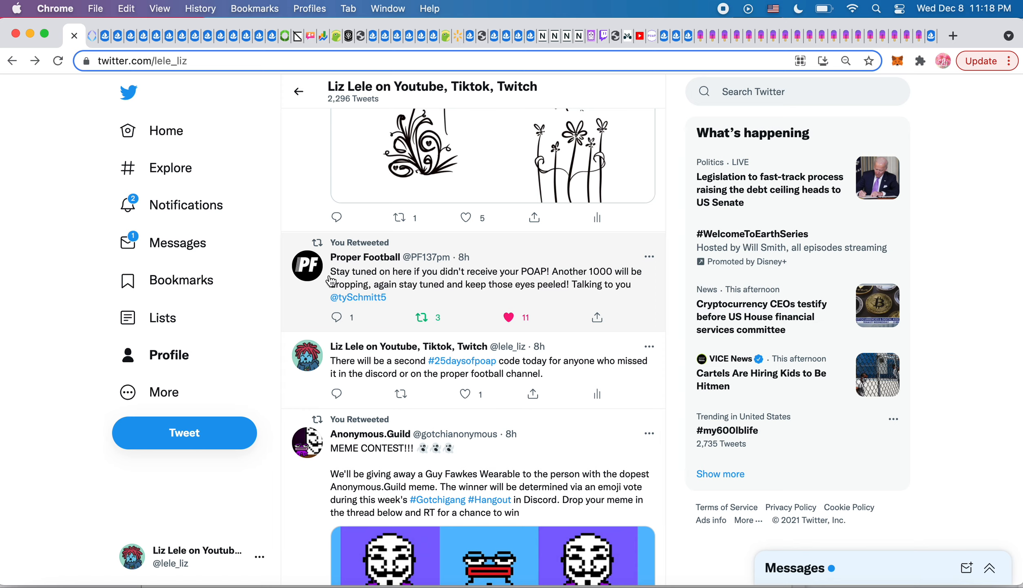
mouse_move(506, 279)
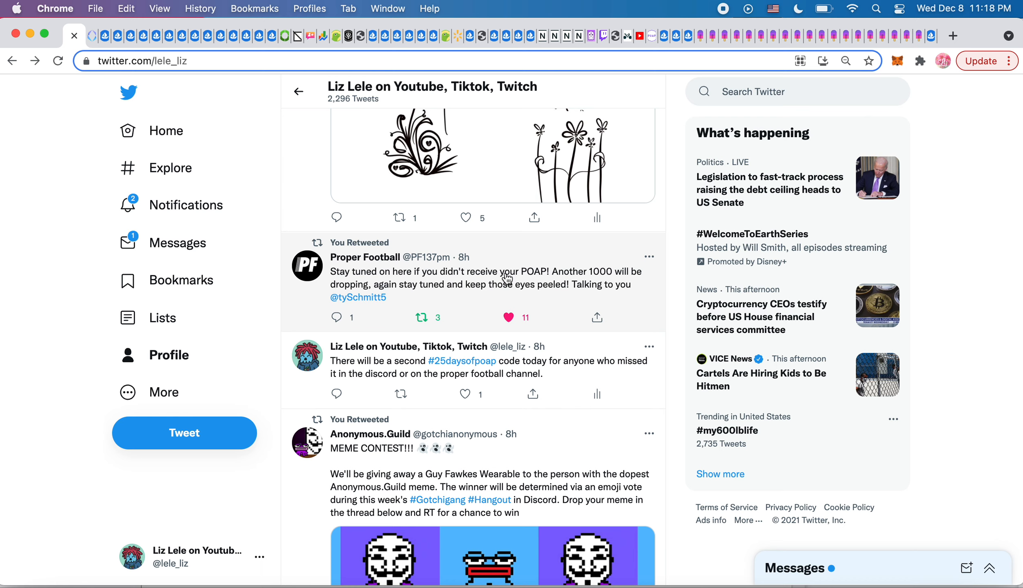
mouse_move(416, 290)
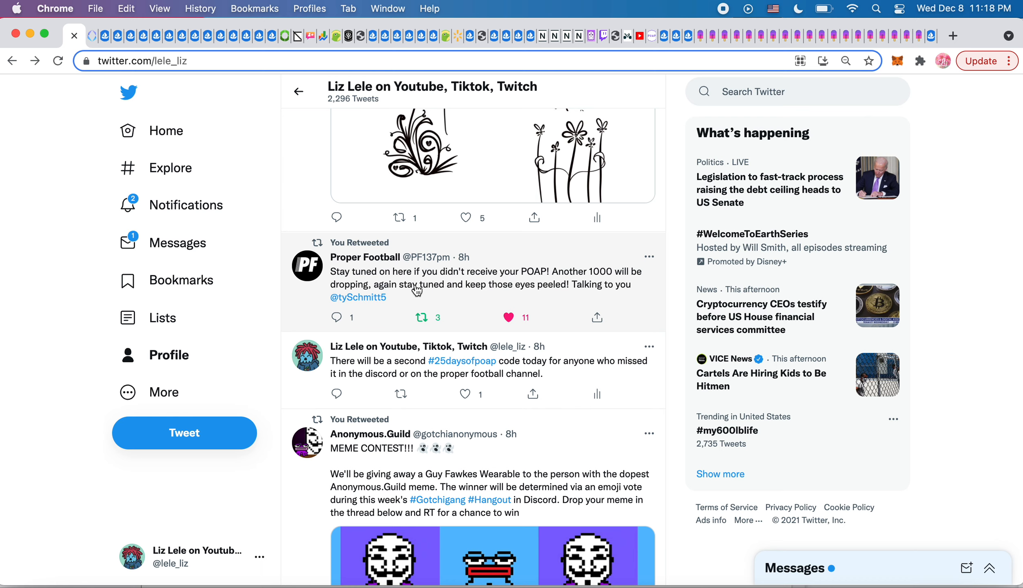
mouse_move(507, 285)
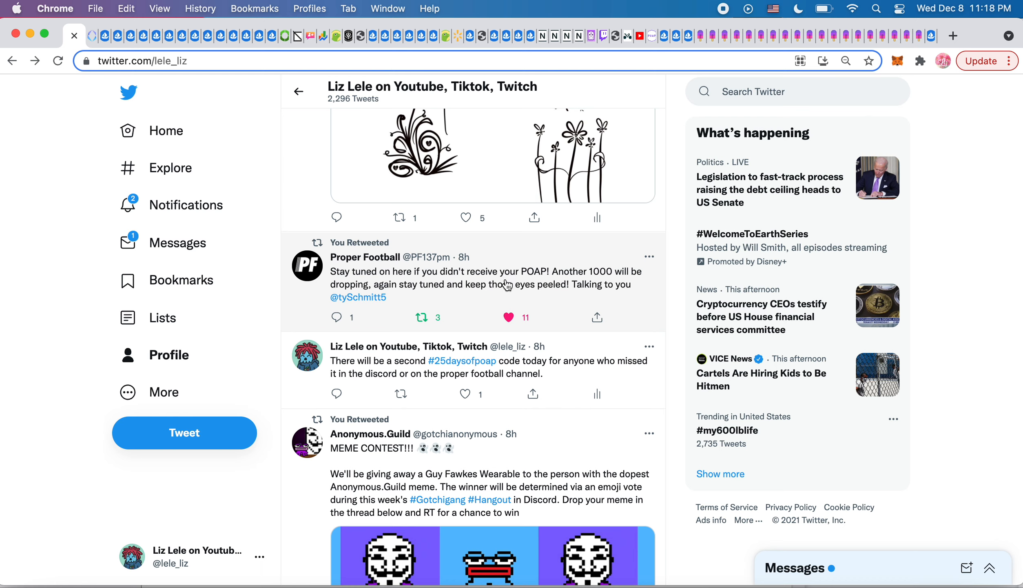
mouse_move(365, 256)
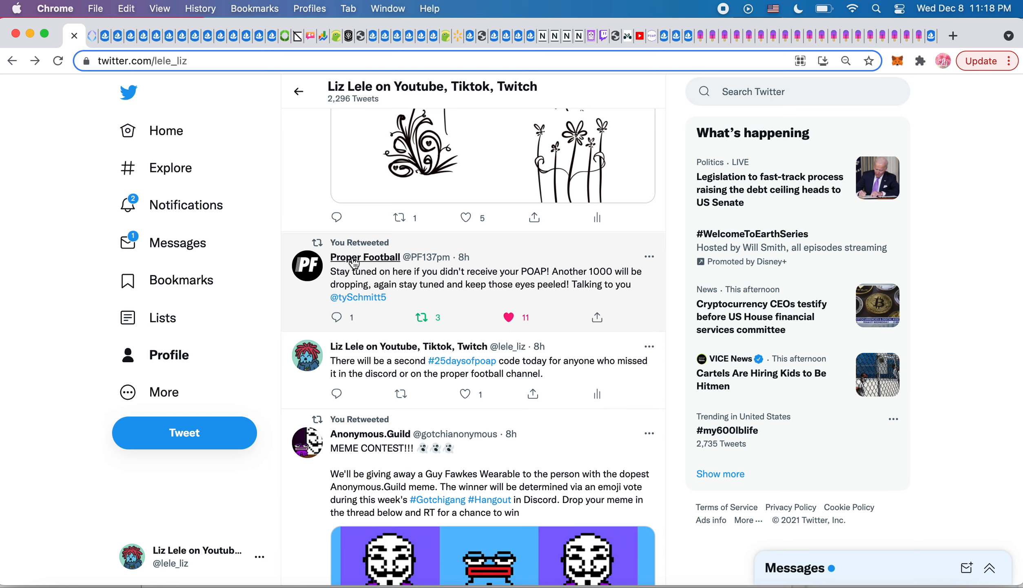
mouse_move(565, 310)
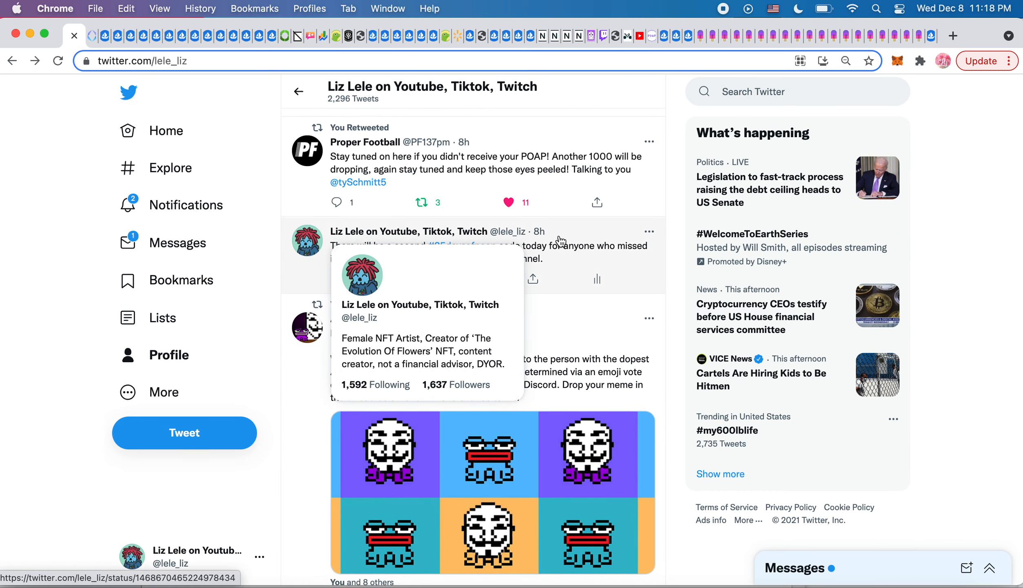
mouse_move(568, 277)
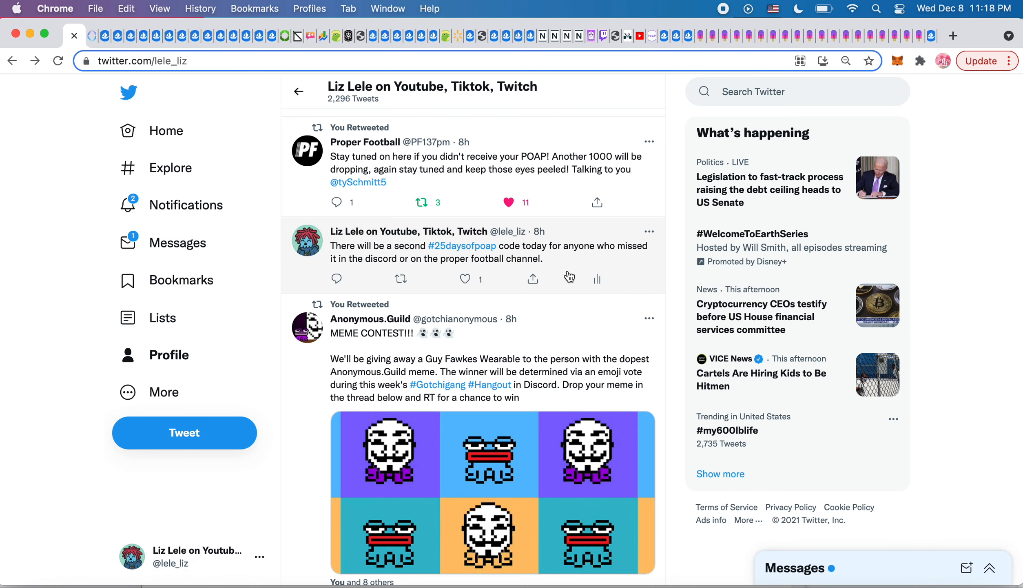
Step: Scroll past the Anonymous.Guild meme contest image to the #One37PM POAP Discord screenshot tweet
scroll(down, 3)
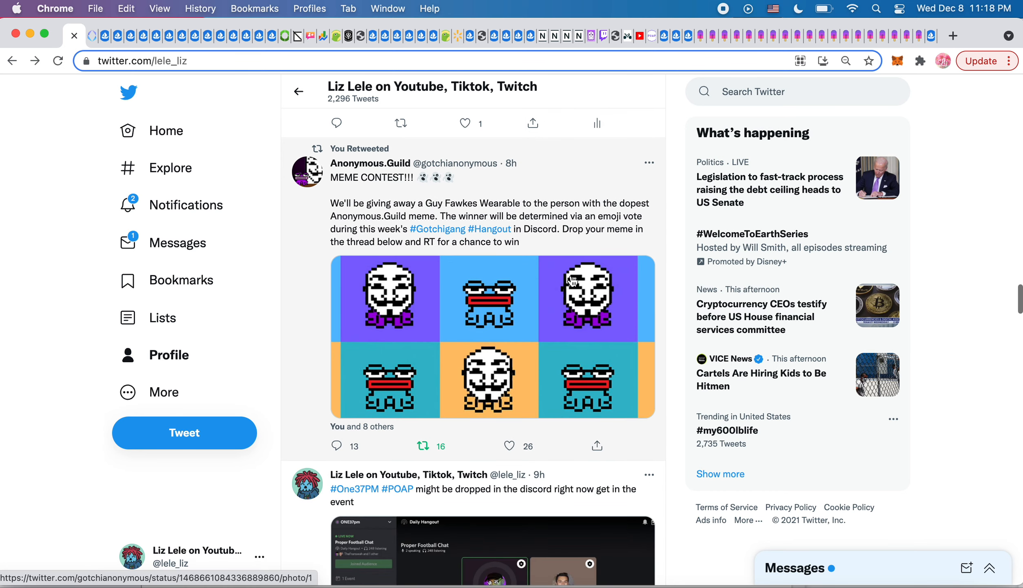
mouse_move(387, 199)
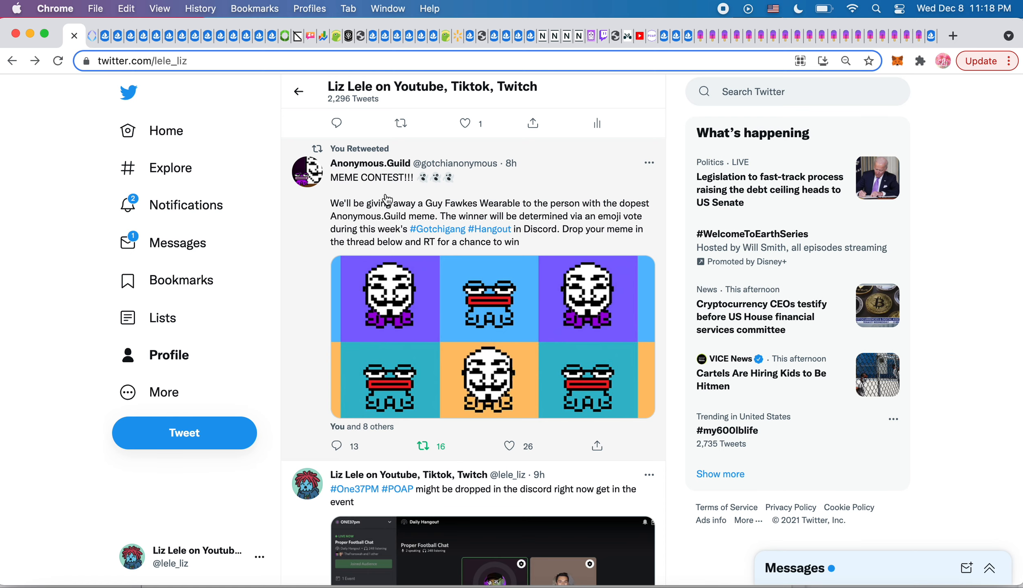
scroll(down, 3)
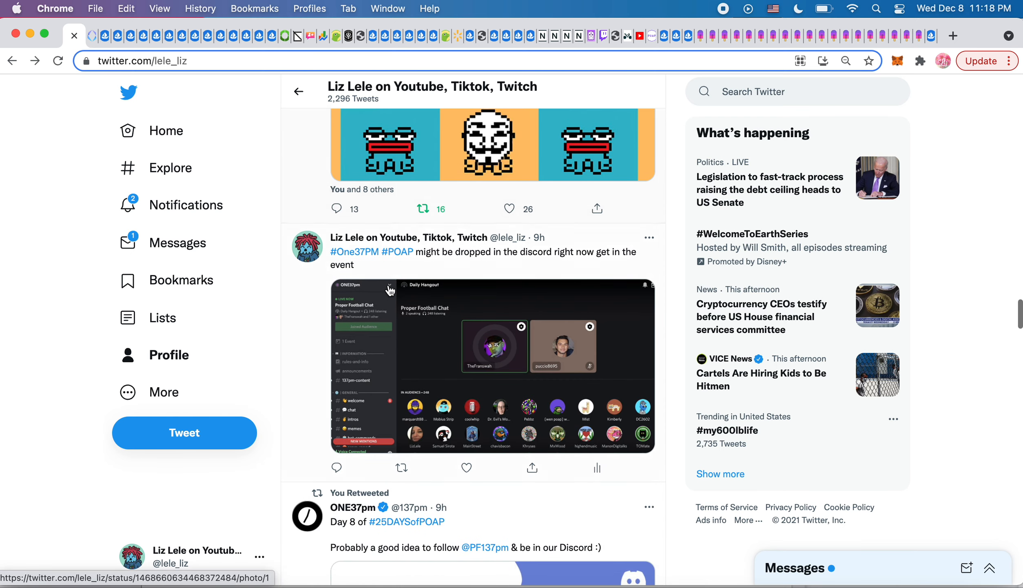
mouse_move(413, 268)
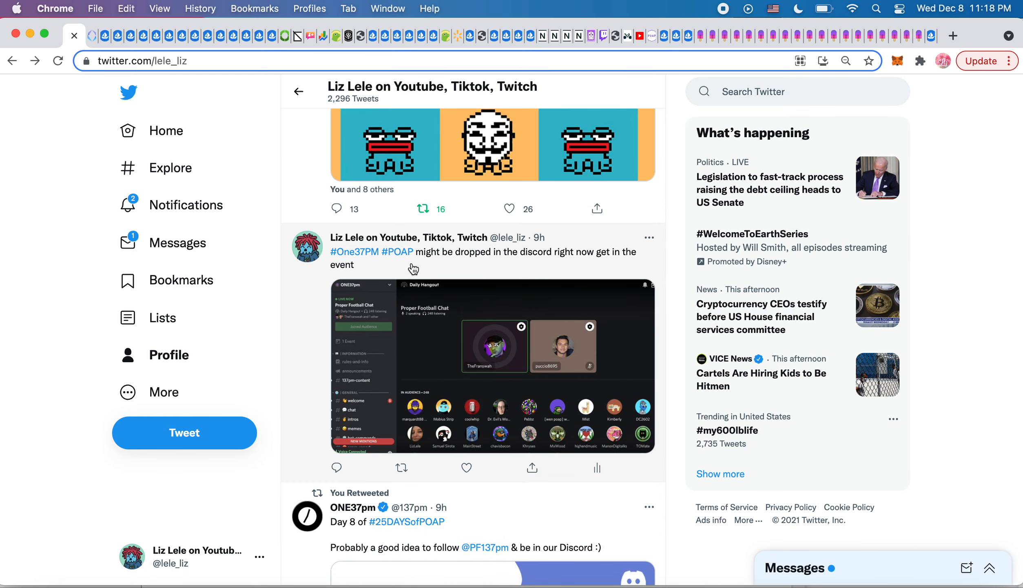
mouse_move(462, 326)
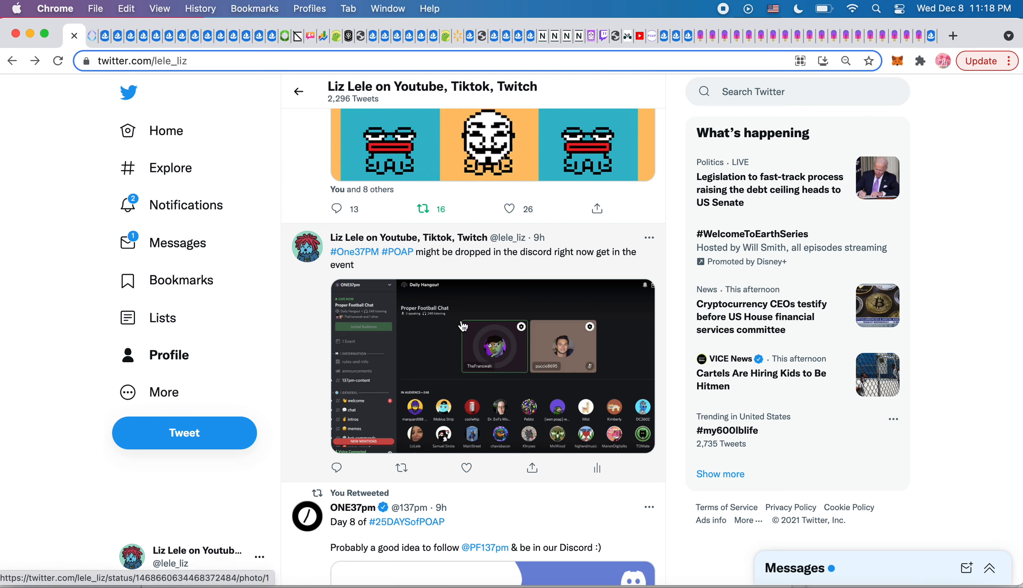
mouse_move(399, 306)
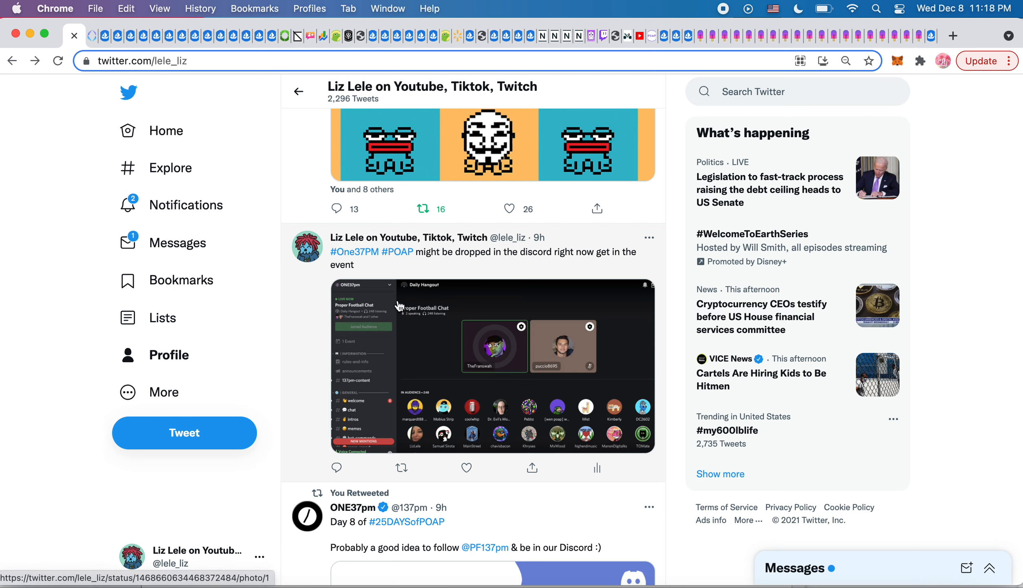
mouse_move(356, 293)
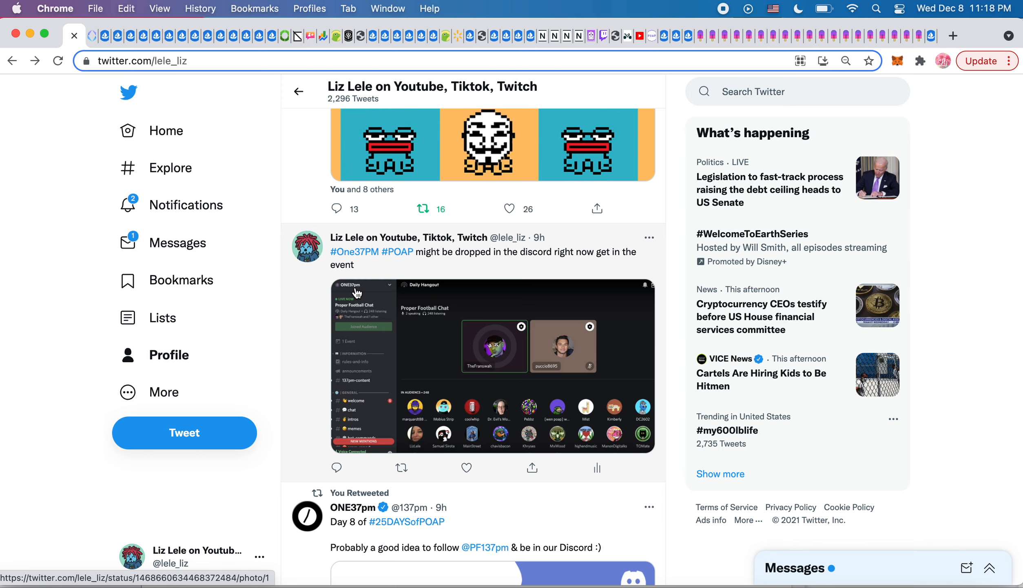
mouse_move(413, 273)
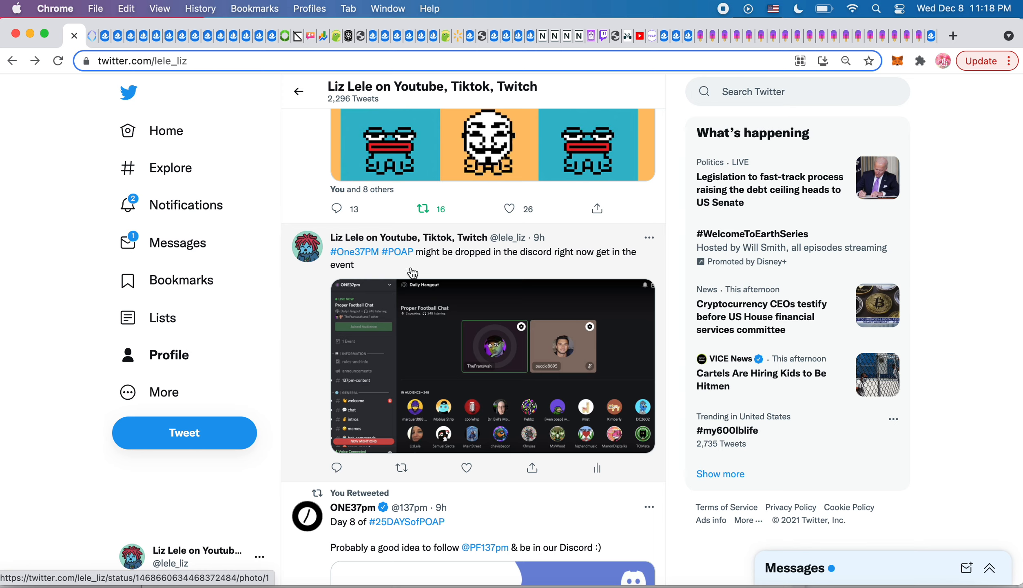
mouse_move(450, 353)
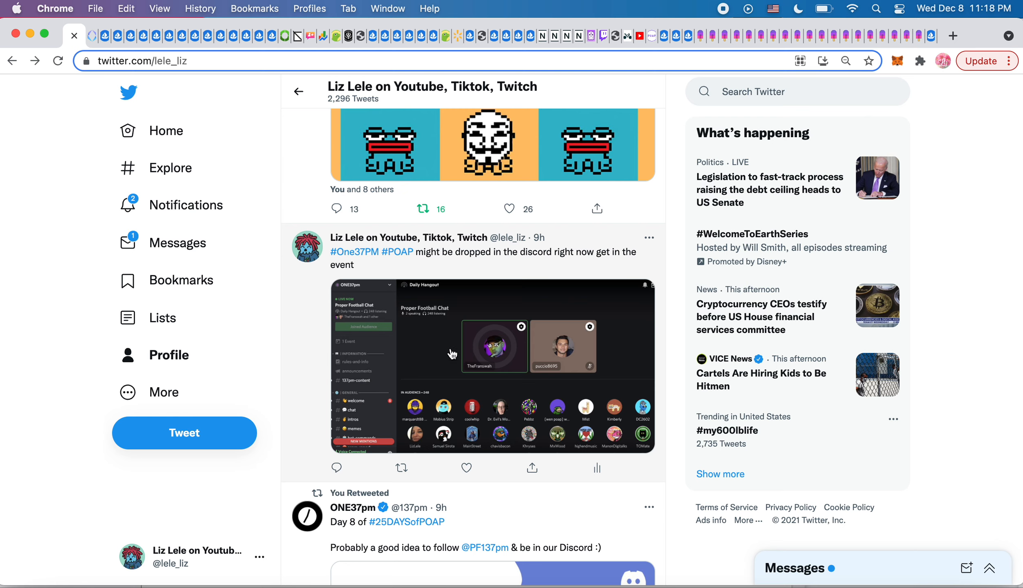
mouse_move(441, 340)
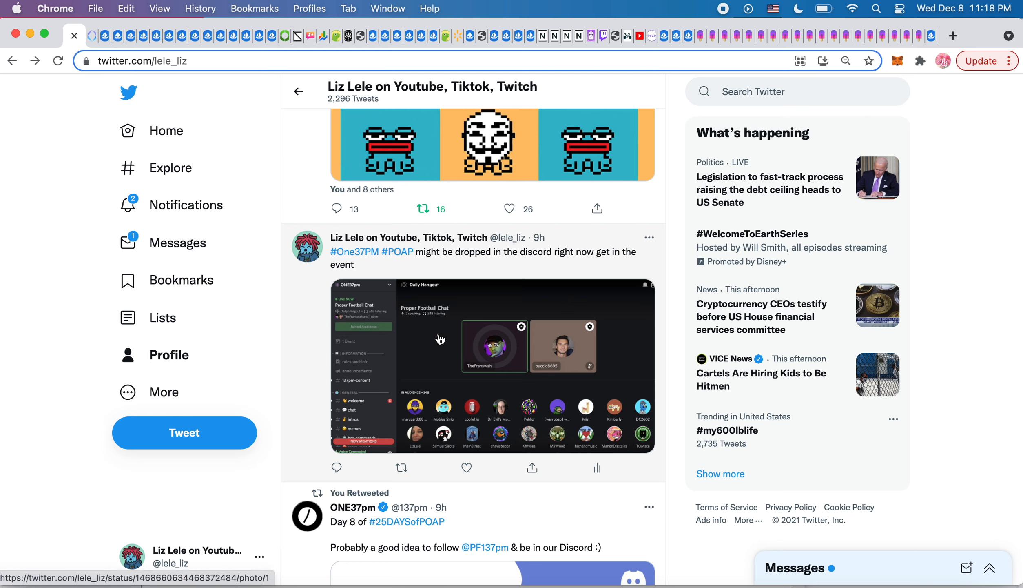
mouse_move(374, 395)
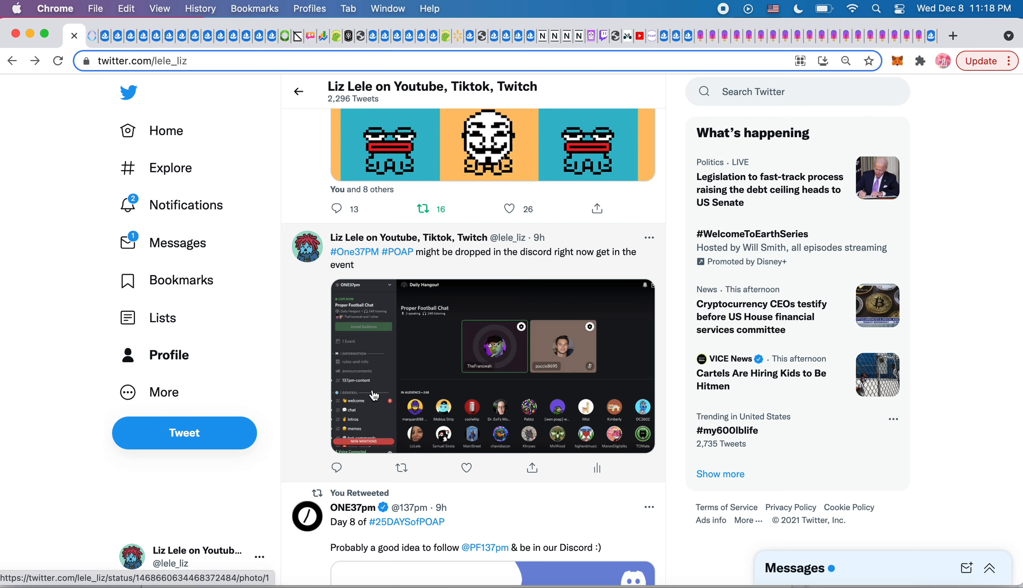
mouse_move(567, 367)
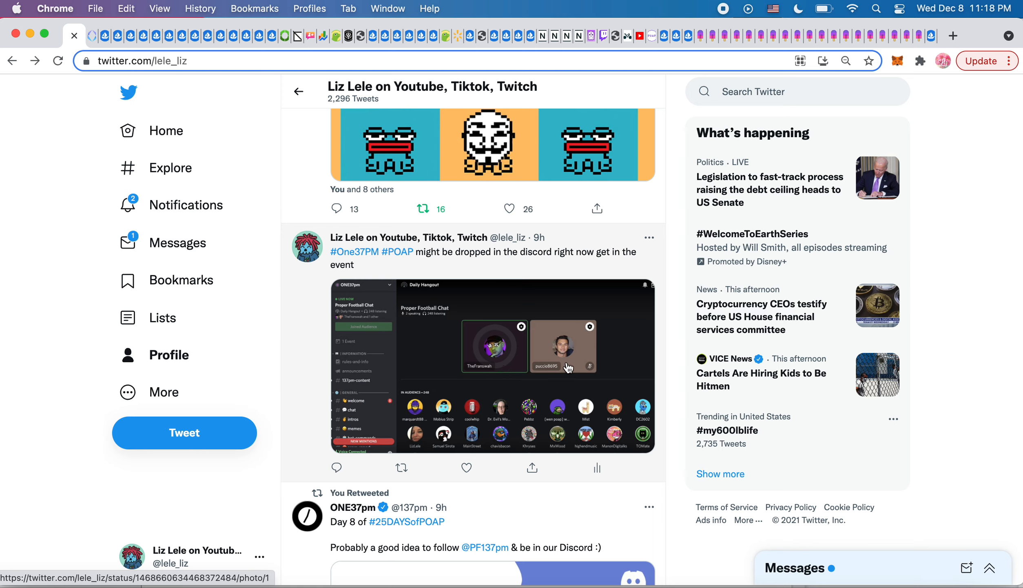
mouse_move(617, 344)
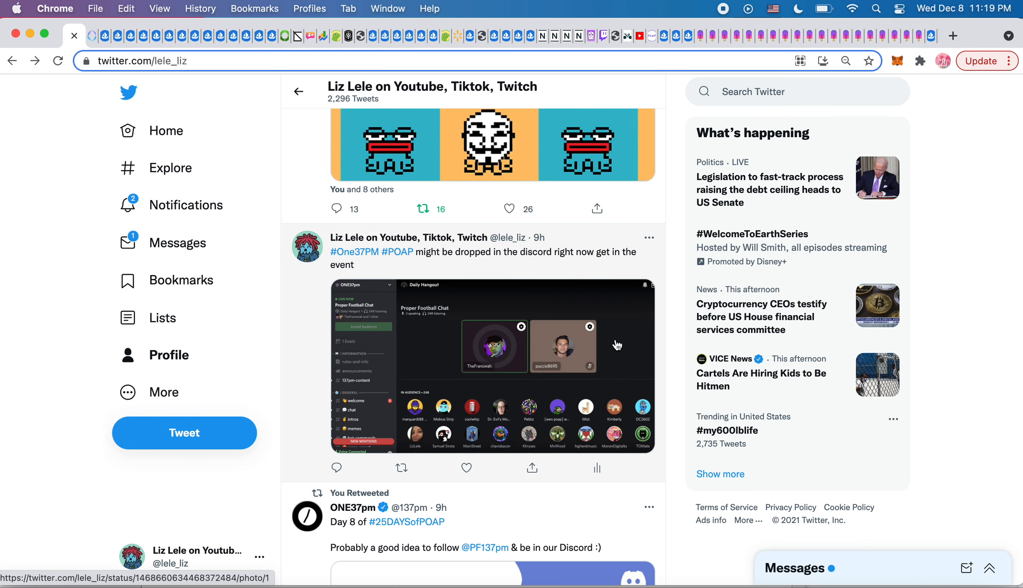
Step: Scroll down to ONE37pm's 'Day 8 of #25DAYSofPOAP' Join our Discord retweet
scroll(down, 3)
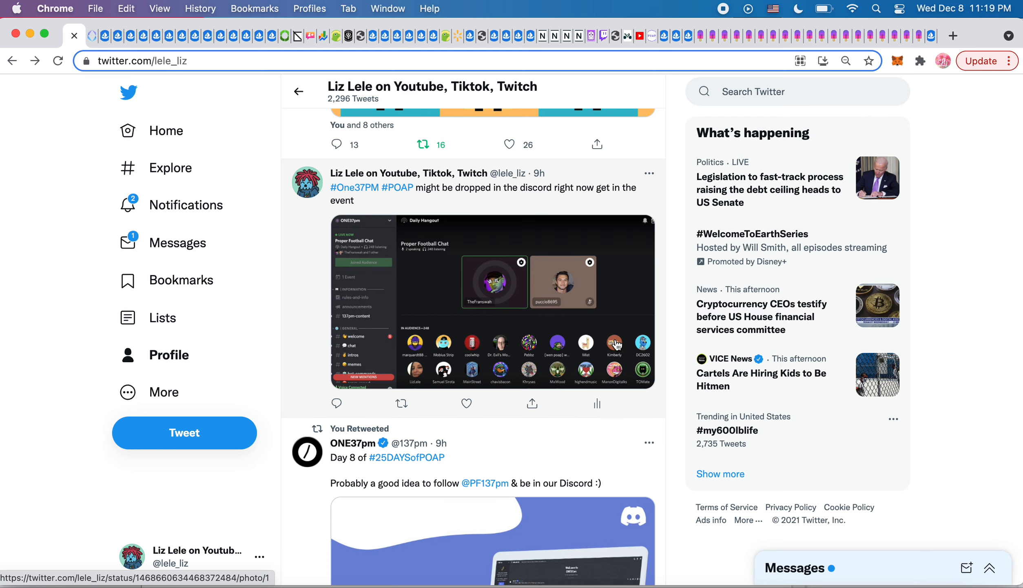
scroll(down, 3)
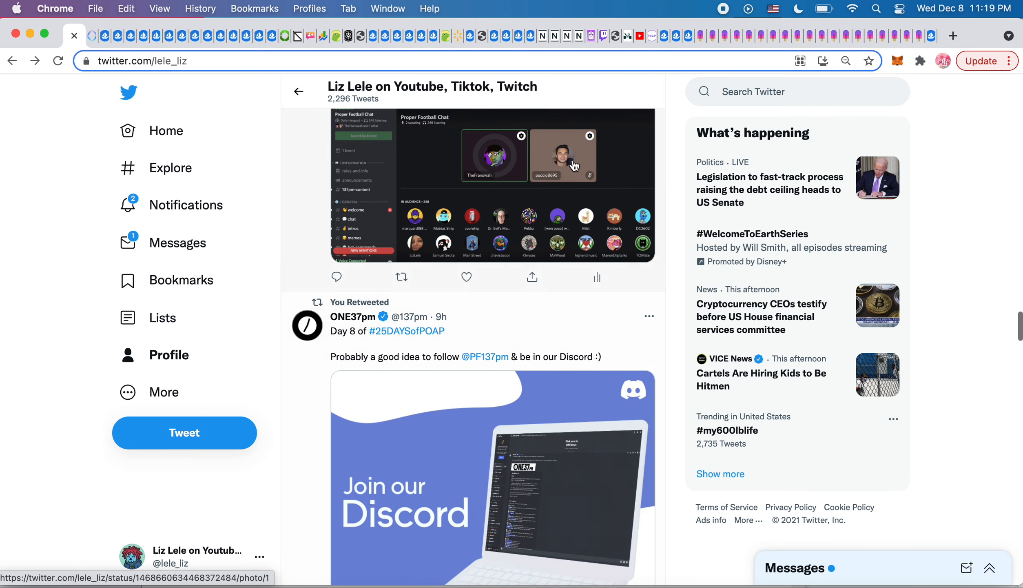
scroll(down, 3)
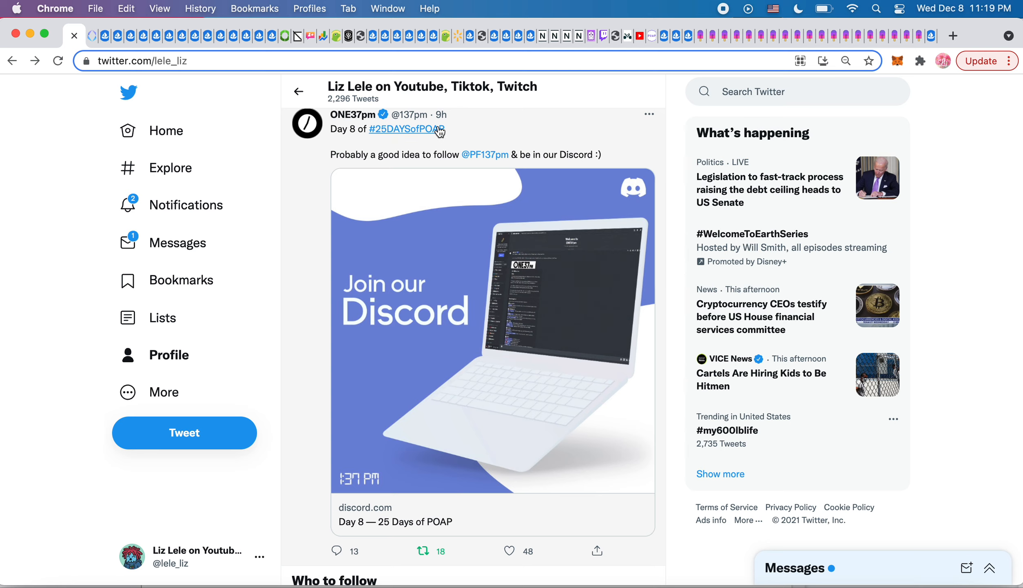
mouse_move(383, 136)
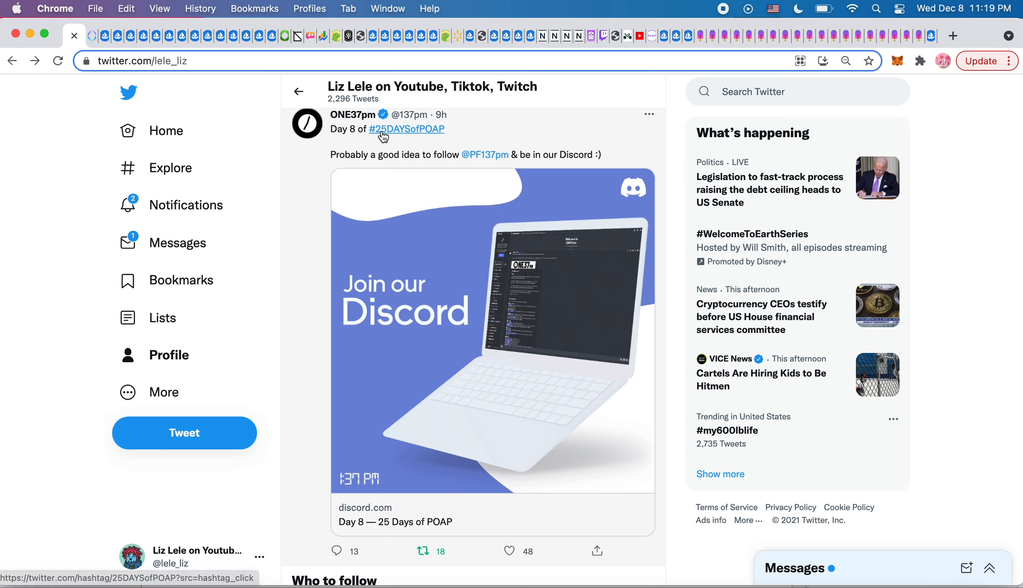
mouse_move(424, 162)
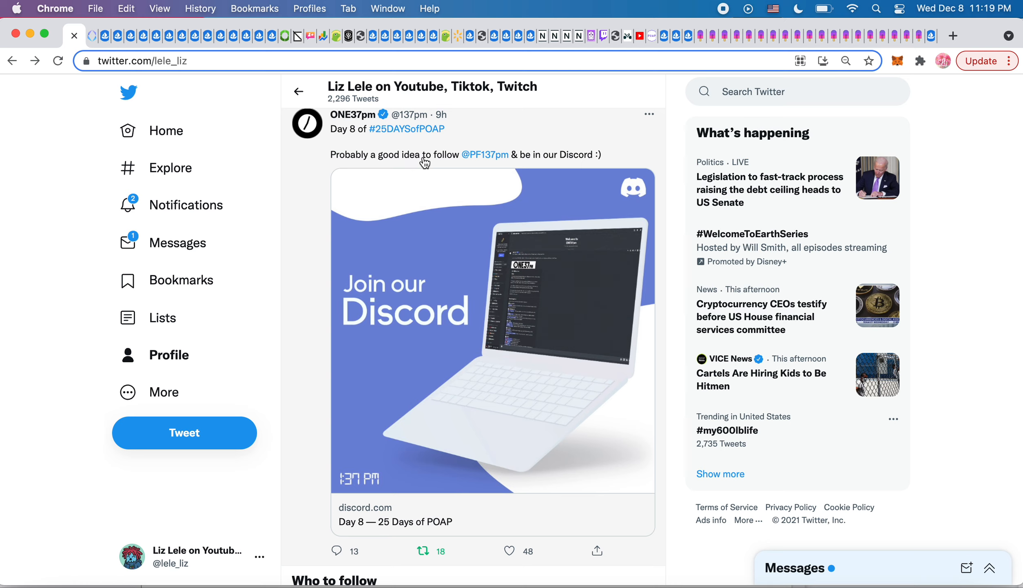
mouse_move(484, 155)
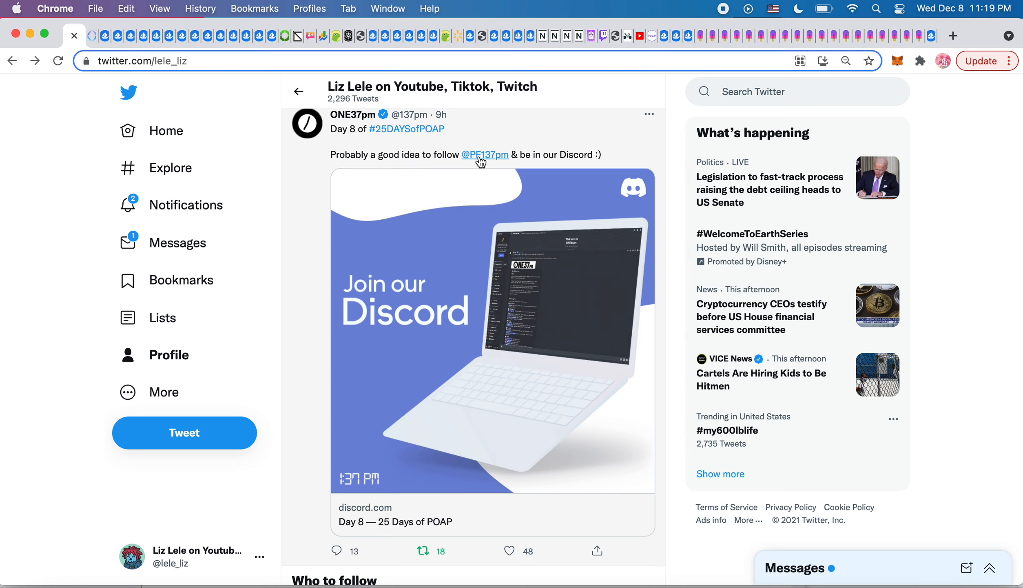
mouse_move(576, 159)
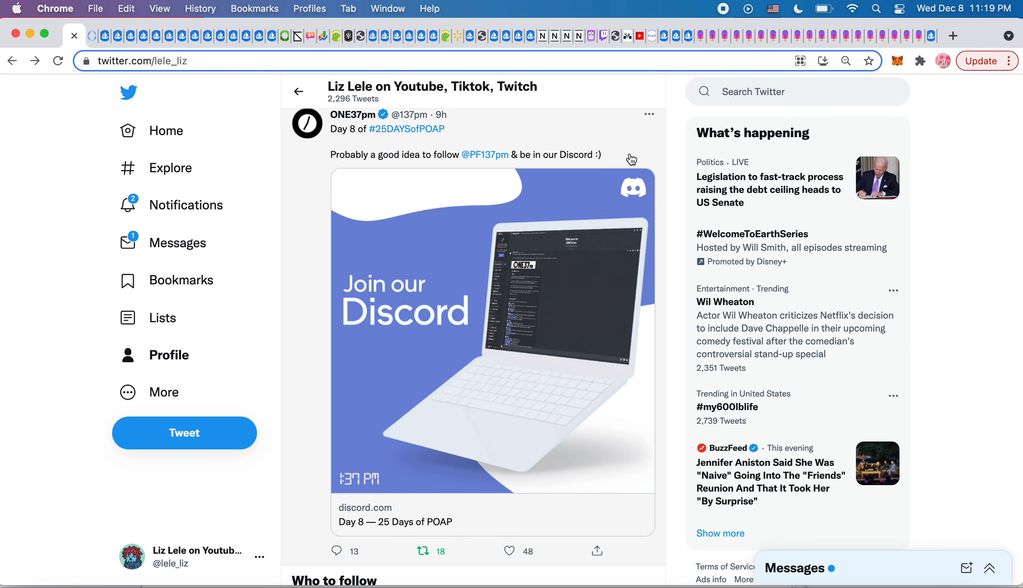
Step: Scroll past Who to follow, the ONE37pm video and OldManWhoBets retweets to Topics to follow
scroll(down, 3)
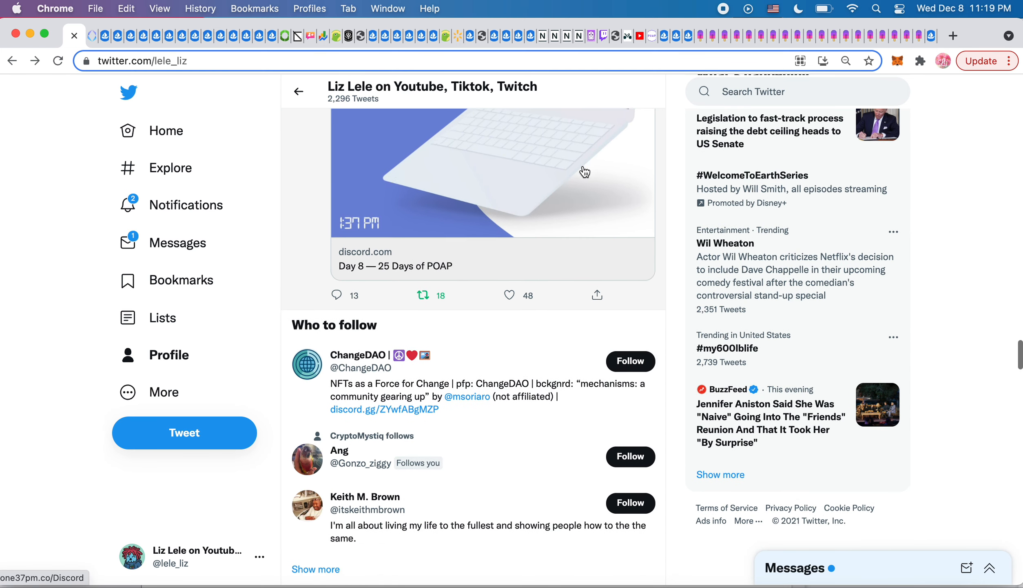
scroll(down, 3)
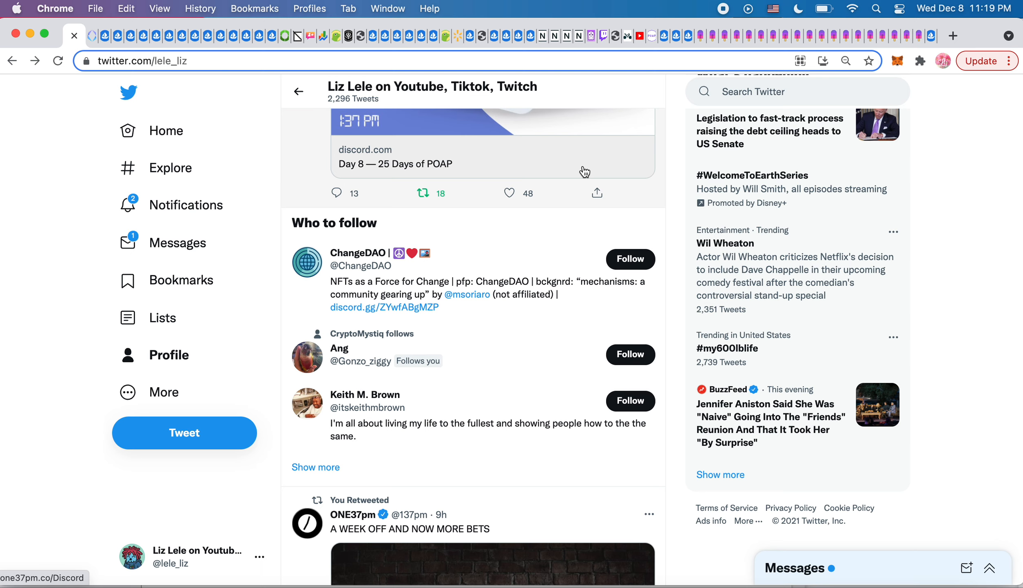
scroll(down, 3)
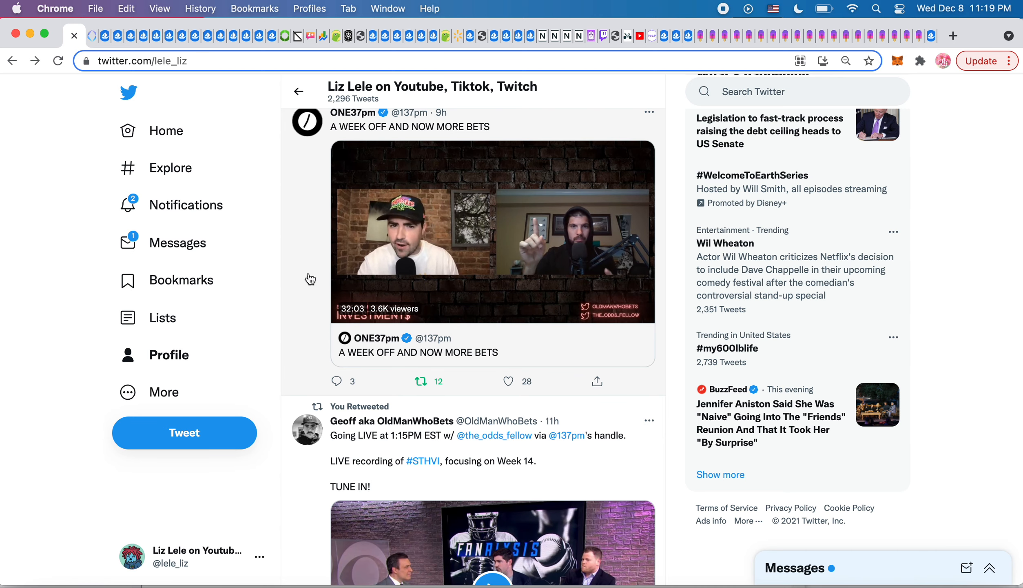
scroll(down, 3)
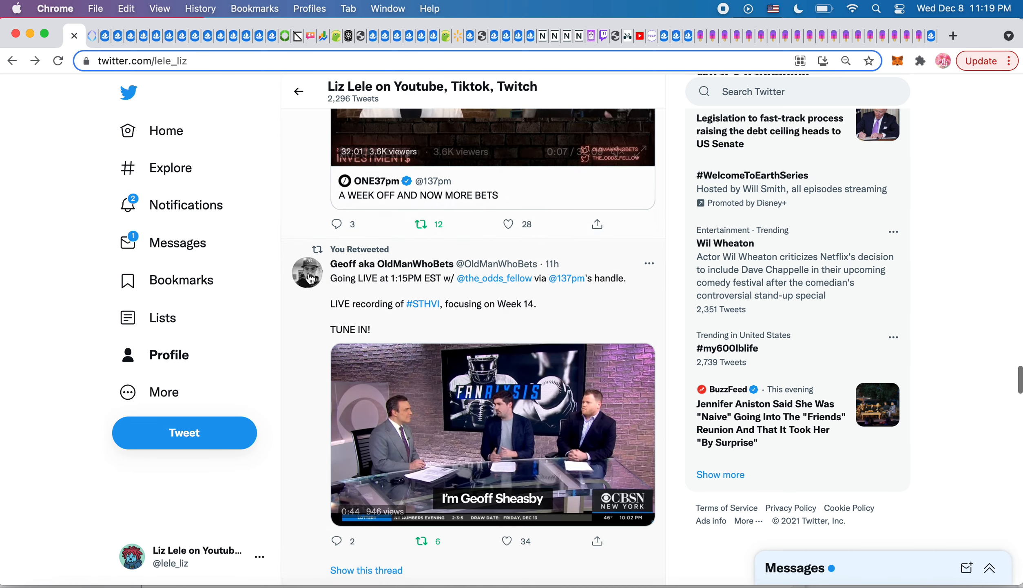
scroll(down, 3)
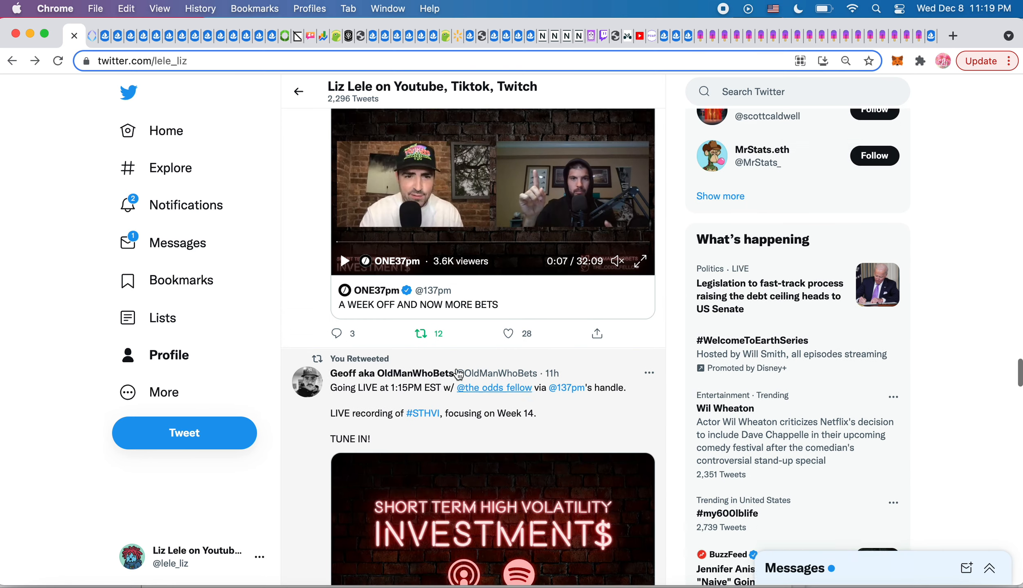
scroll(up, 3)
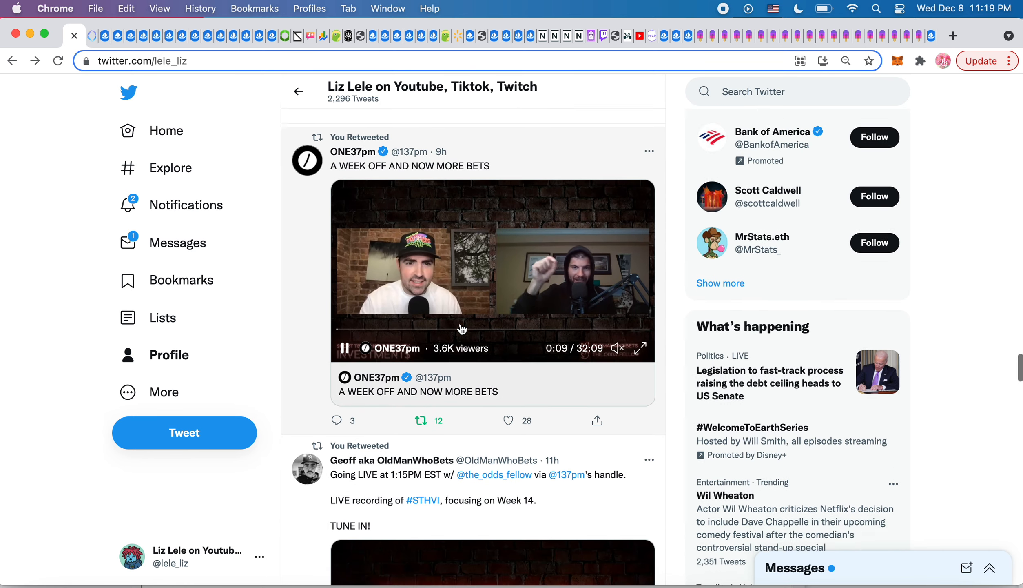
scroll(down, 3)
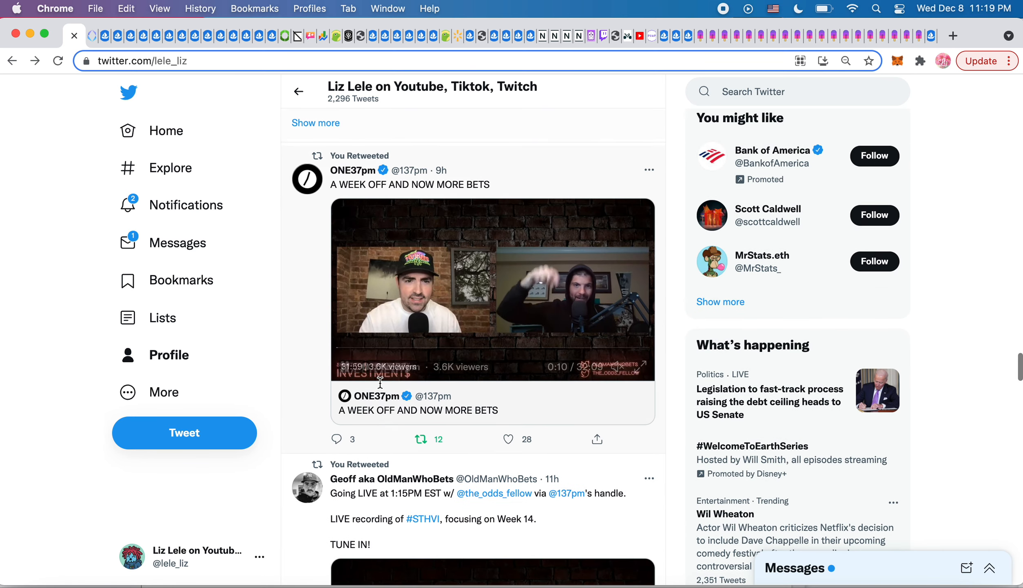
scroll(down, 3)
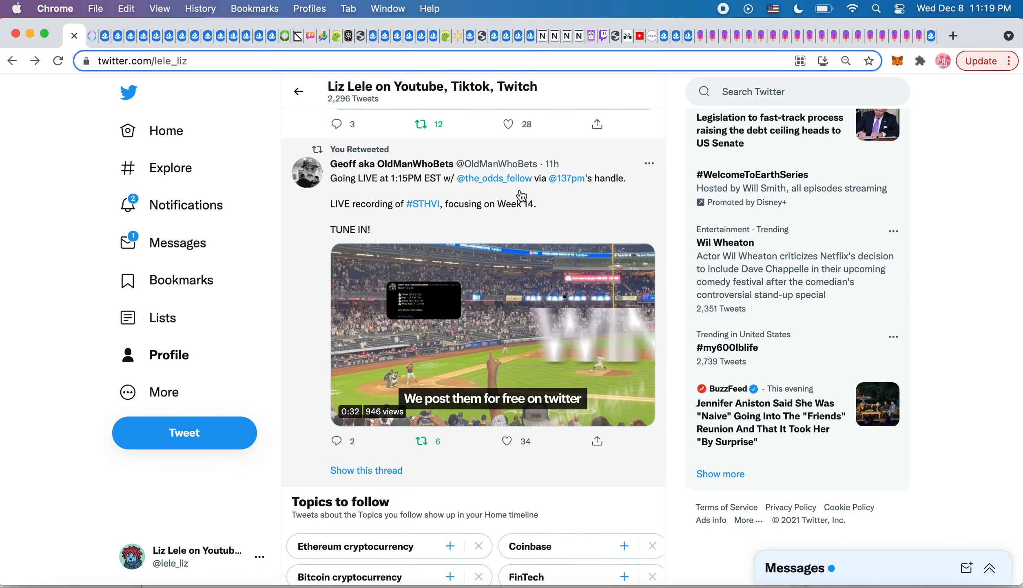
scroll(down, 3)
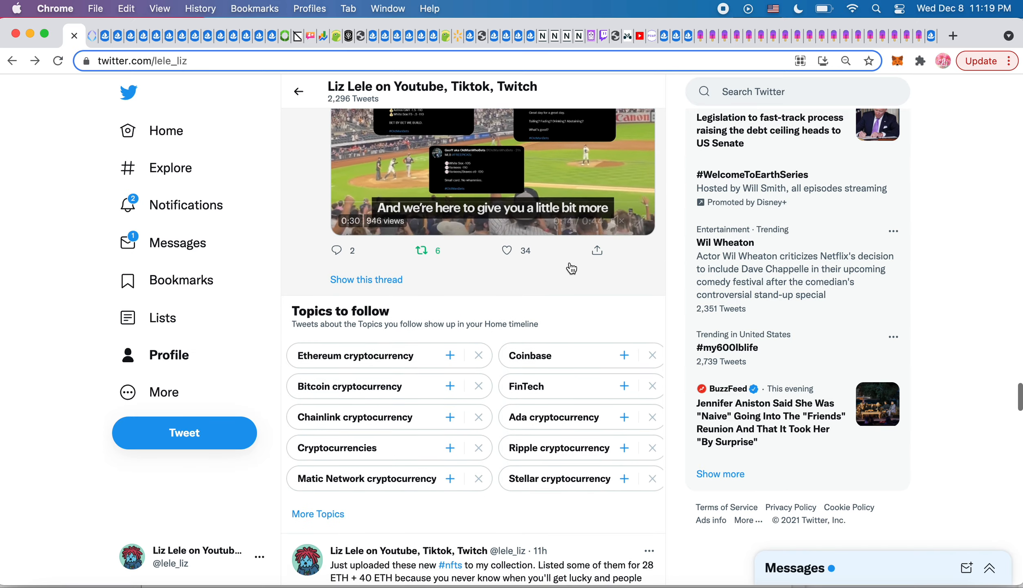
scroll(down, 3)
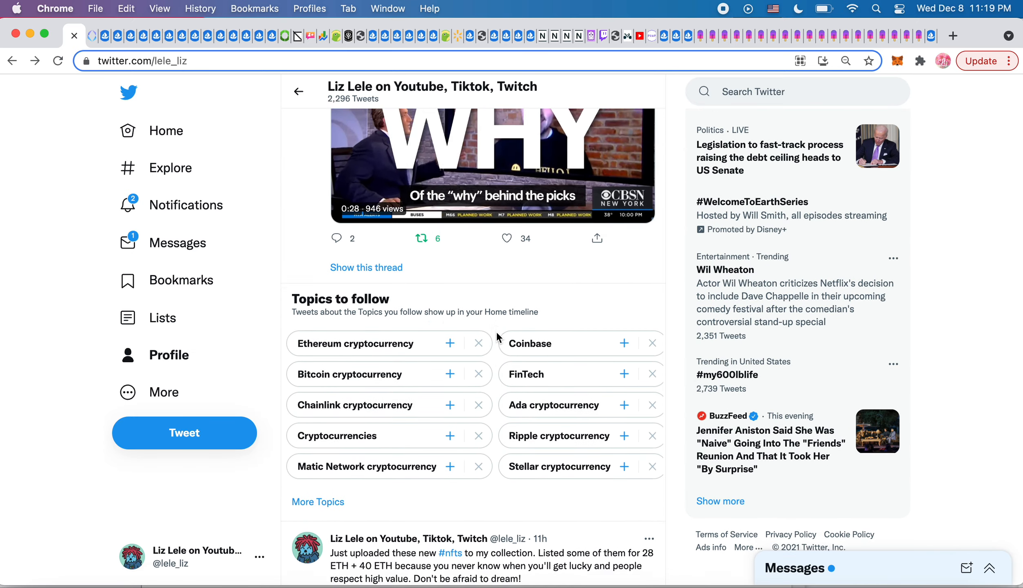
Step: Scroll to the 'Just uploaded these new #nfts' tweet and close its enlarged drawings grid
scroll(down, 3)
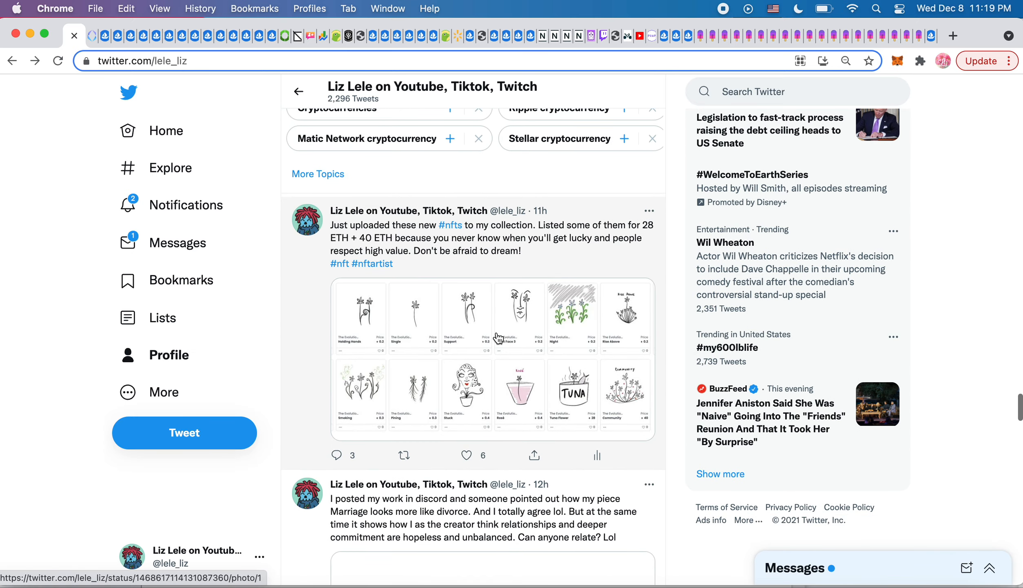
mouse_move(452, 286)
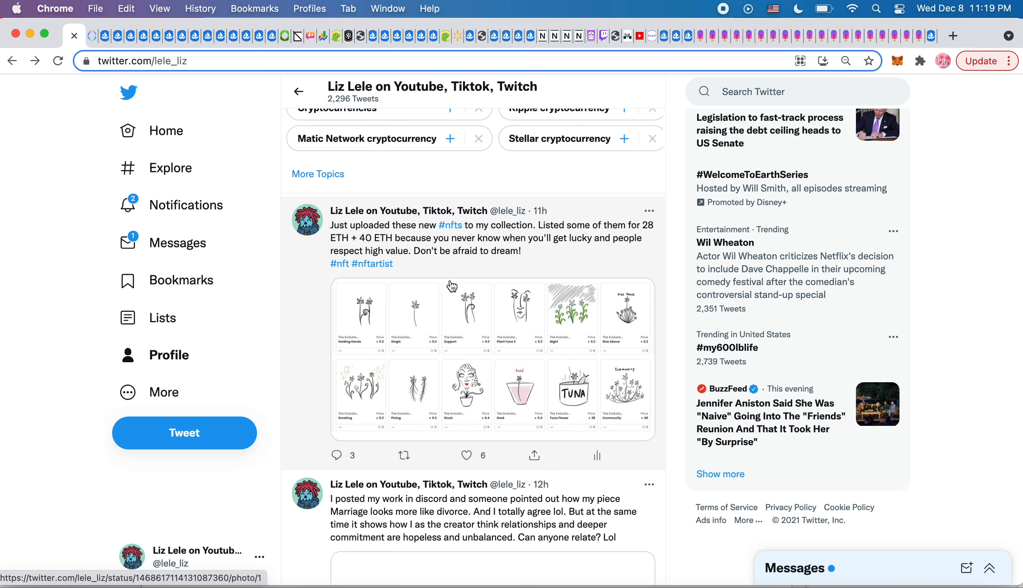
mouse_move(634, 380)
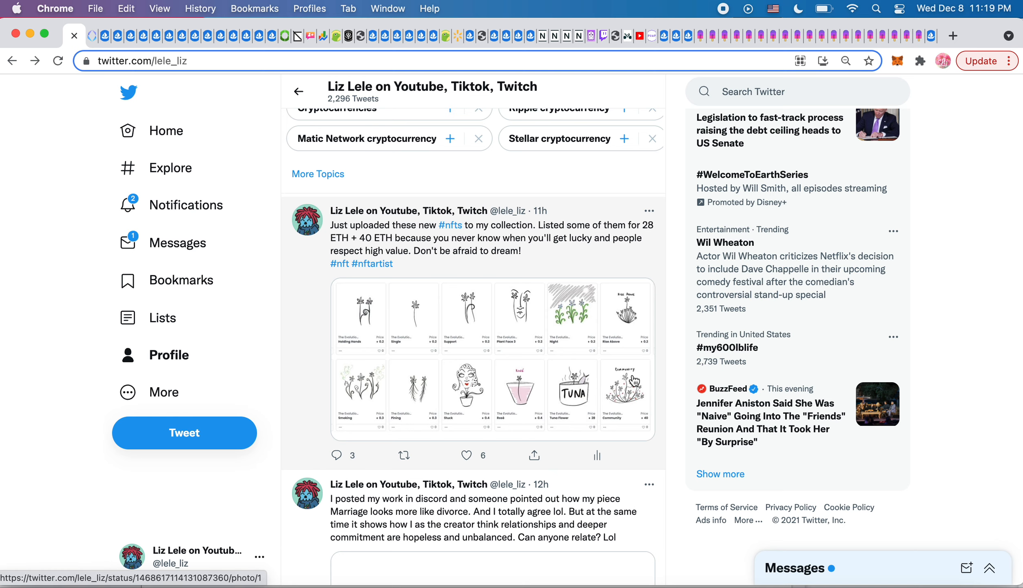
mouse_move(592, 377)
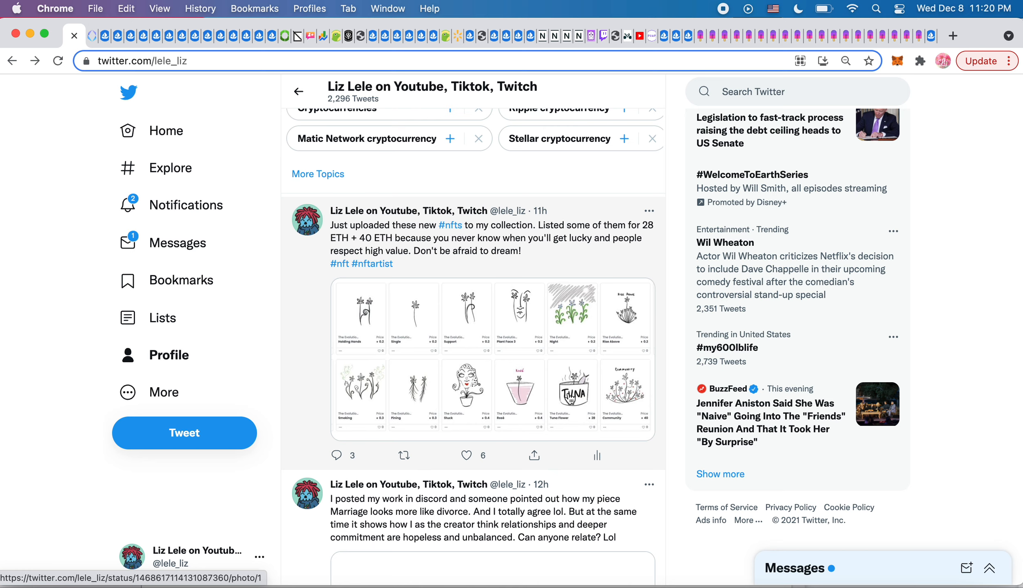
mouse_move(669, 403)
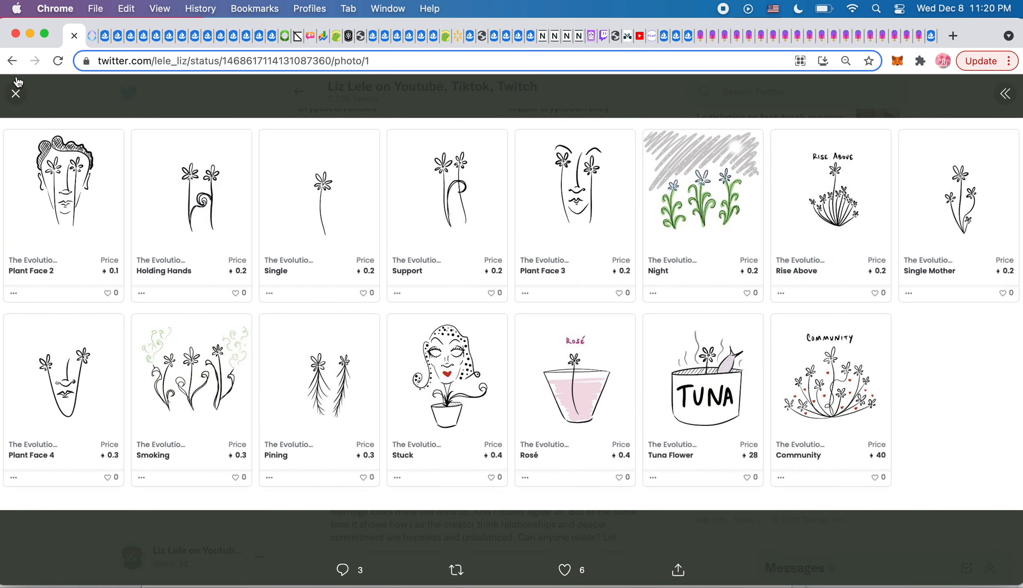
click(15, 90)
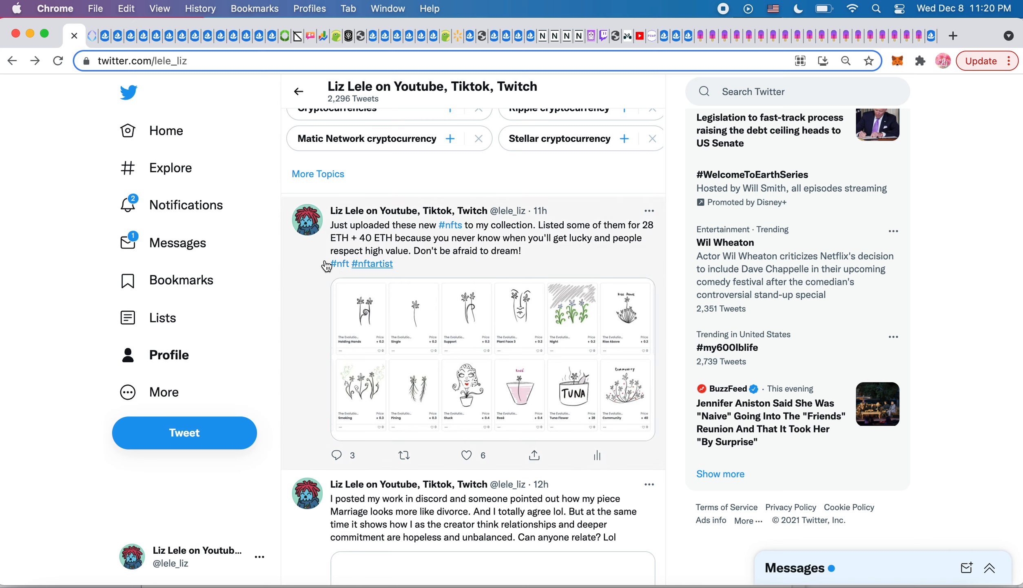
mouse_move(451, 225)
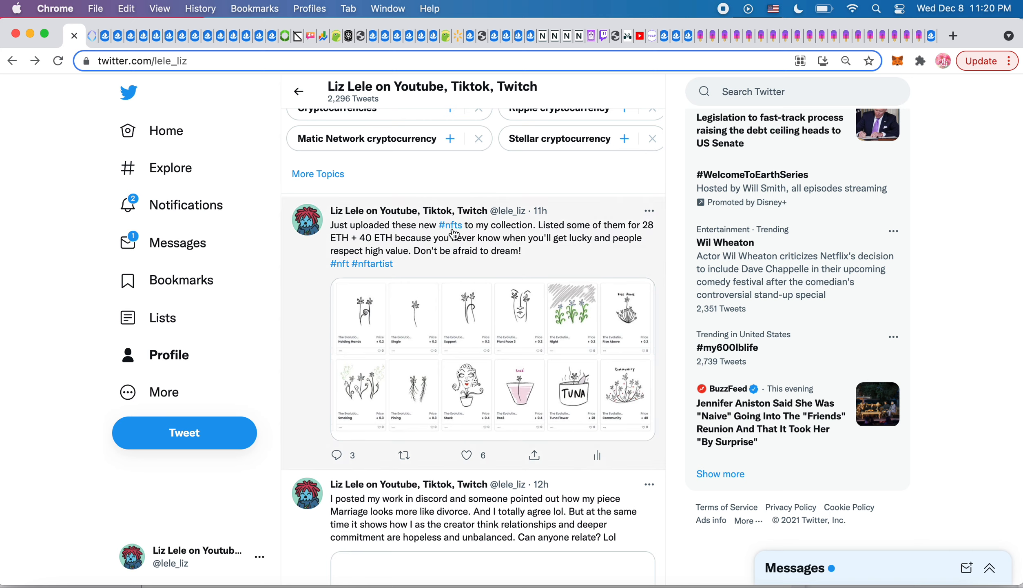
mouse_move(611, 235)
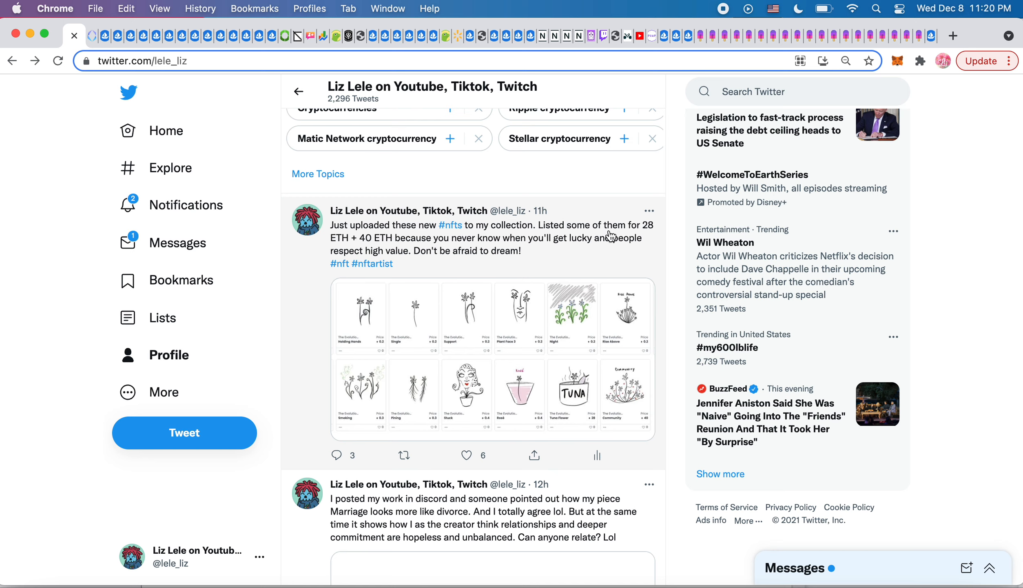
mouse_move(416, 246)
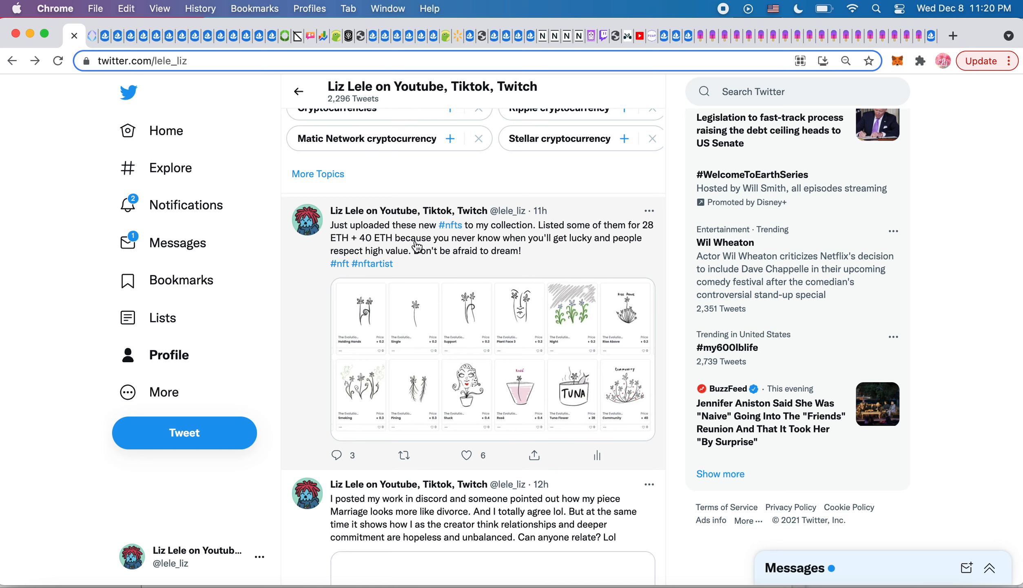
mouse_move(608, 252)
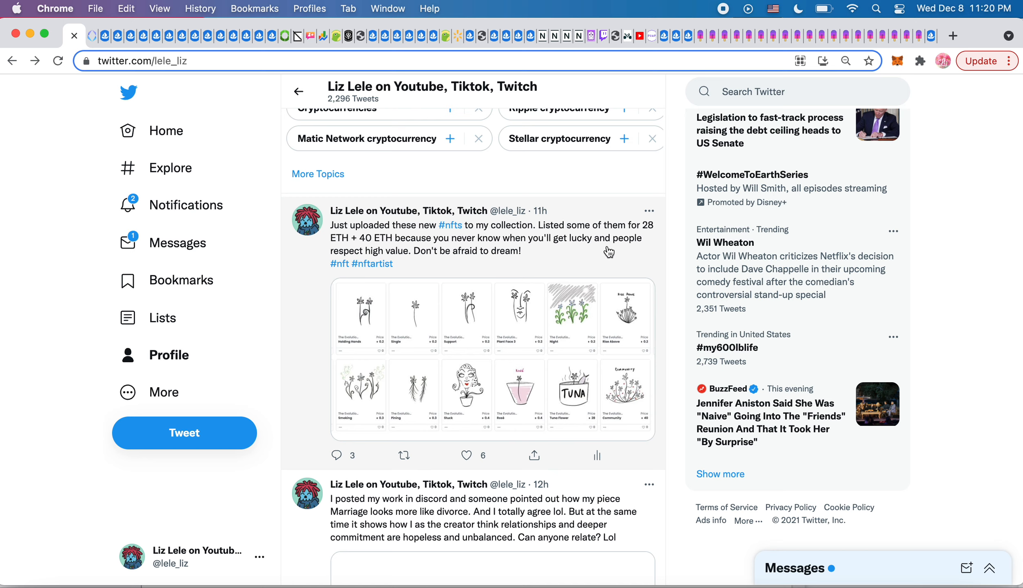
mouse_move(504, 271)
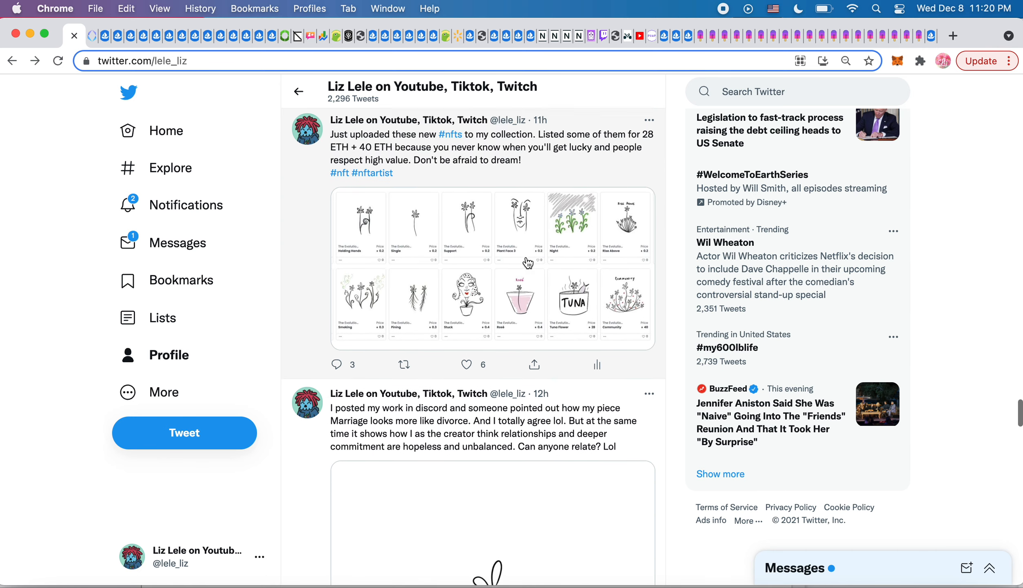
scroll(down, 3)
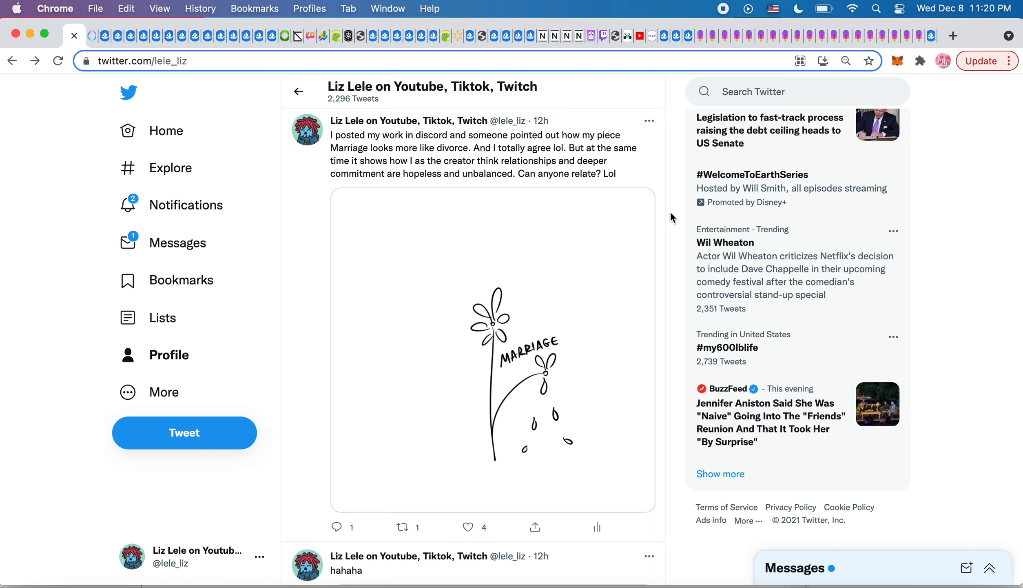
mouse_move(588, 345)
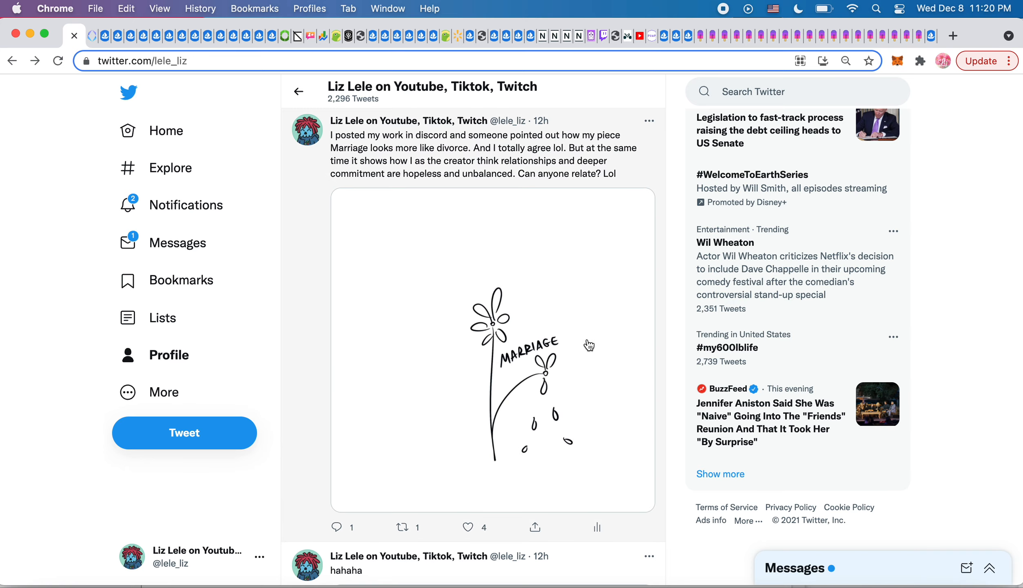
mouse_move(552, 374)
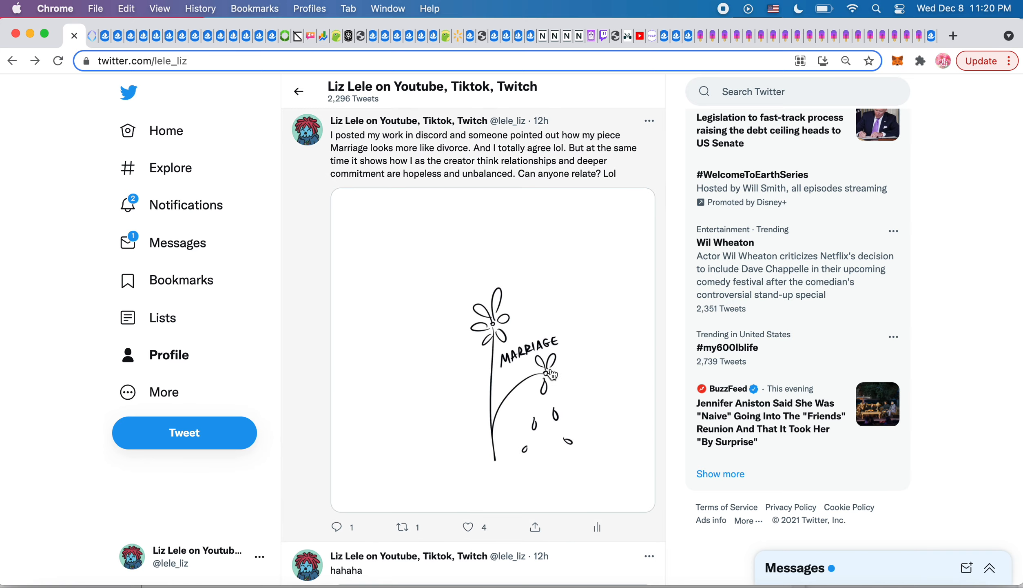
mouse_move(592, 325)
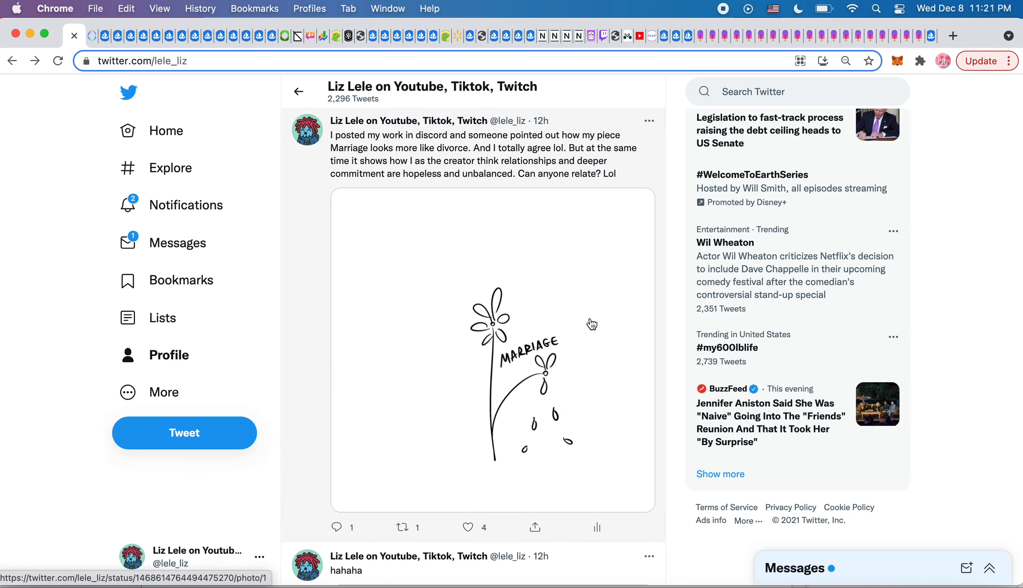
mouse_move(430, 306)
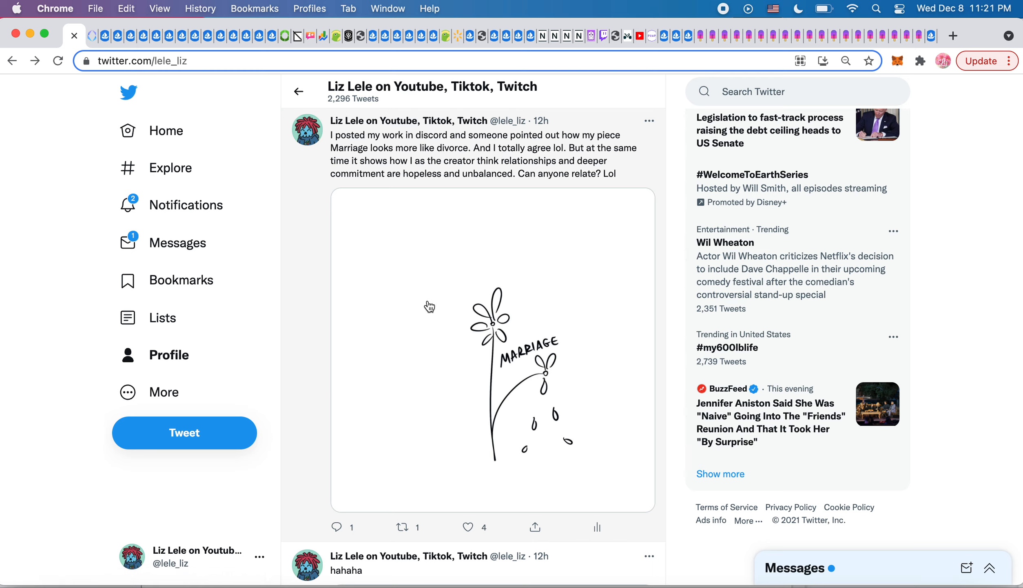
mouse_move(429, 305)
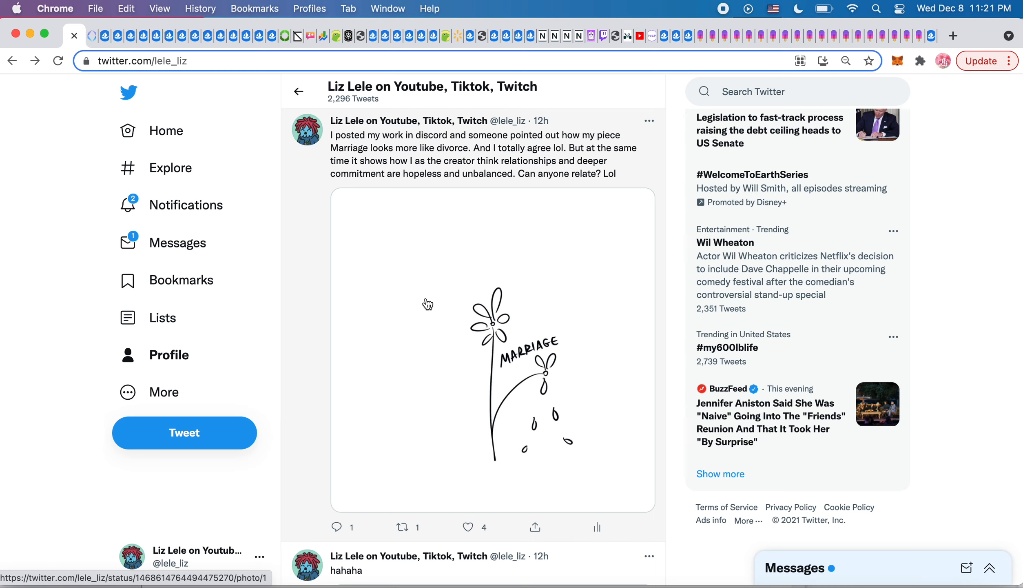
mouse_move(508, 195)
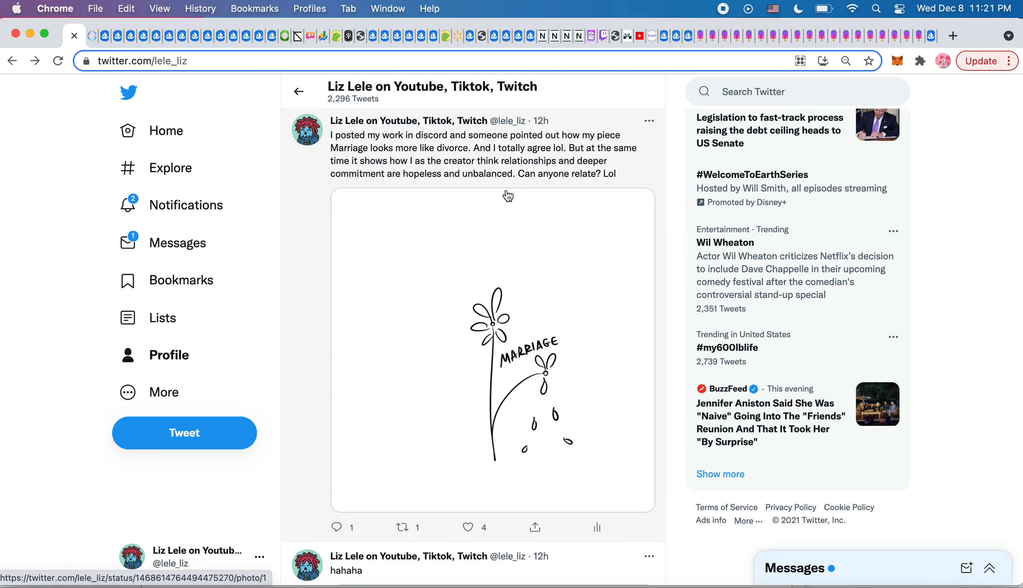
mouse_move(580, 246)
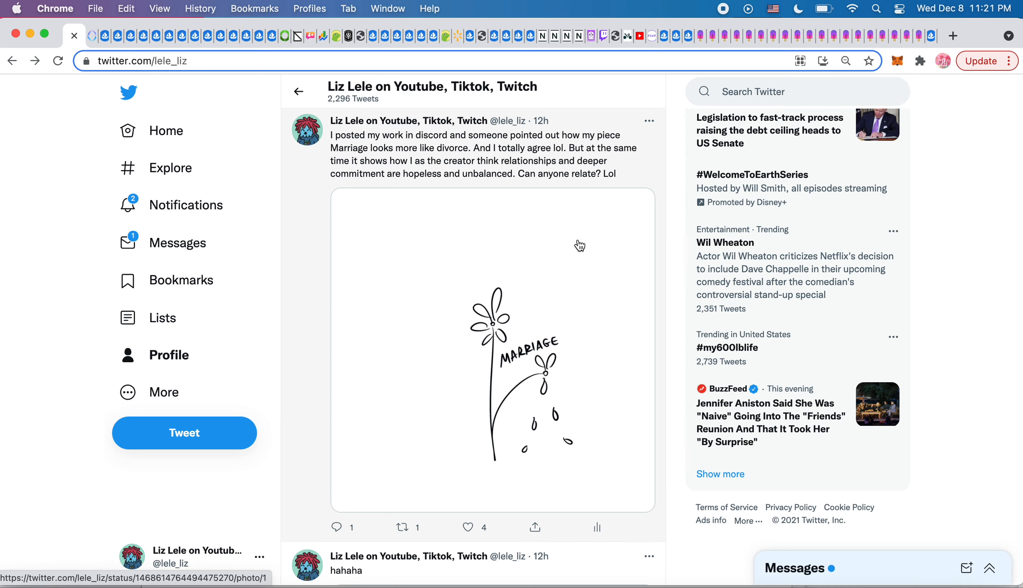
mouse_move(649, 456)
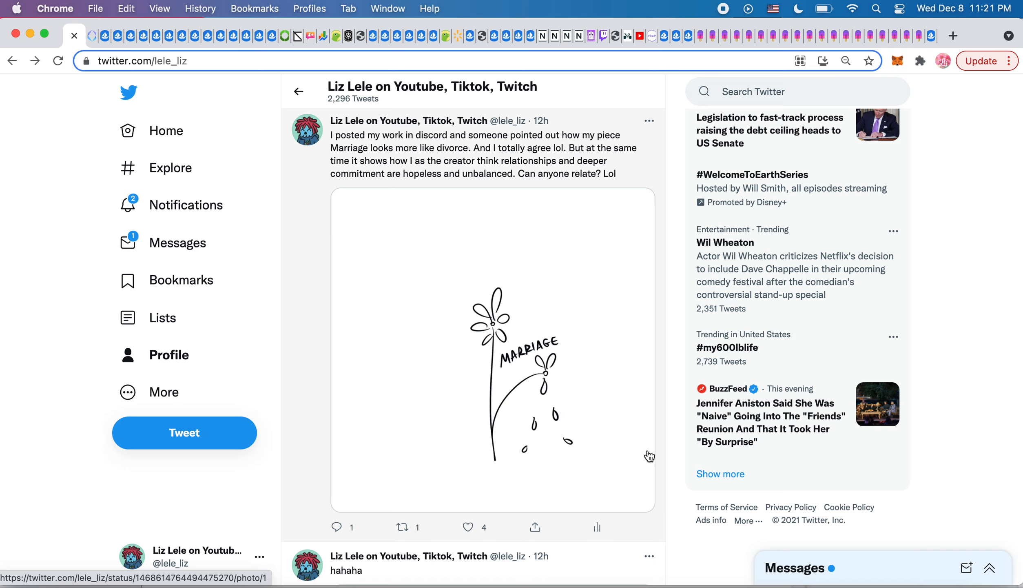
mouse_move(612, 378)
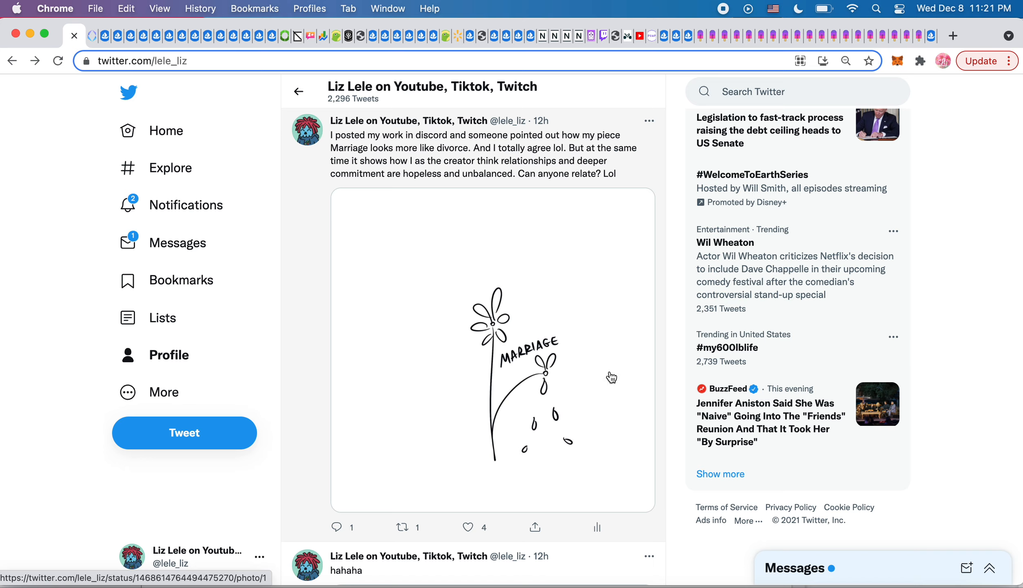
Step: Scroll past the Marriage drawing to the 'hahaha' quote of ONE37pm's 'You VS the guy' meme
scroll(down, 3)
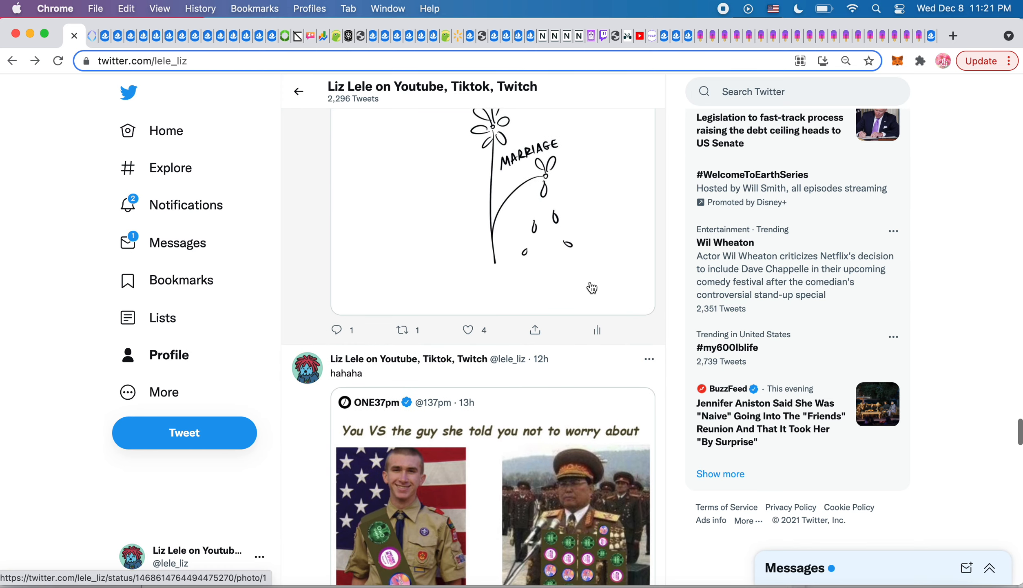
scroll(down, 3)
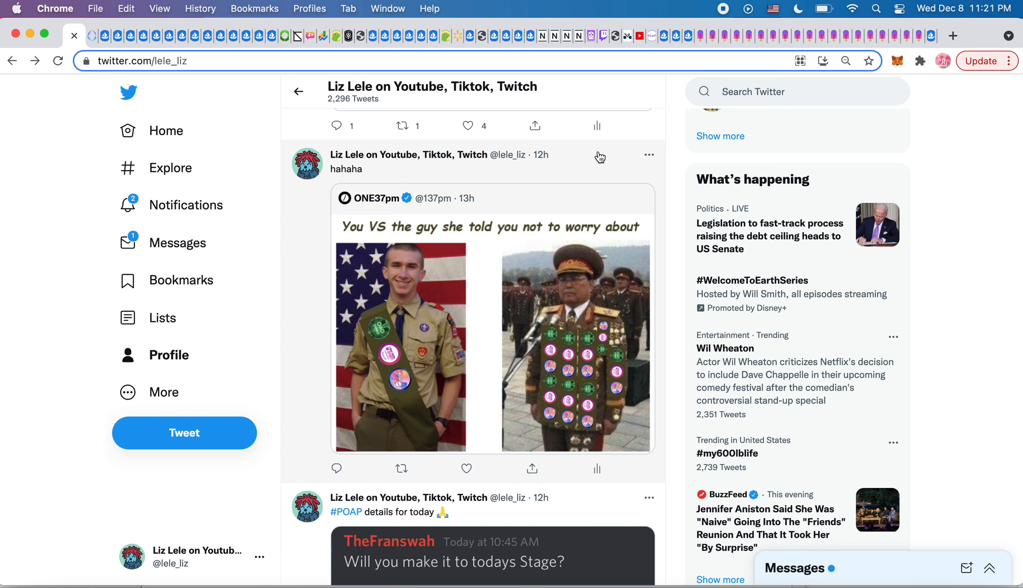
mouse_move(362, 236)
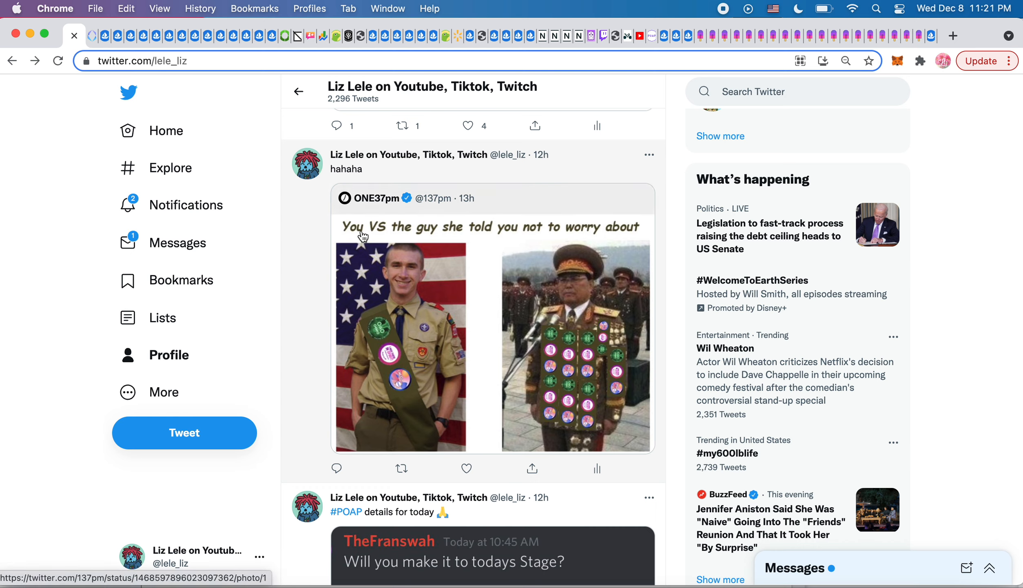
mouse_move(576, 235)
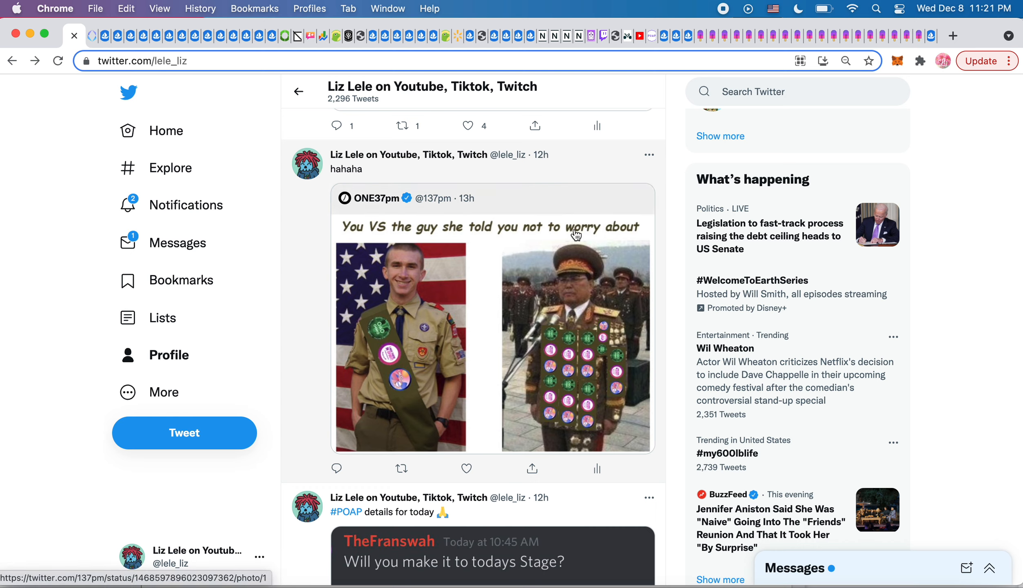
mouse_move(566, 394)
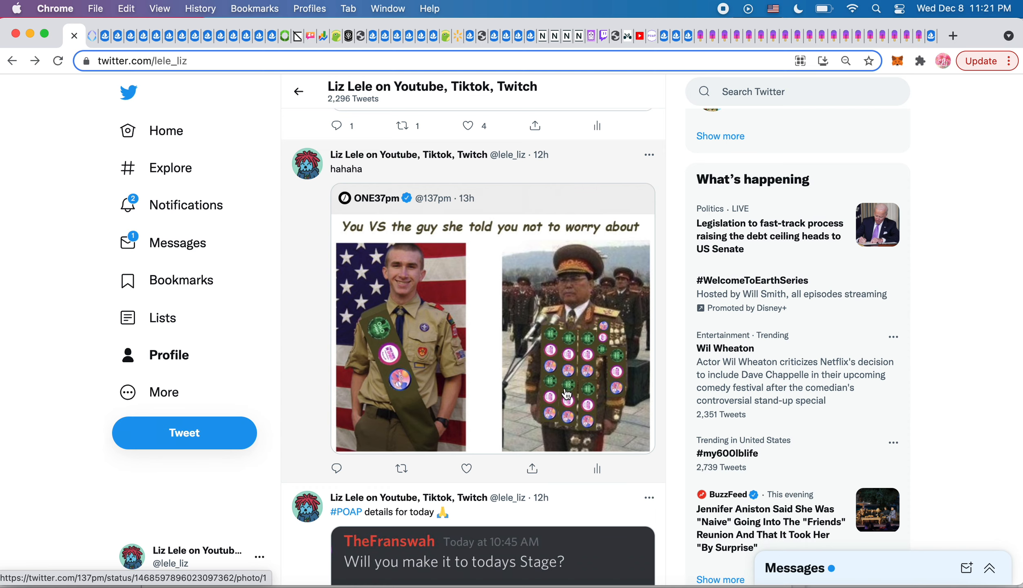
Step: Scroll past the 'You VS the guy' meme to the #POAP details Discord screenshot tweet
scroll(down, 3)
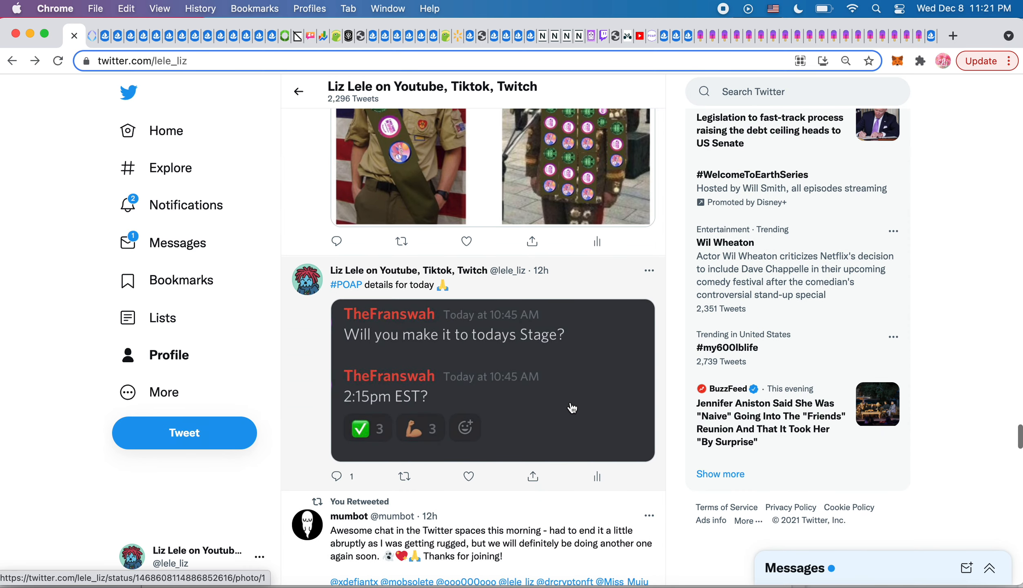
mouse_move(462, 348)
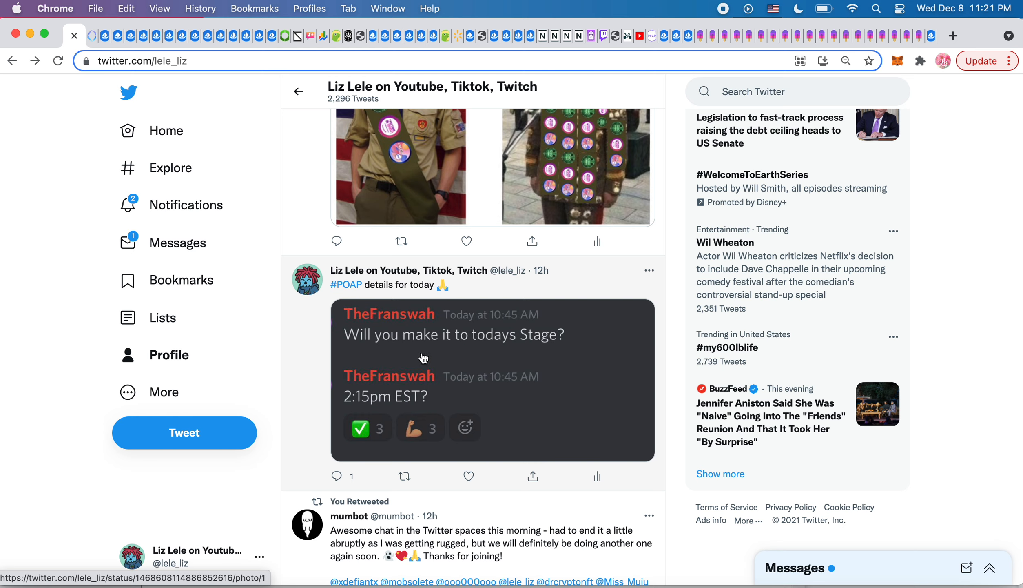
mouse_move(509, 403)
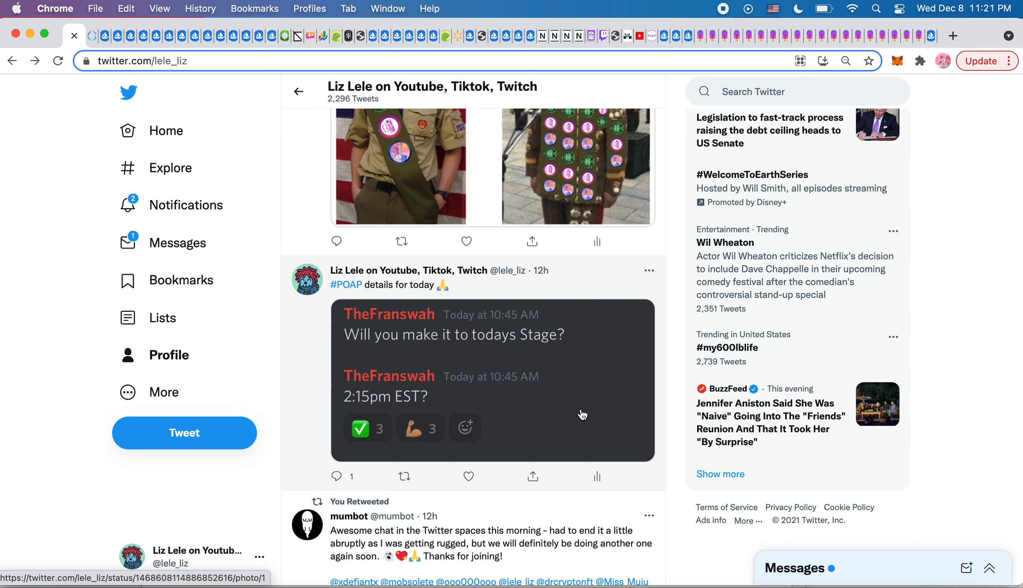
scroll(down, 3)
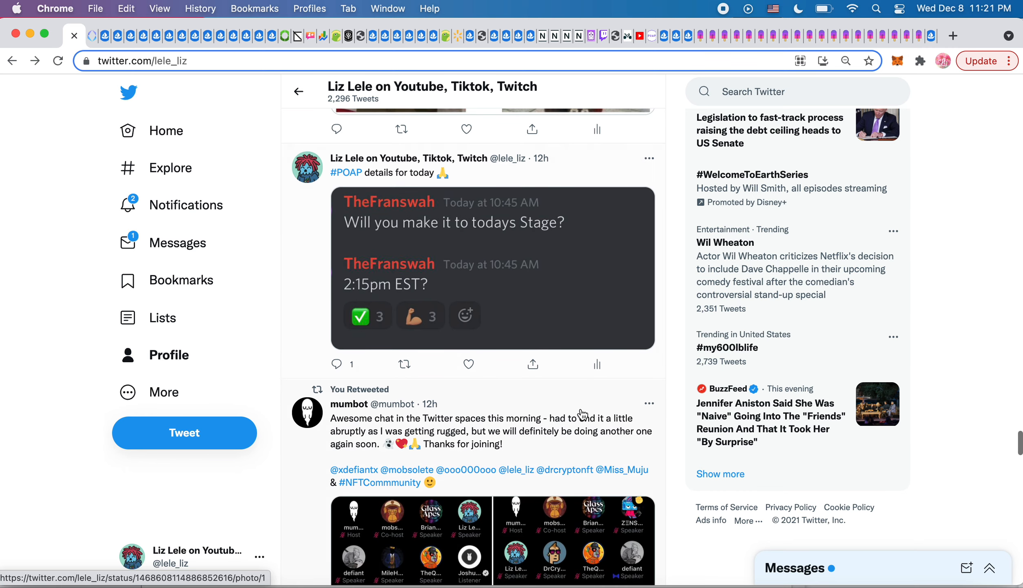
Step: Scroll down until mumbot's Spaces retweet with participant screenshots is fully visible
scroll(down, 3)
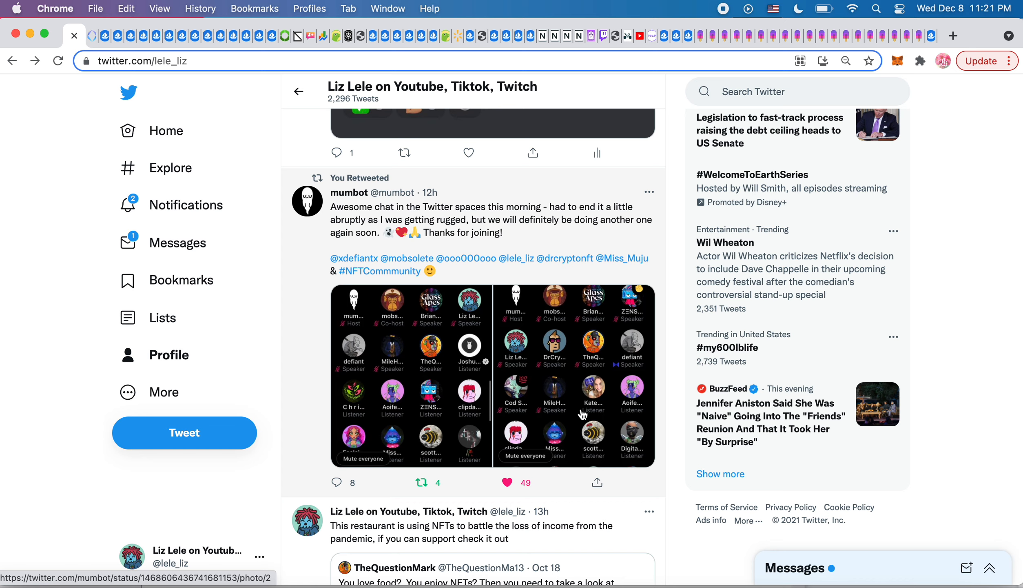
mouse_move(565, 303)
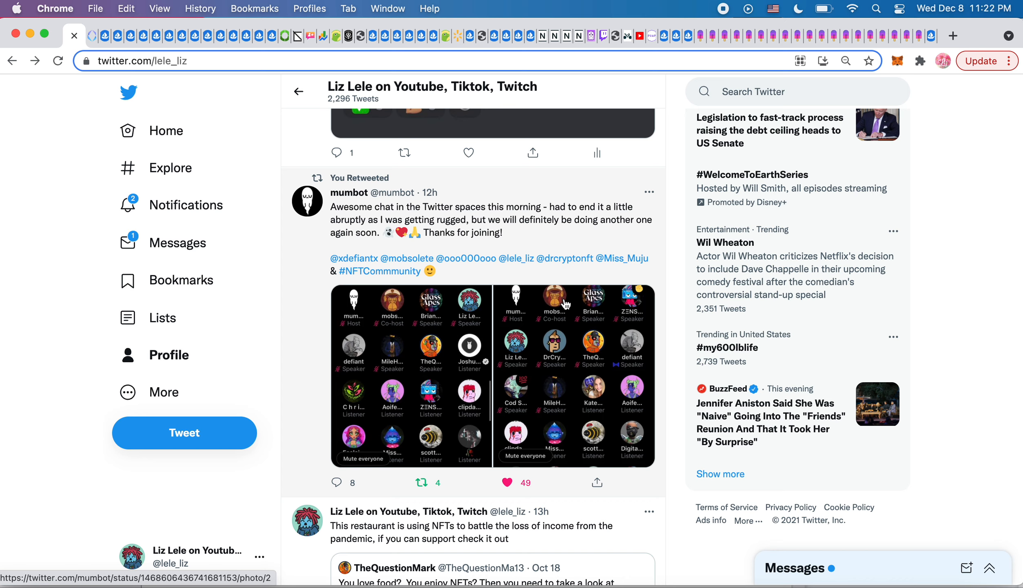
mouse_move(445, 340)
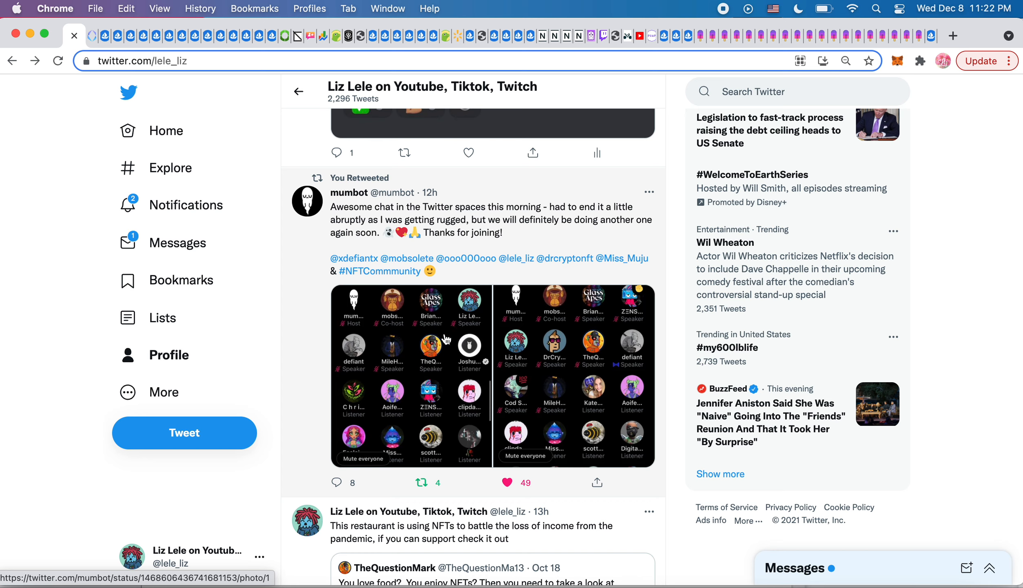
mouse_move(452, 334)
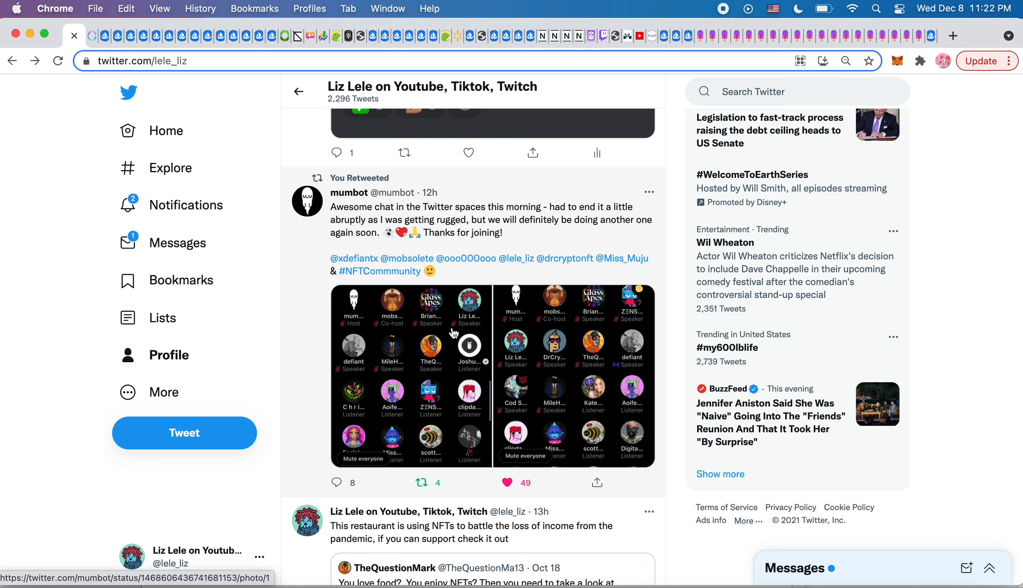
mouse_move(554, 234)
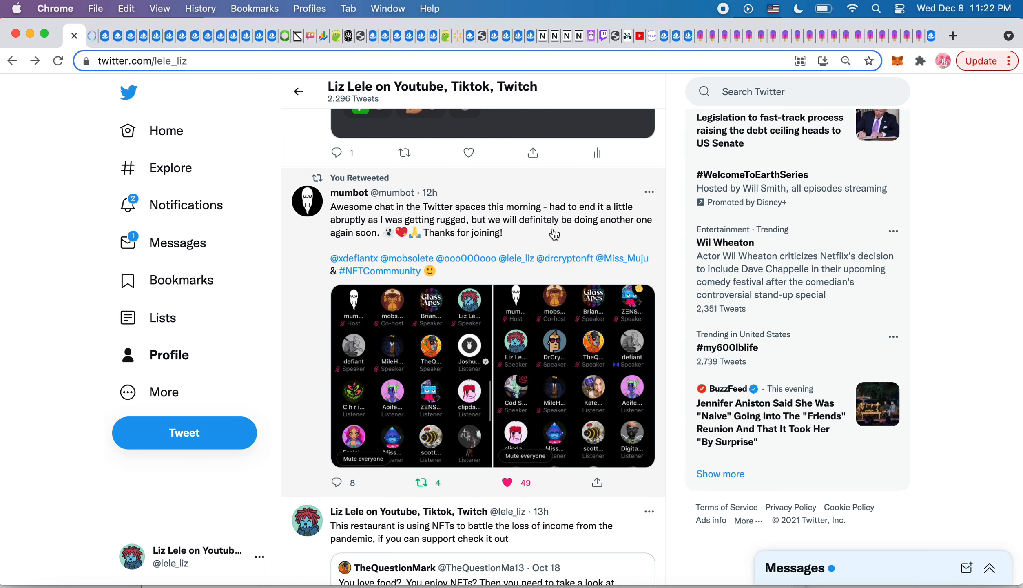
Step: Scroll the timeline to centre the restaurant NFT quote tweet with pizza and fruit photos
scroll(down, 3)
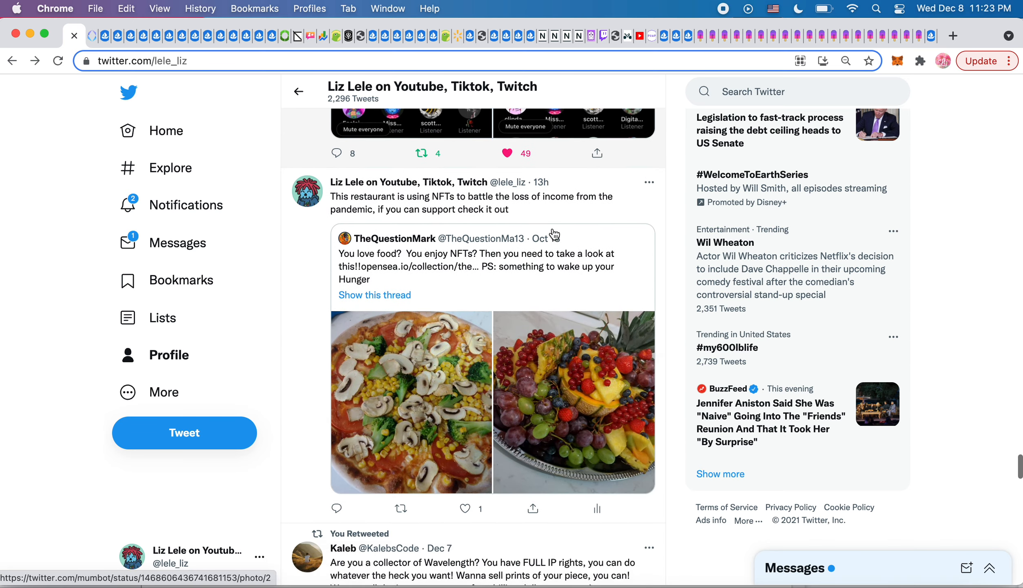
scroll(up, 3)
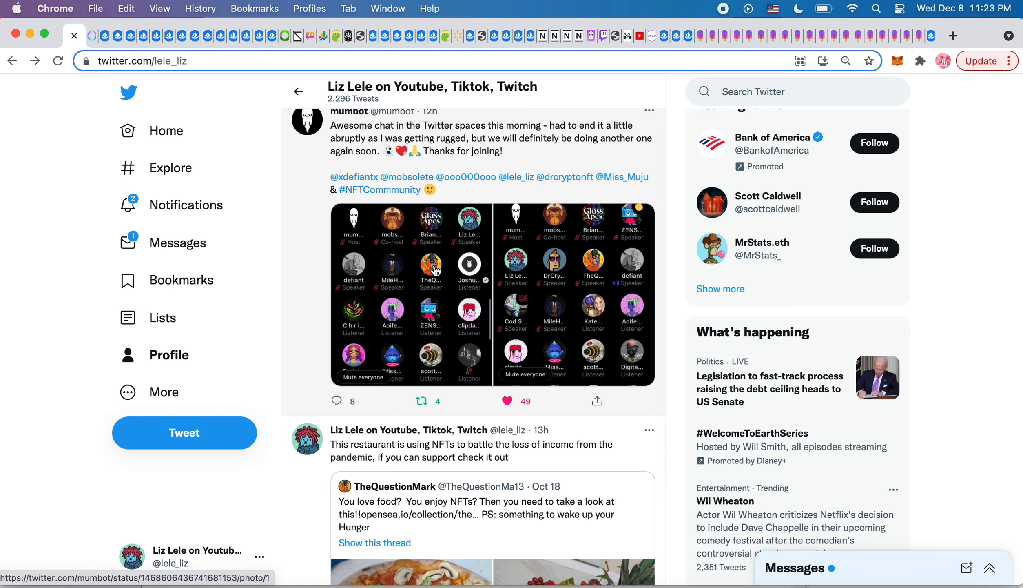
scroll(down, 3)
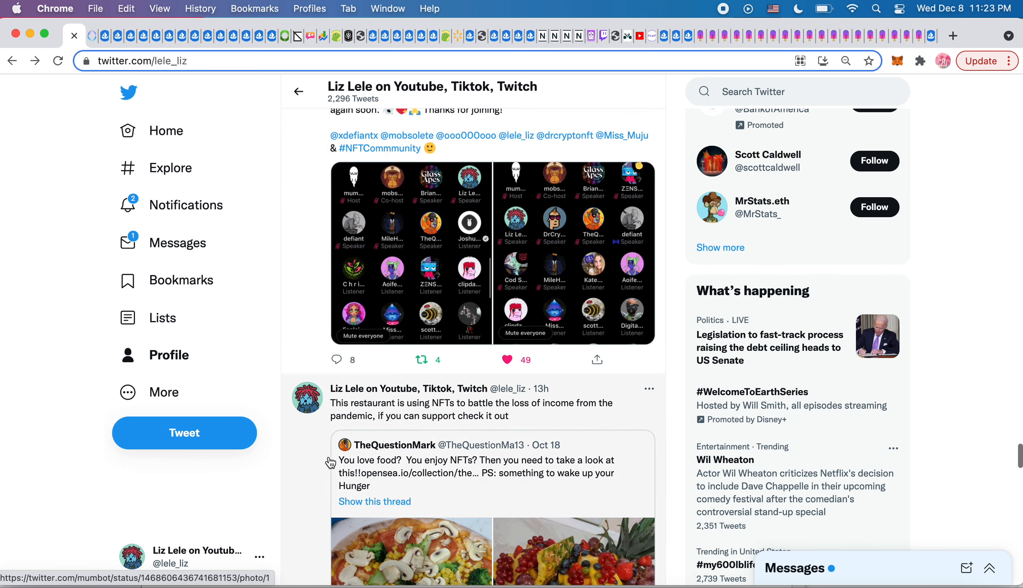
scroll(down, 3)
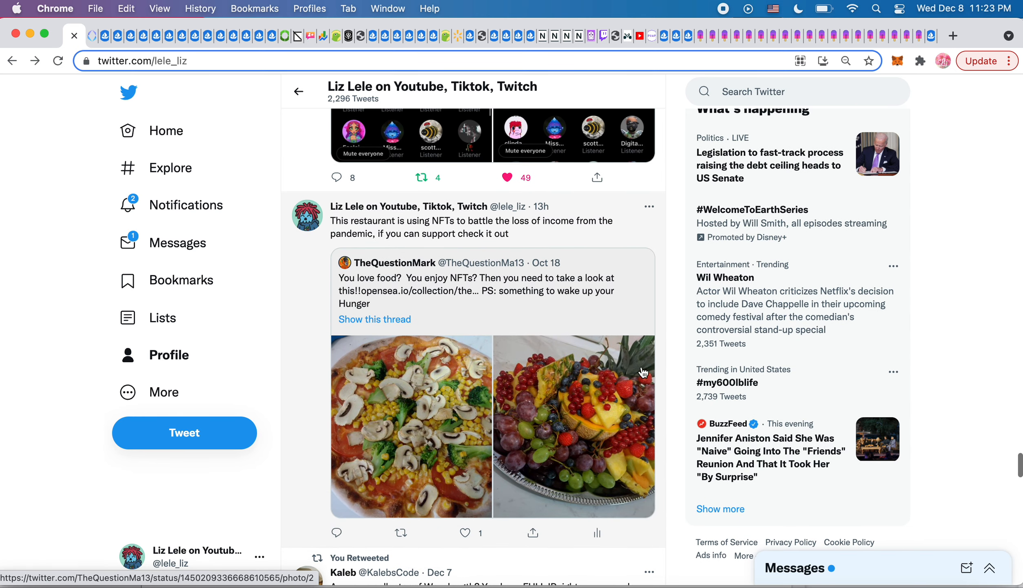
mouse_move(669, 361)
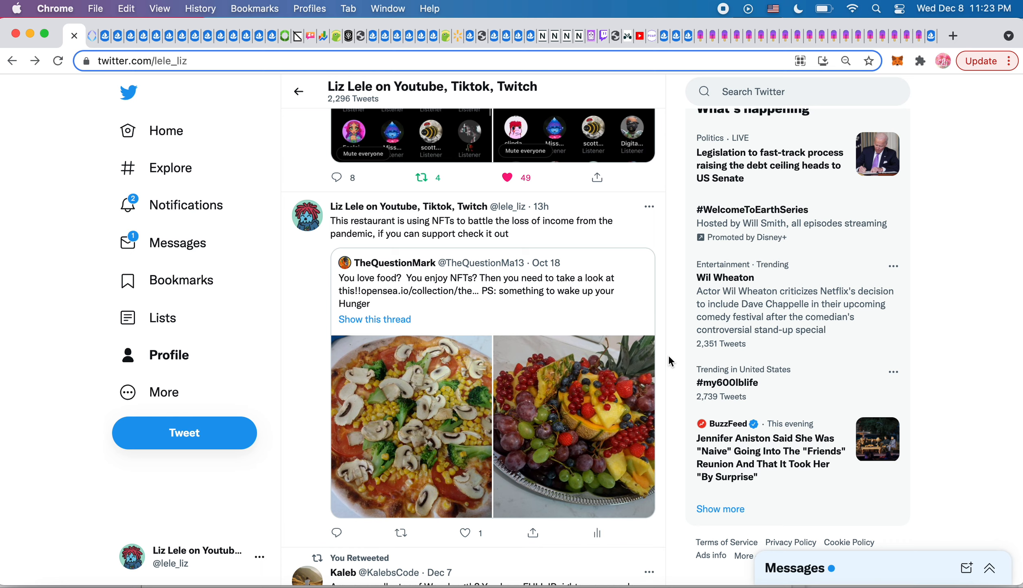
mouse_move(630, 410)
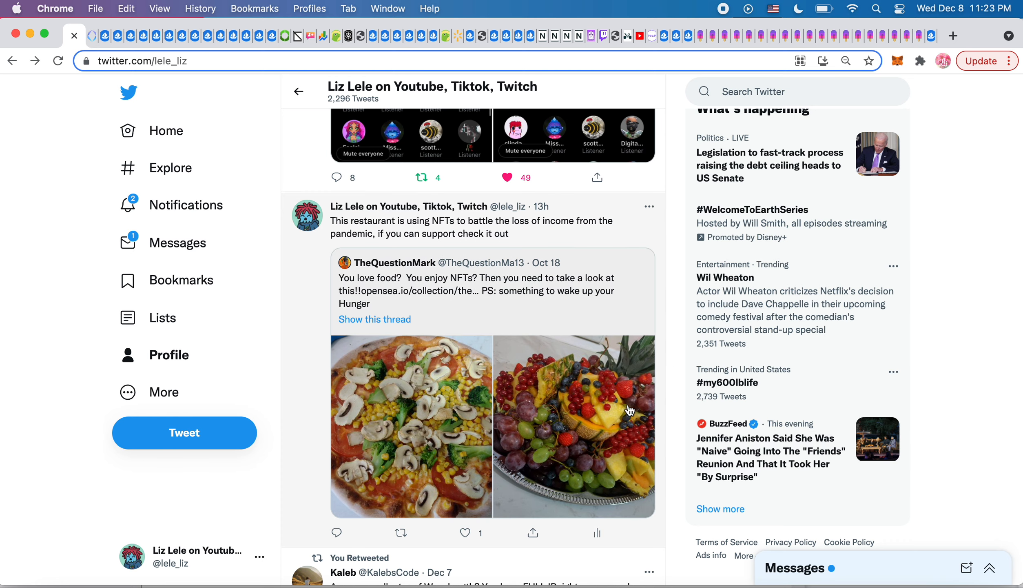
mouse_move(661, 295)
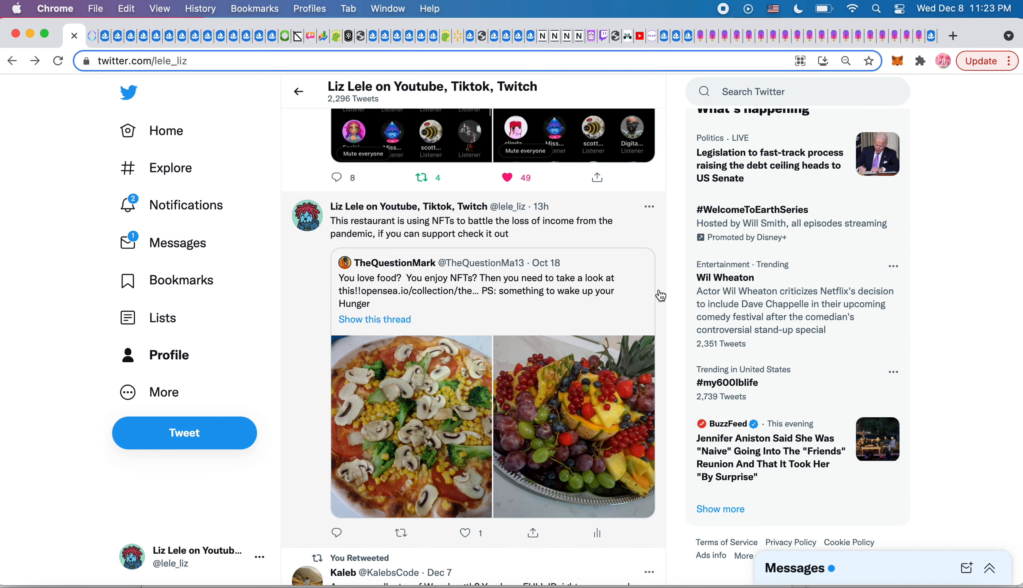
scroll(down, 3)
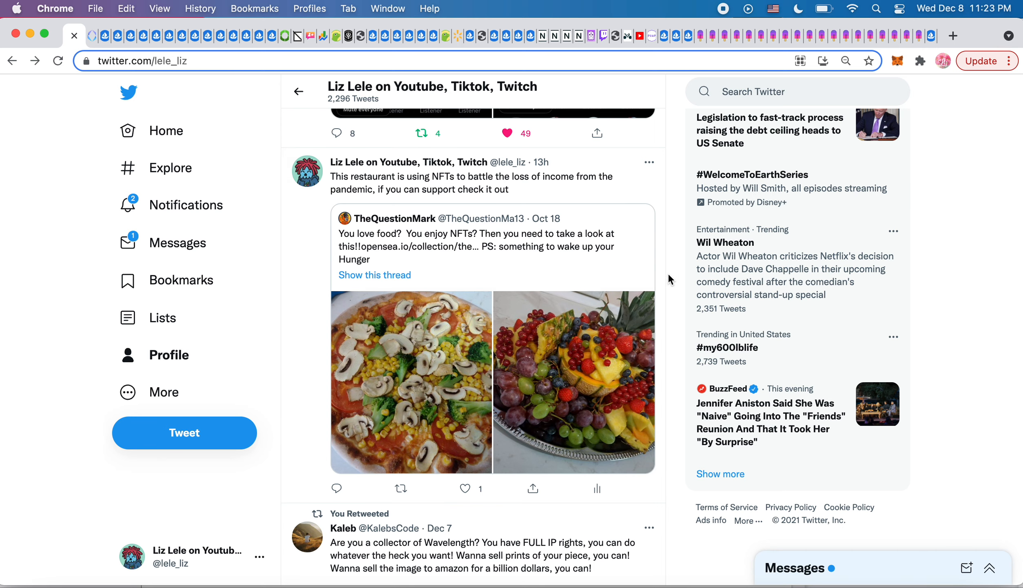
scroll(down, 3)
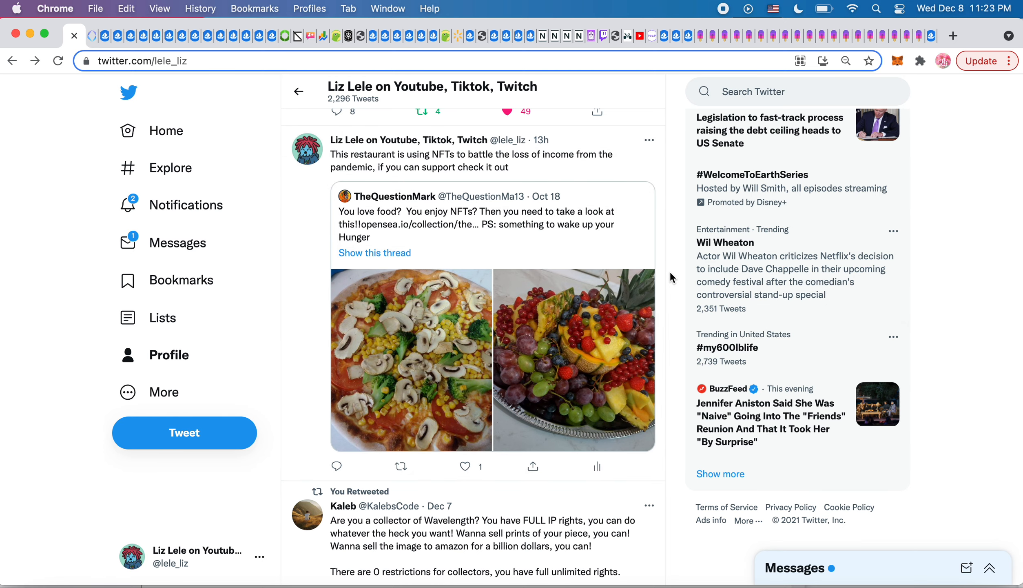
scroll(down, 3)
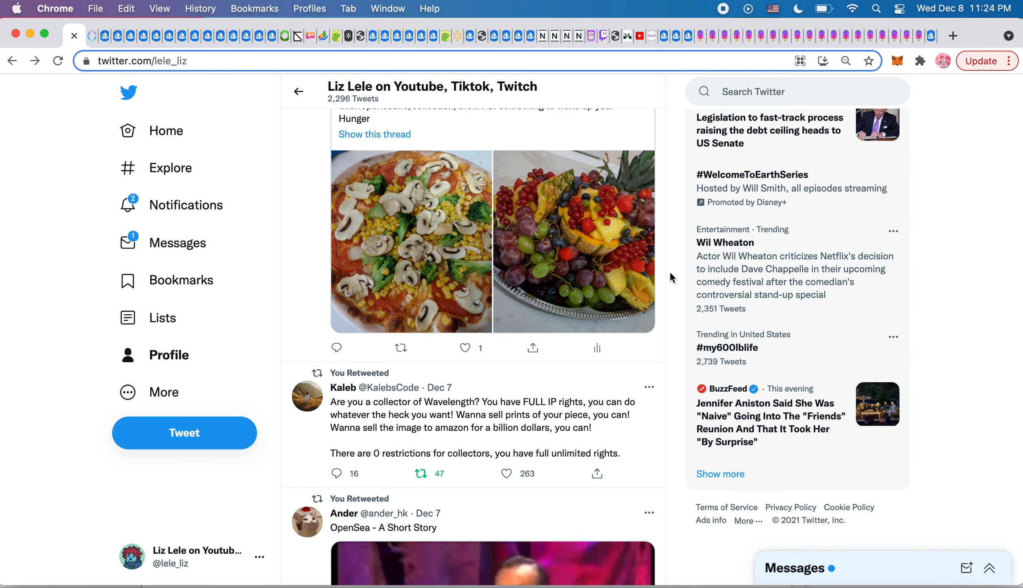
scroll(up, 3)
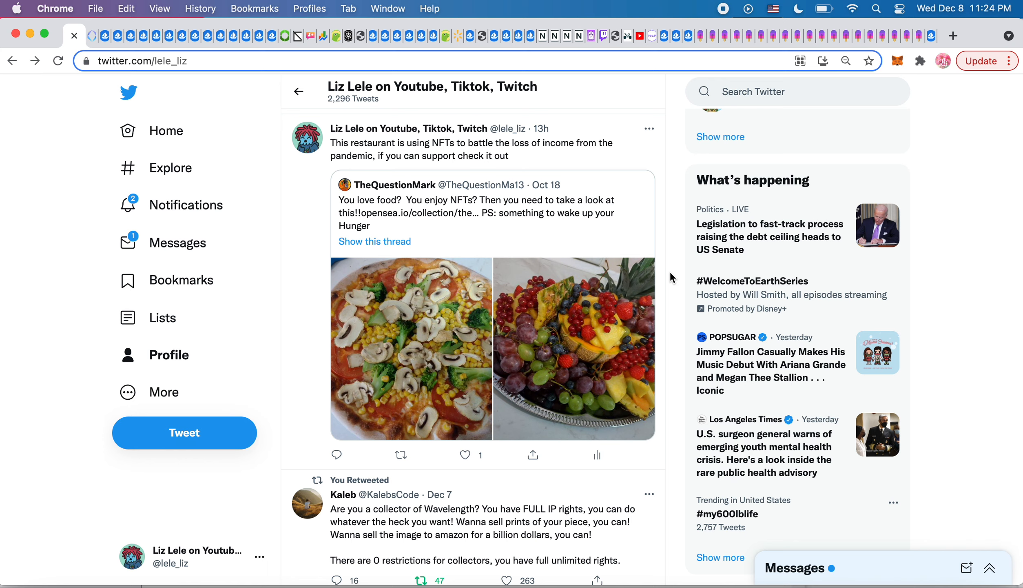
mouse_move(677, 302)
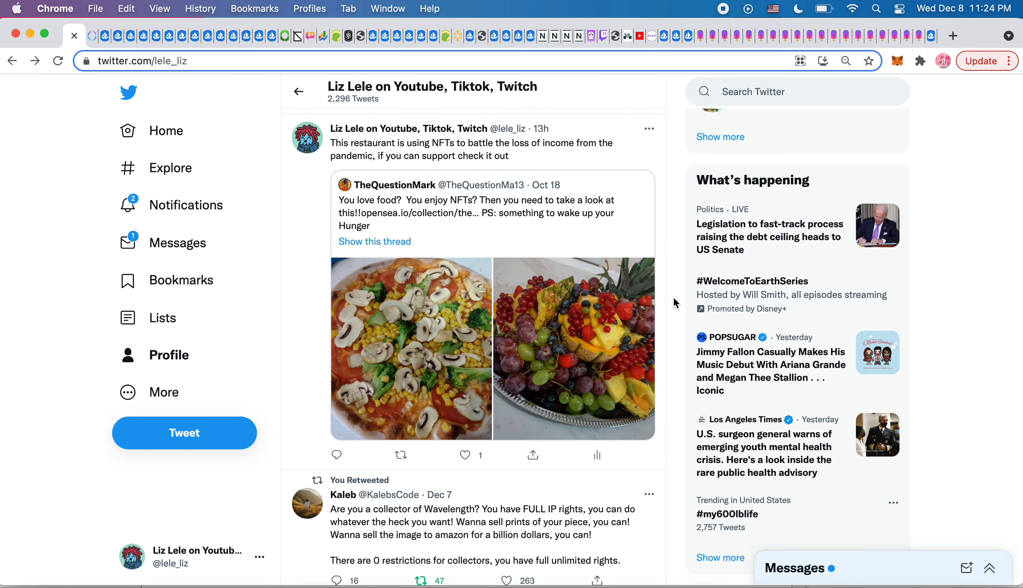
Step: Scroll past the food photos to Kaleb's Wavelength full-IP-rights retweet
scroll(down, 3)
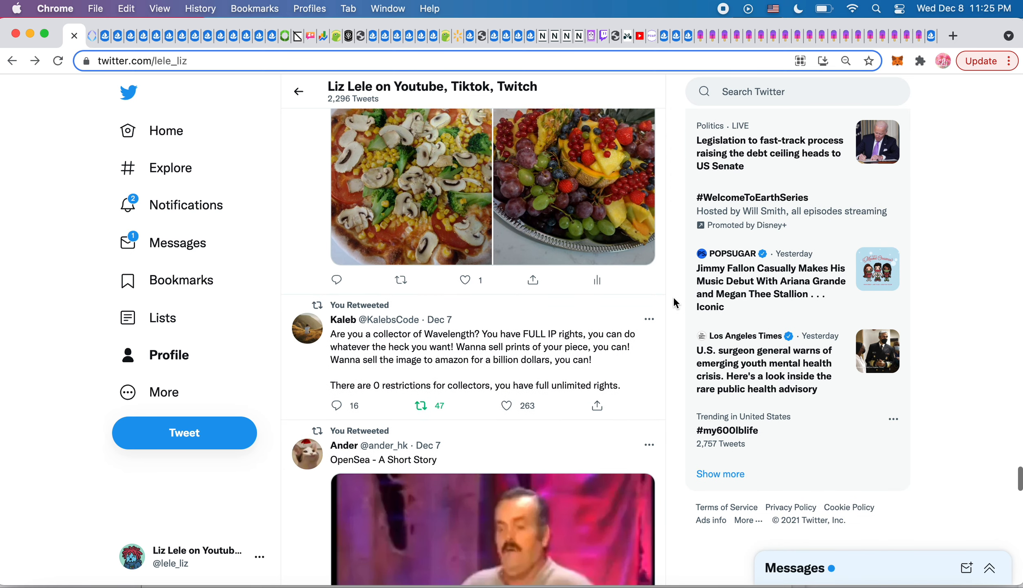
scroll(down, 3)
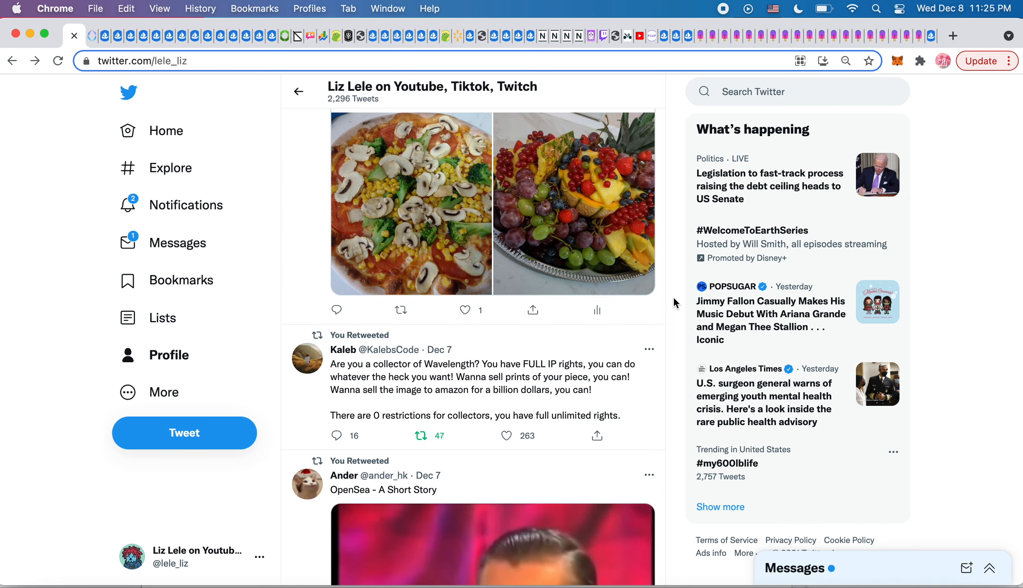
scroll(down, 3)
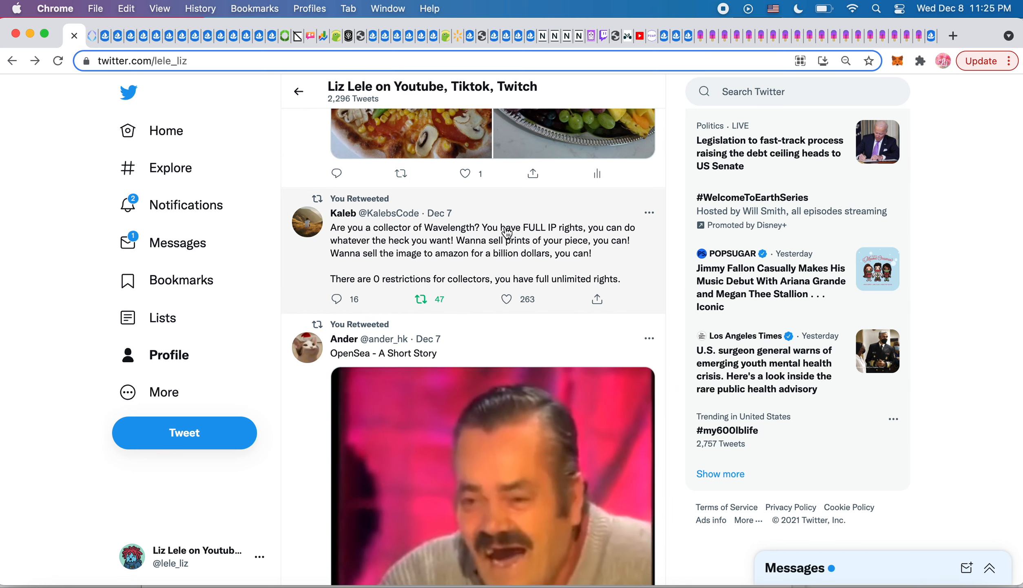
mouse_move(334, 315)
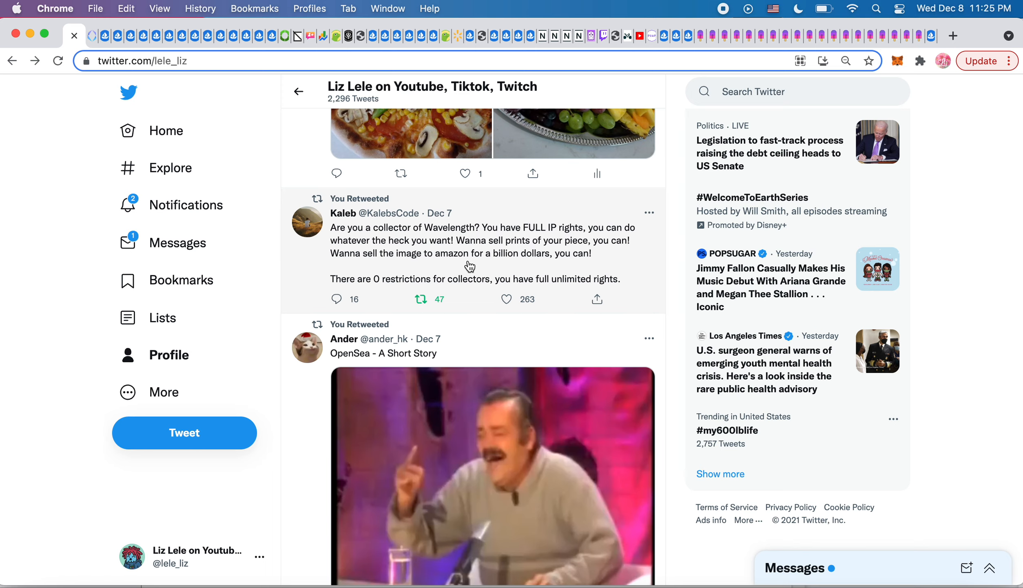
mouse_move(406, 283)
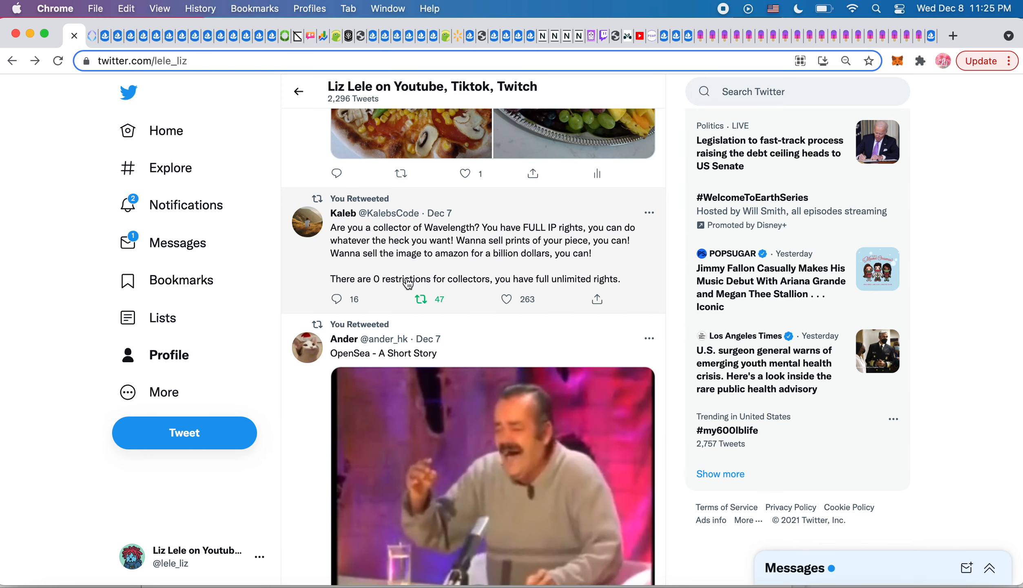
mouse_move(560, 288)
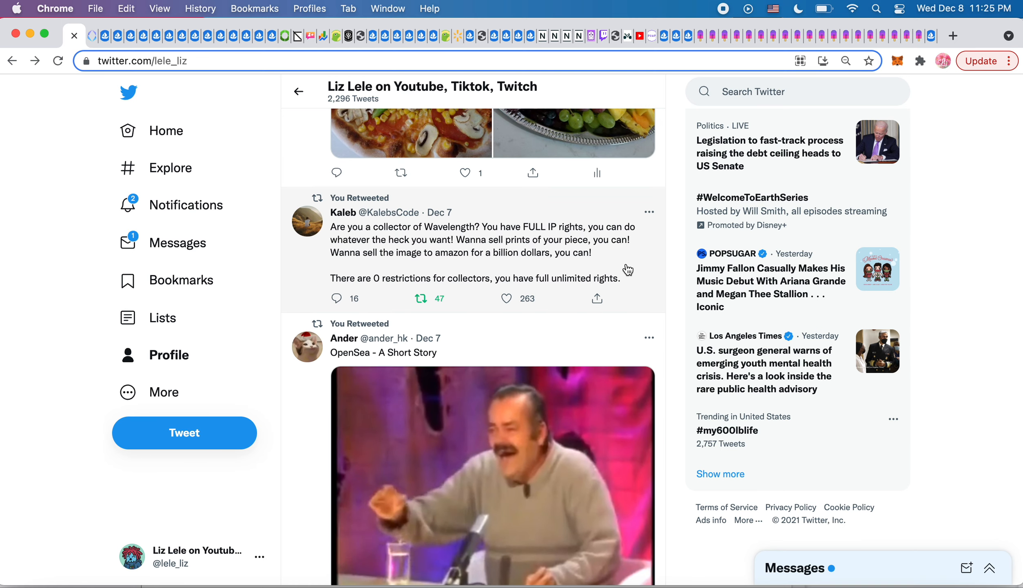
Step: Scroll to Ander's 'OpenSea - A Short Story' video and play it to the end
scroll(down, 3)
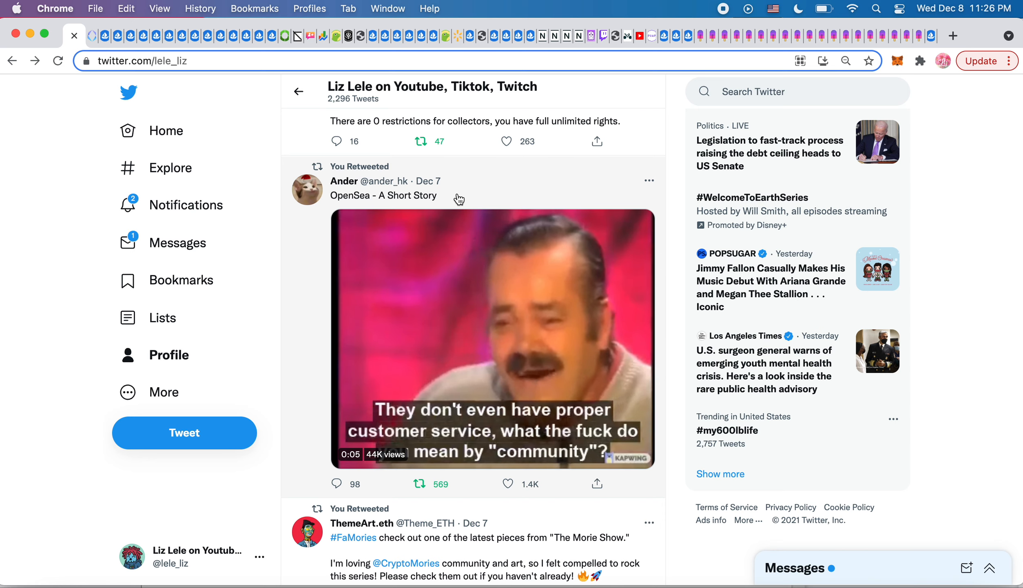
click(492, 337)
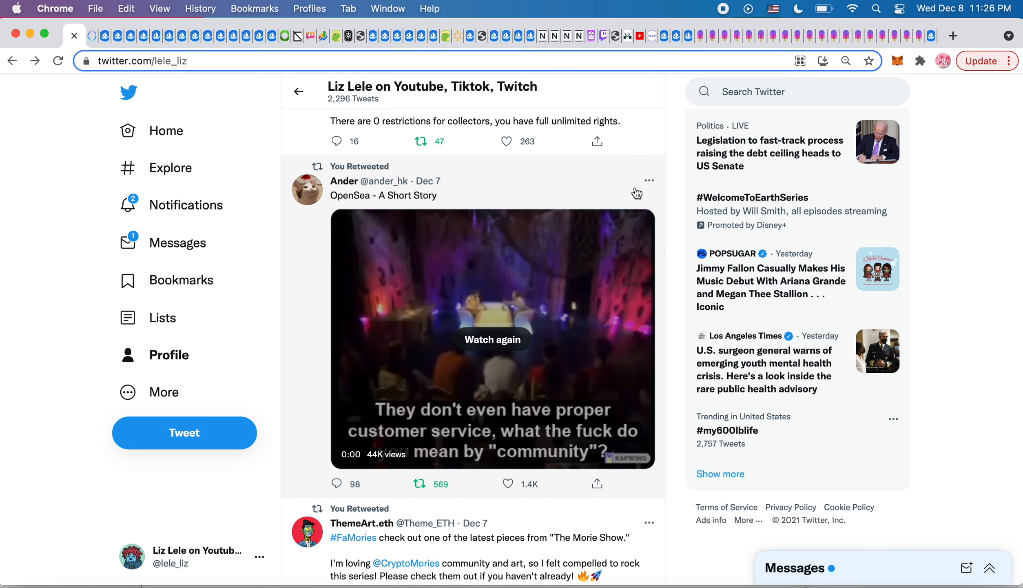
mouse_move(526, 433)
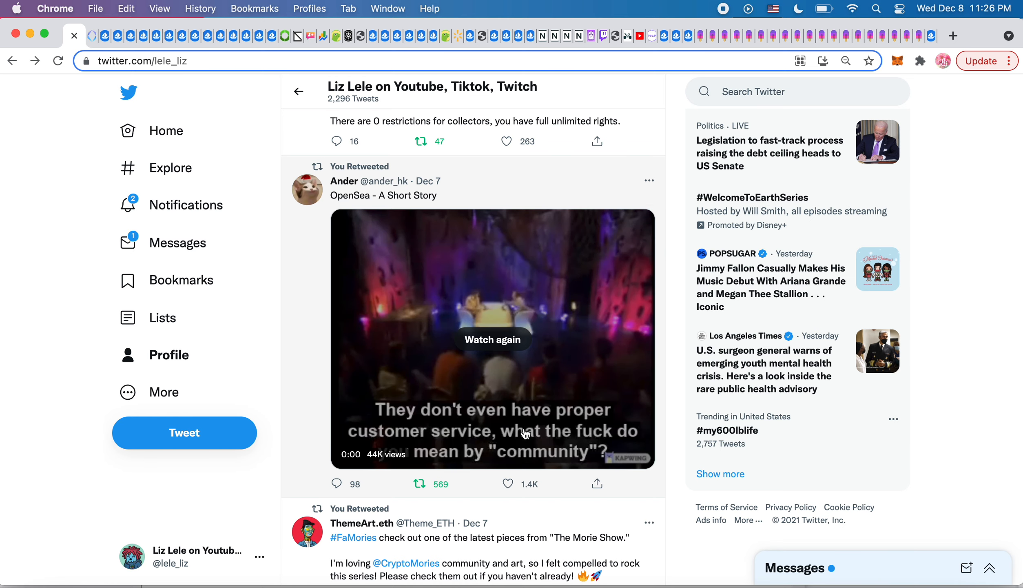
mouse_move(479, 444)
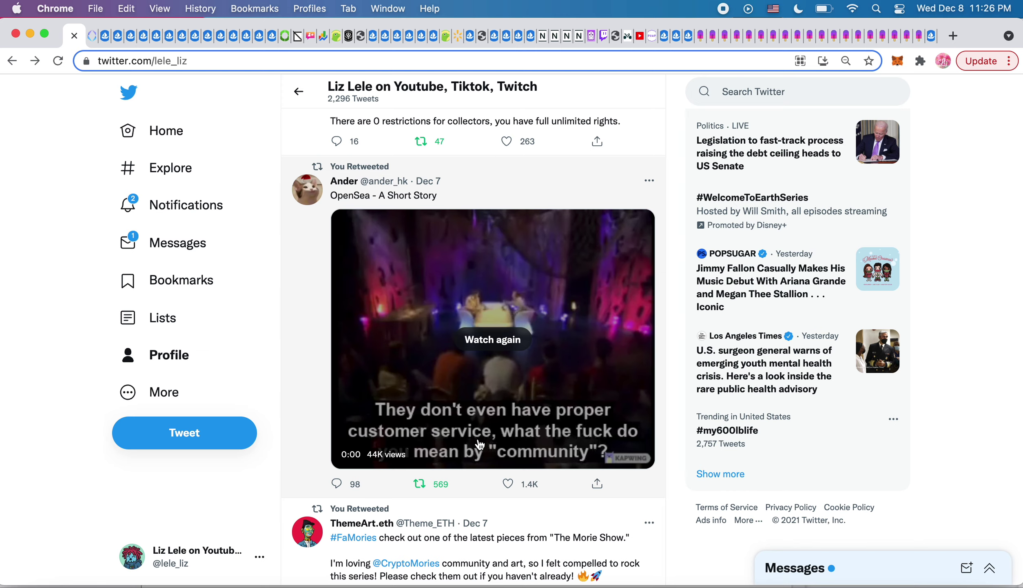
mouse_move(658, 451)
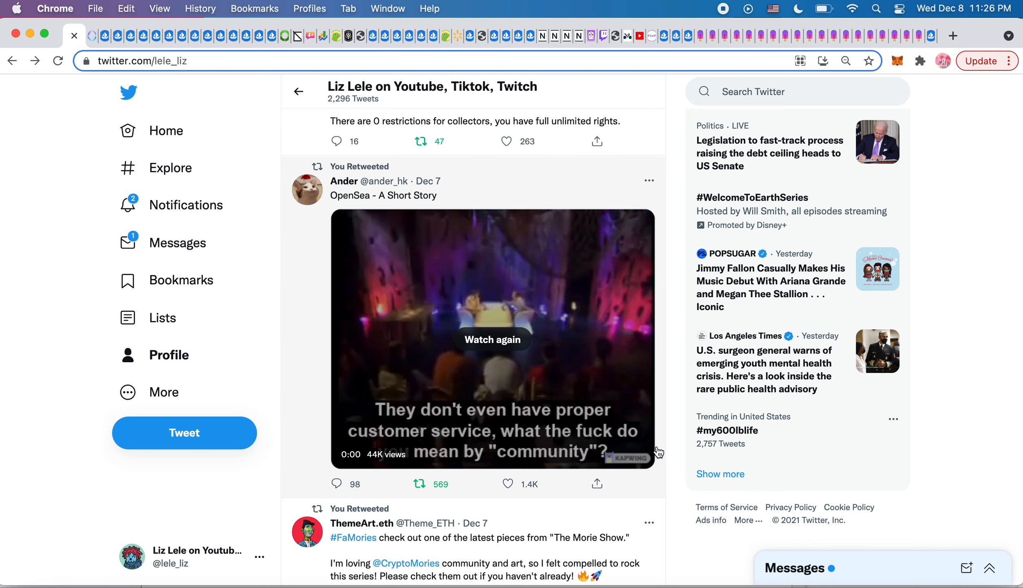
mouse_move(674, 491)
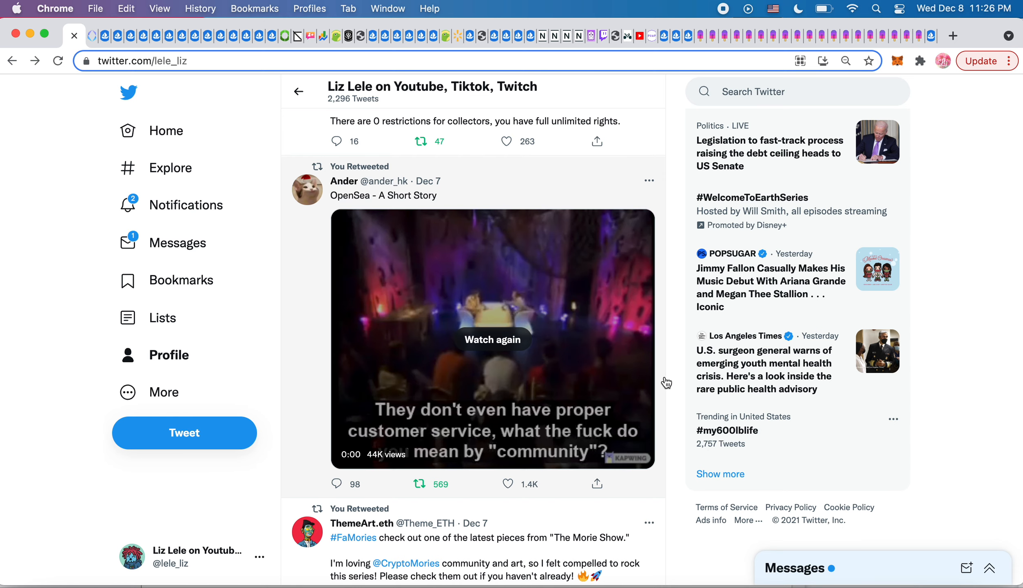
Step: Scroll past ThemeArt.eth's CryptoMories artwork to the Bored Brad and STACKED TOADS retweets
scroll(down, 3)
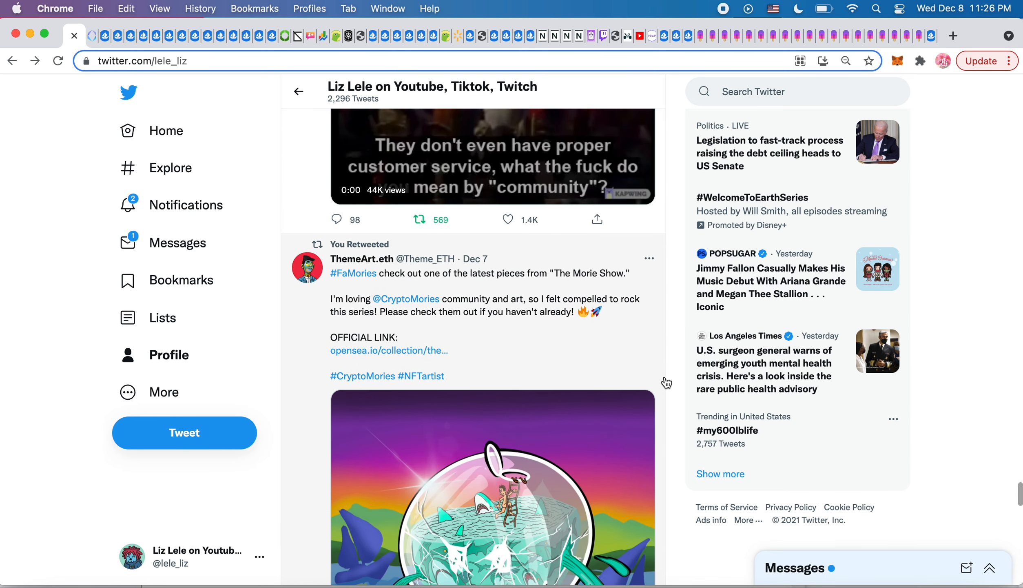
scroll(down, 3)
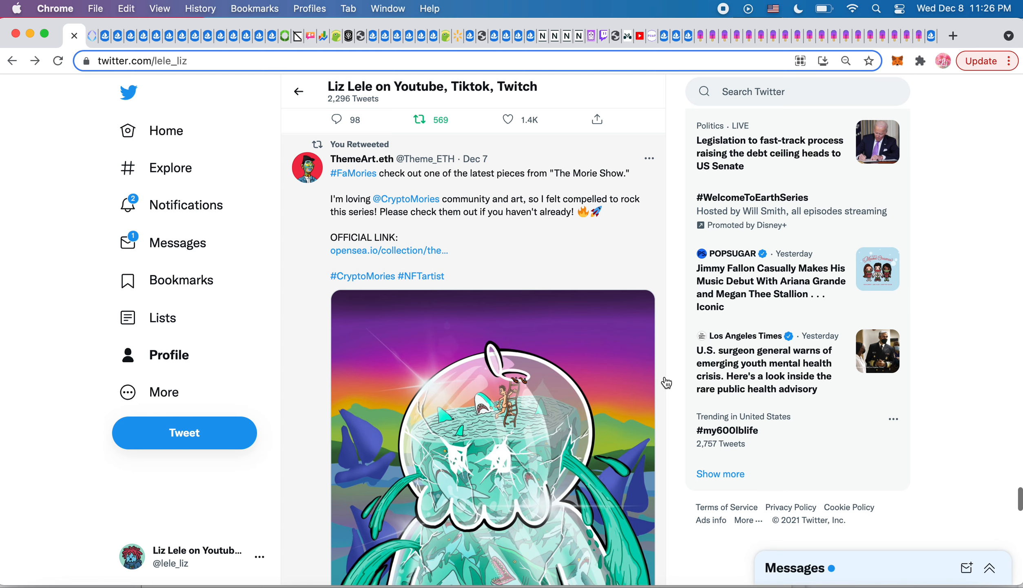
mouse_move(513, 284)
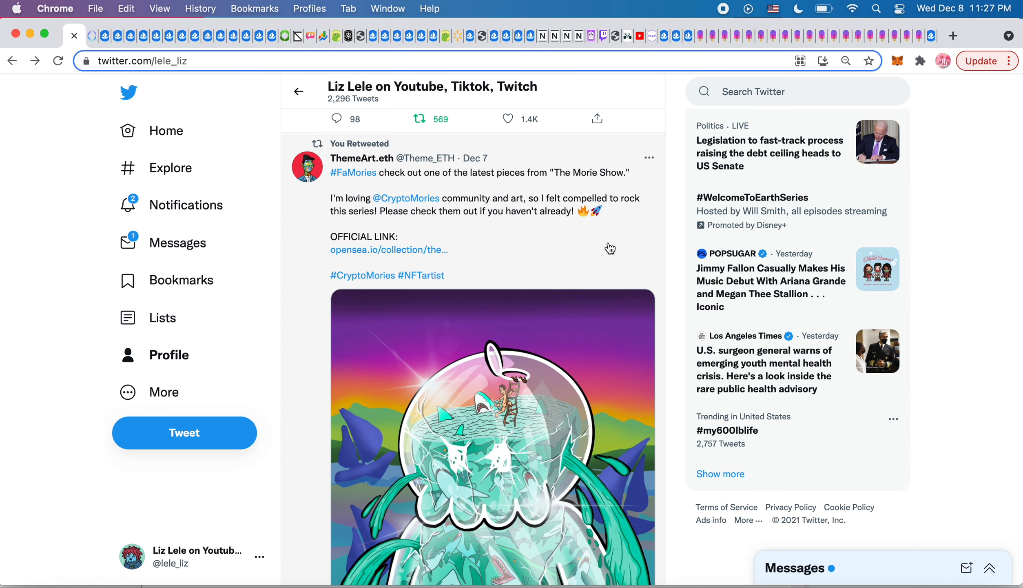
scroll(down, 3)
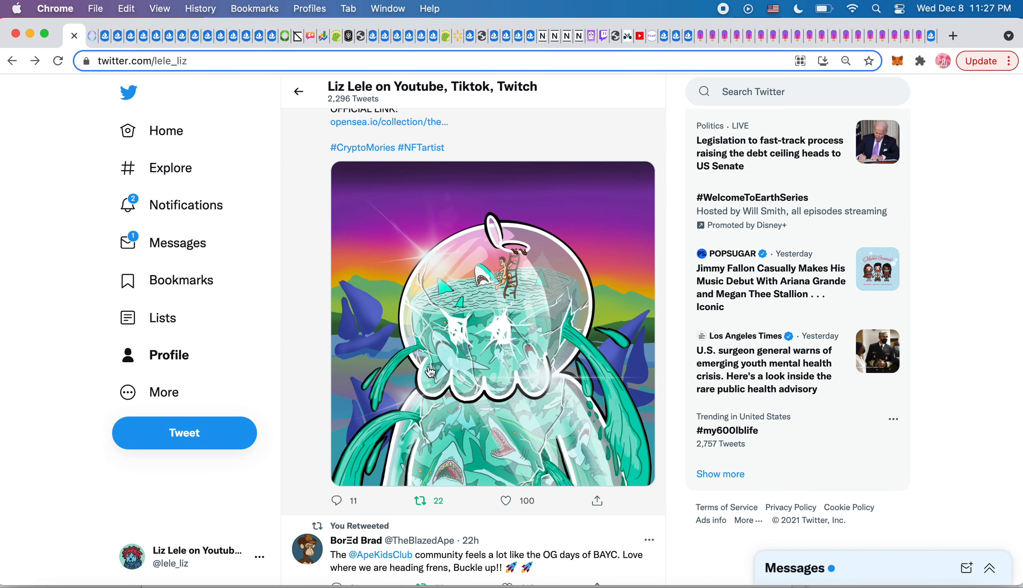
mouse_move(507, 443)
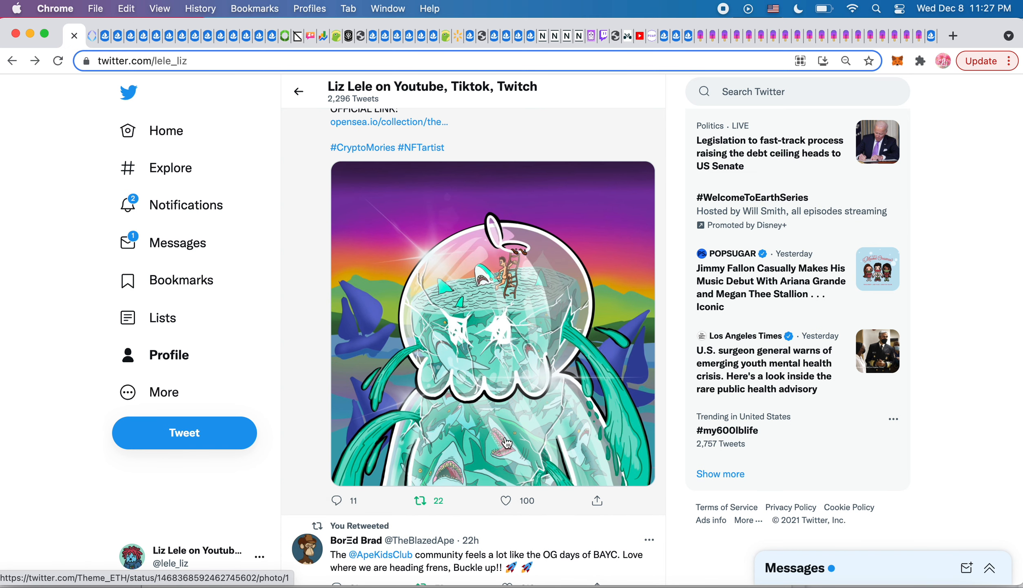
mouse_move(608, 321)
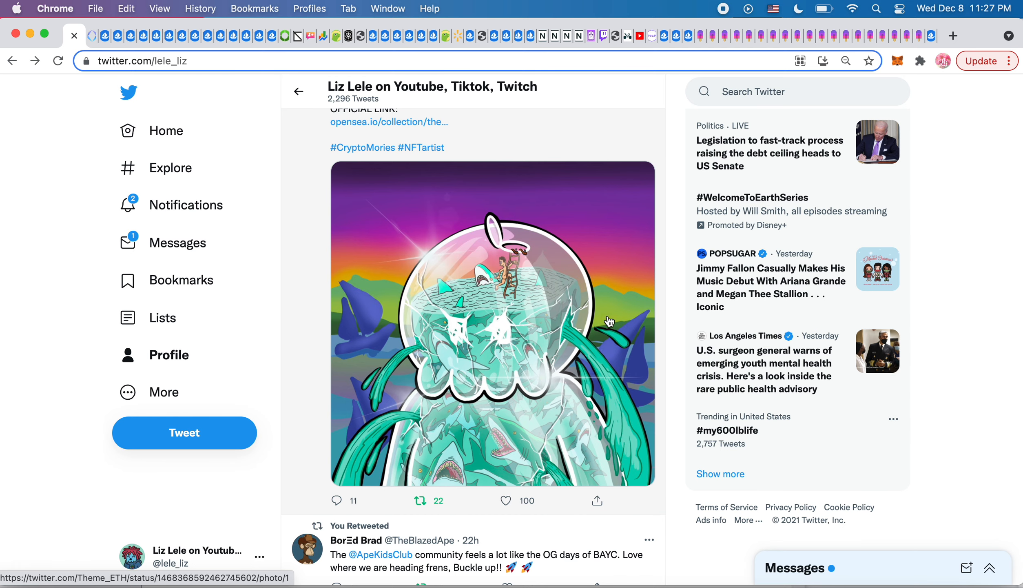
scroll(up, 3)
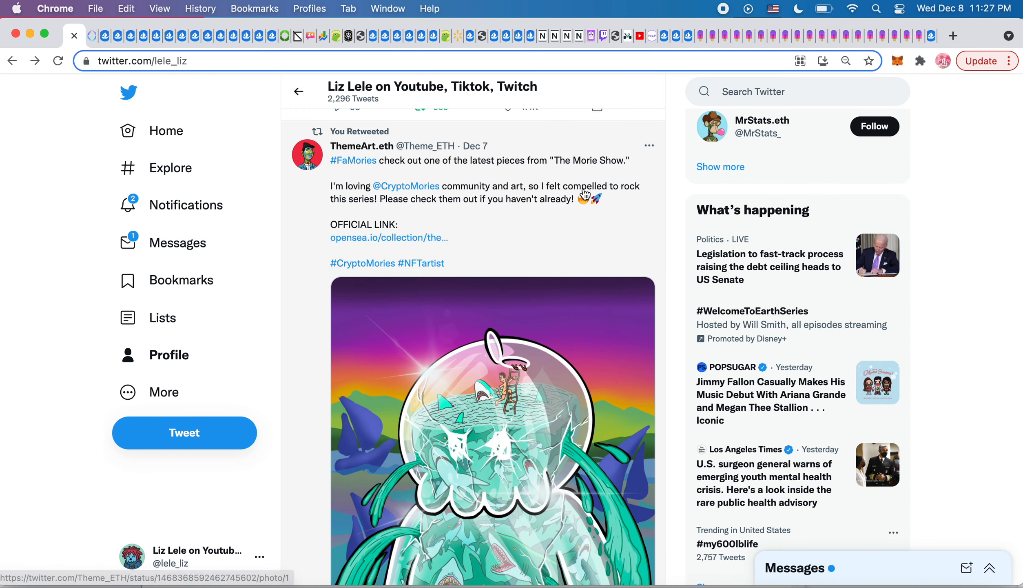
mouse_move(534, 181)
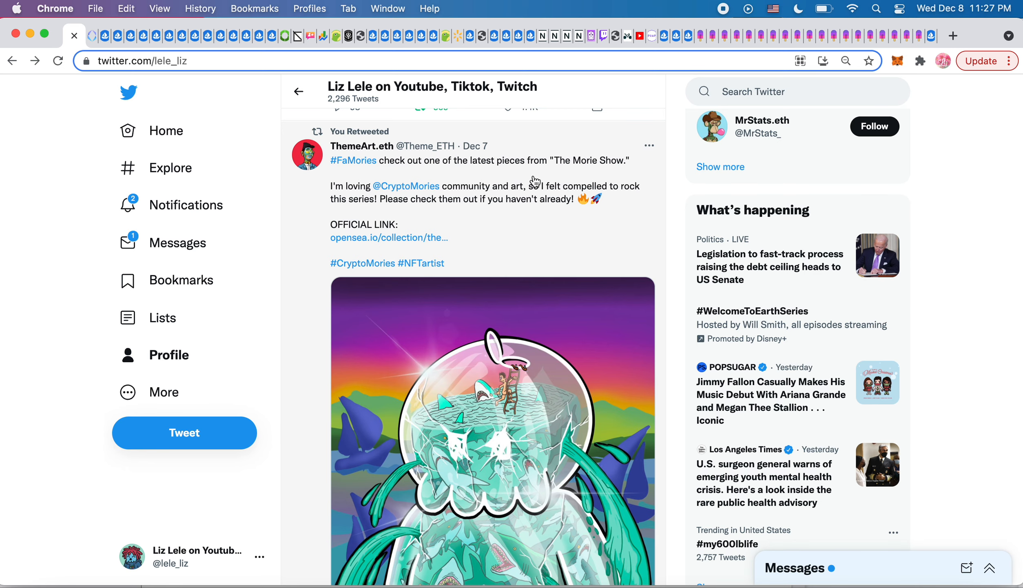
scroll(down, 3)
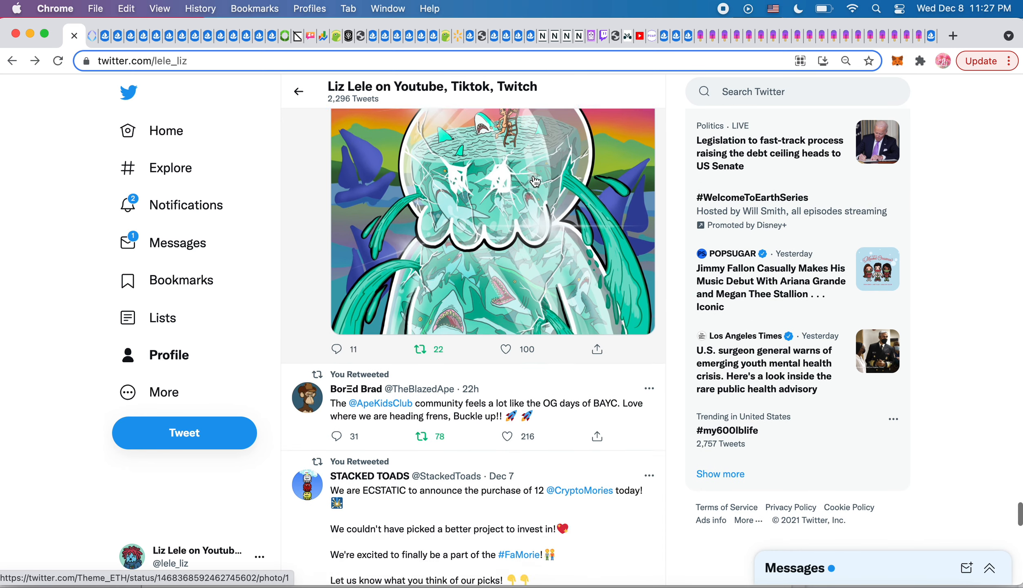
Step: Scroll down until STACKED TOADS' 12 CryptoMories purchase retweet is fully shown
scroll(down, 3)
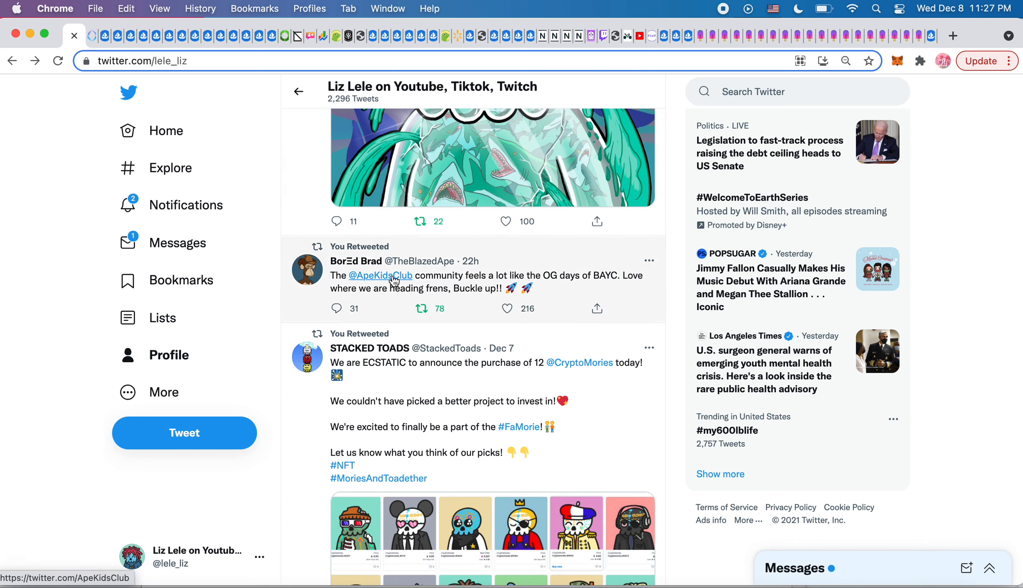
mouse_move(562, 282)
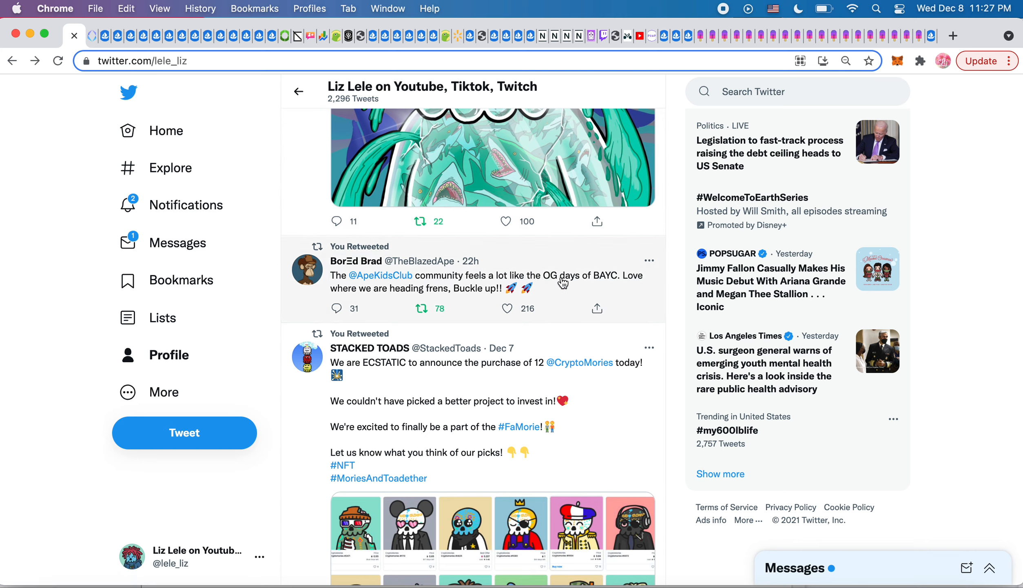
mouse_move(461, 297)
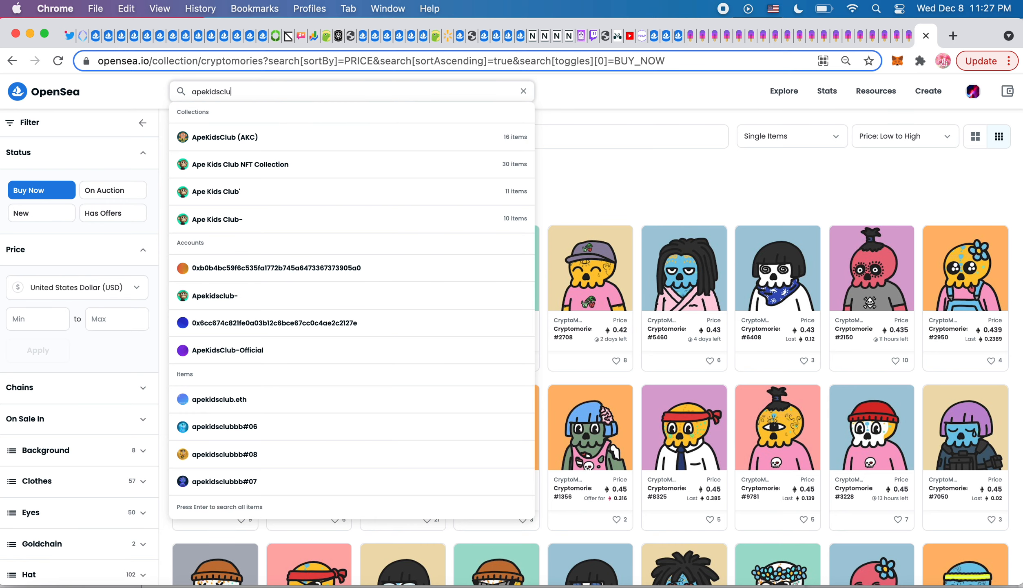
Step: Correct the OpenSea search term to 'ape kids club'
key(Backspace)
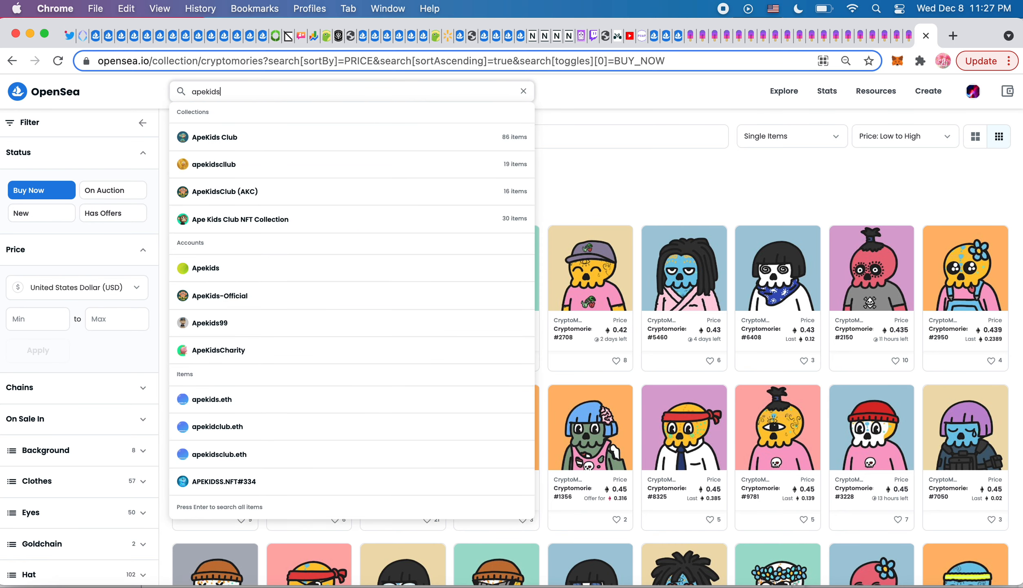
key(Backspace)
text( lc)
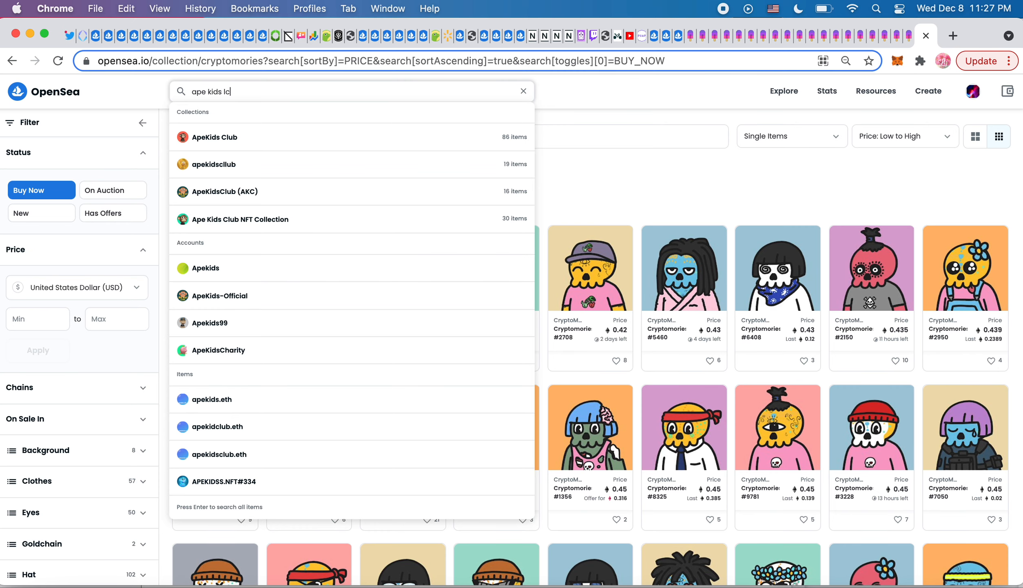
text(ub)
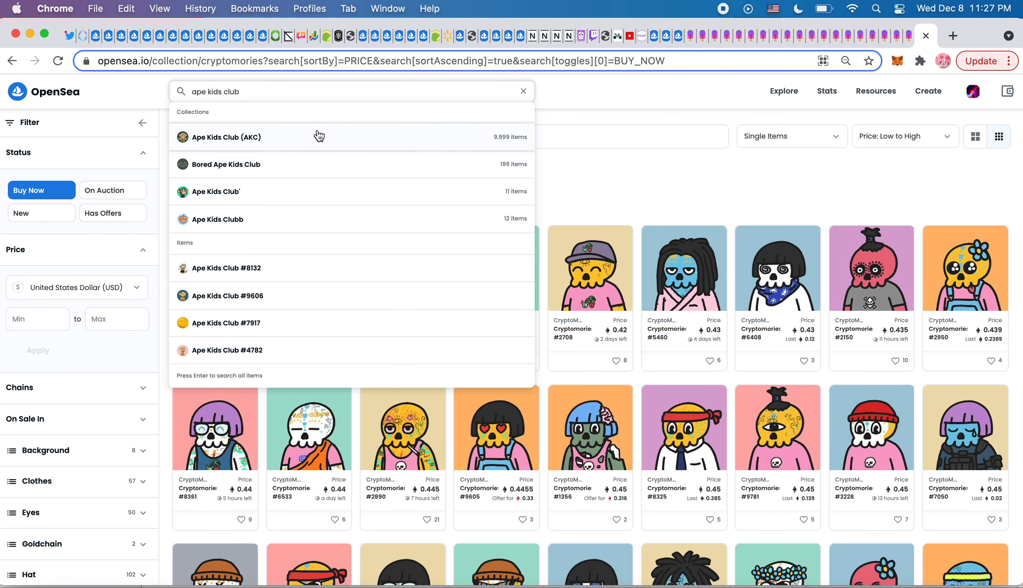
Step: Open the Ape Kids Club (AKC) collection page, then switch back to Twitter
click(225, 137)
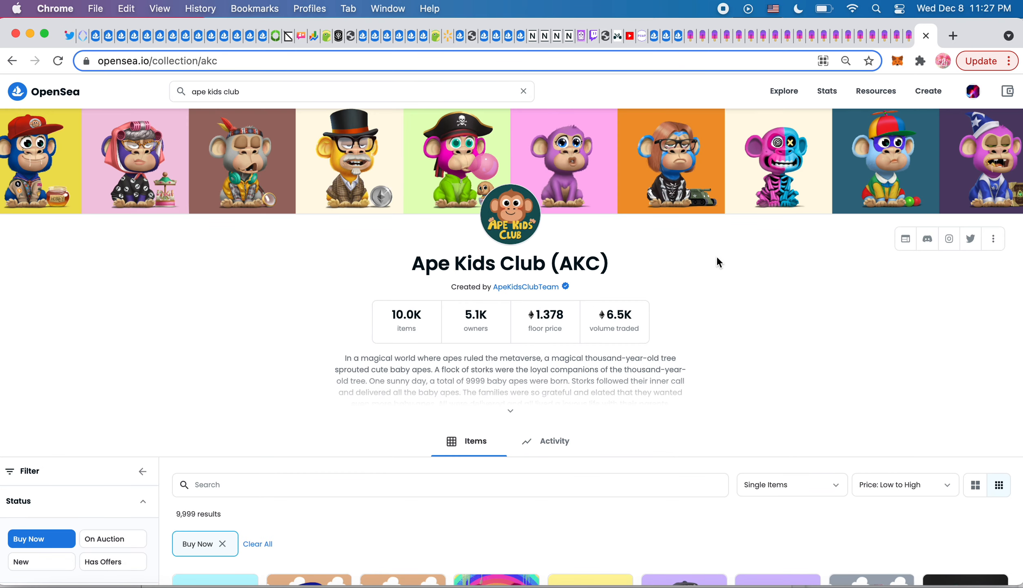
scroll(down, 3)
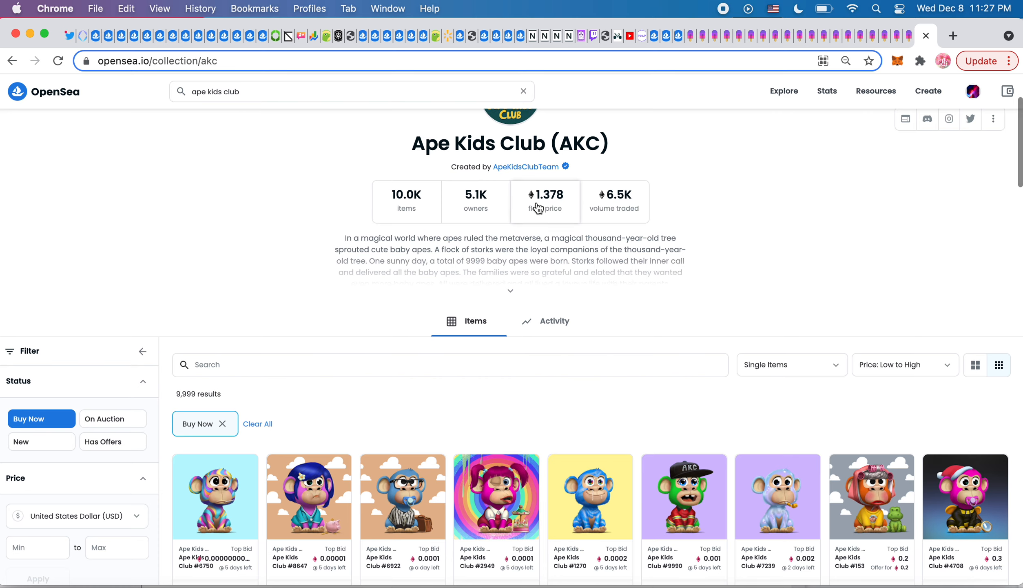
scroll(up, 3)
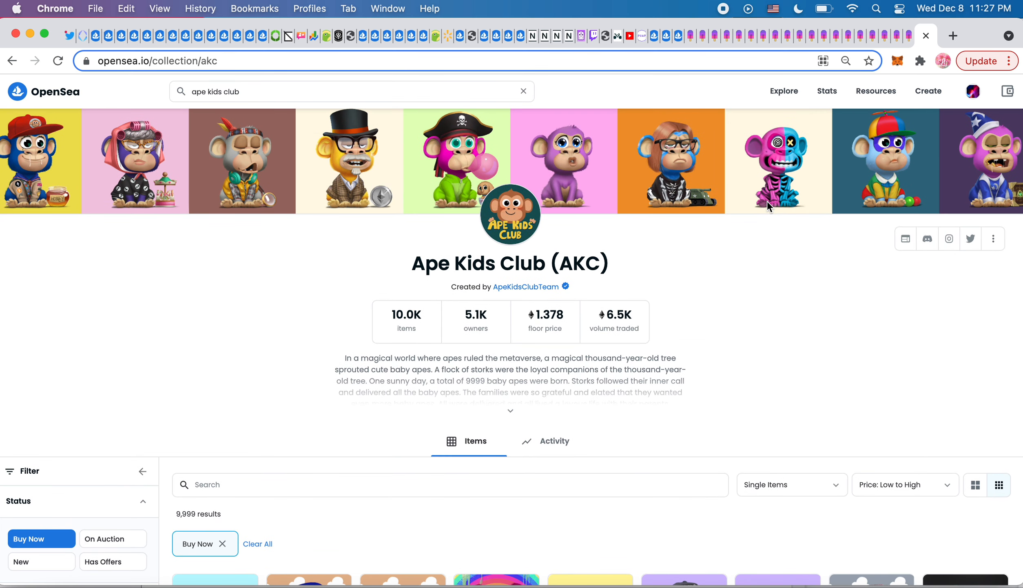
mouse_move(747, 56)
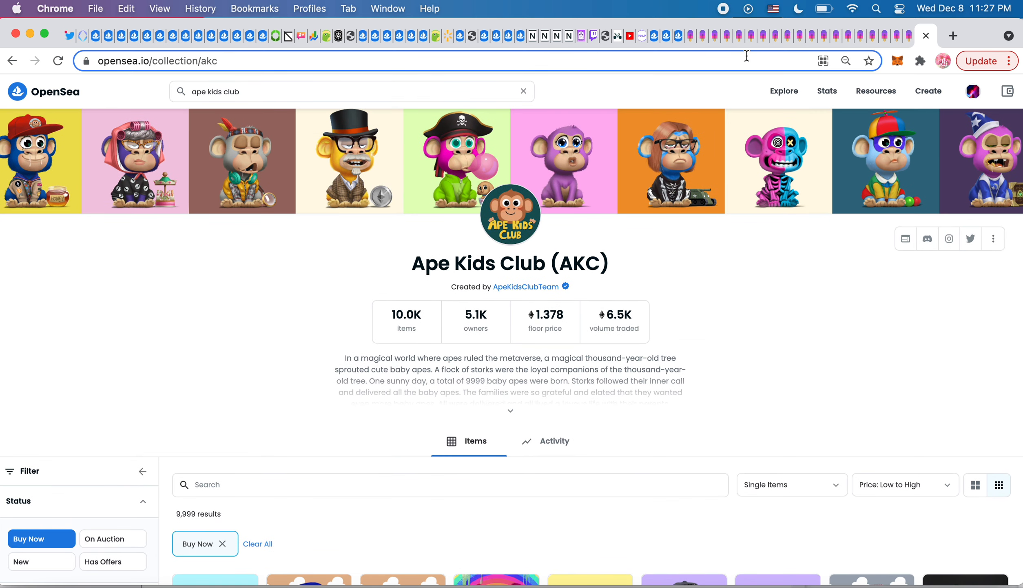
mouse_move(68, 35)
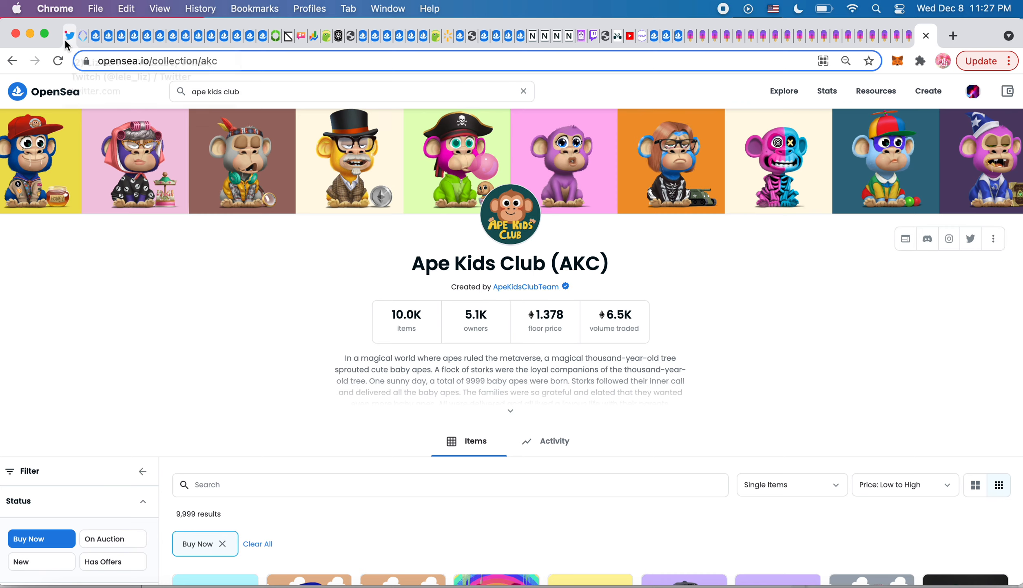
click(71, 36)
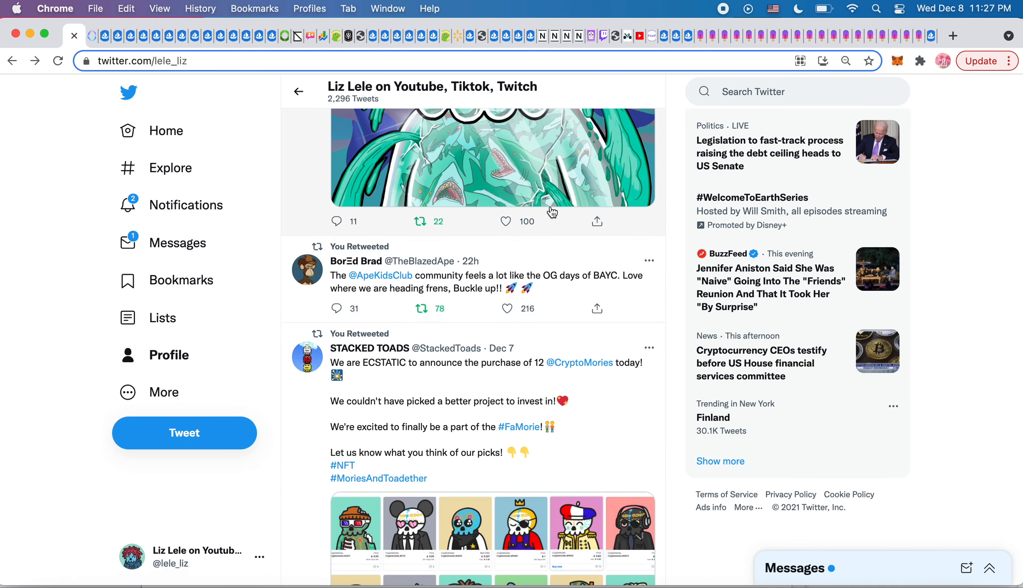
Step: Scroll slightly to centre STACKED TOADS' CryptoMories retweet and its full image grid
scroll(down, 3)
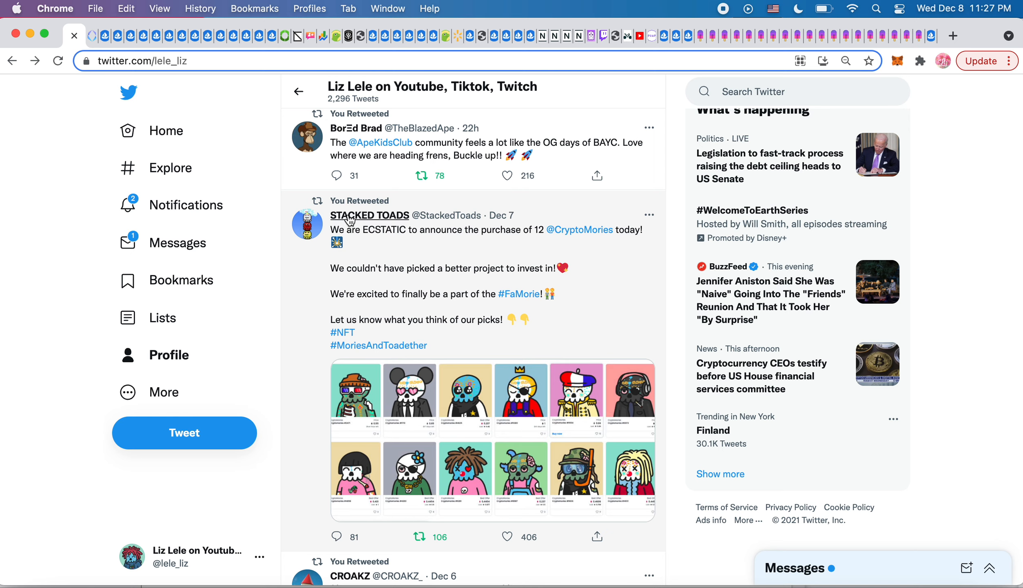
mouse_move(508, 191)
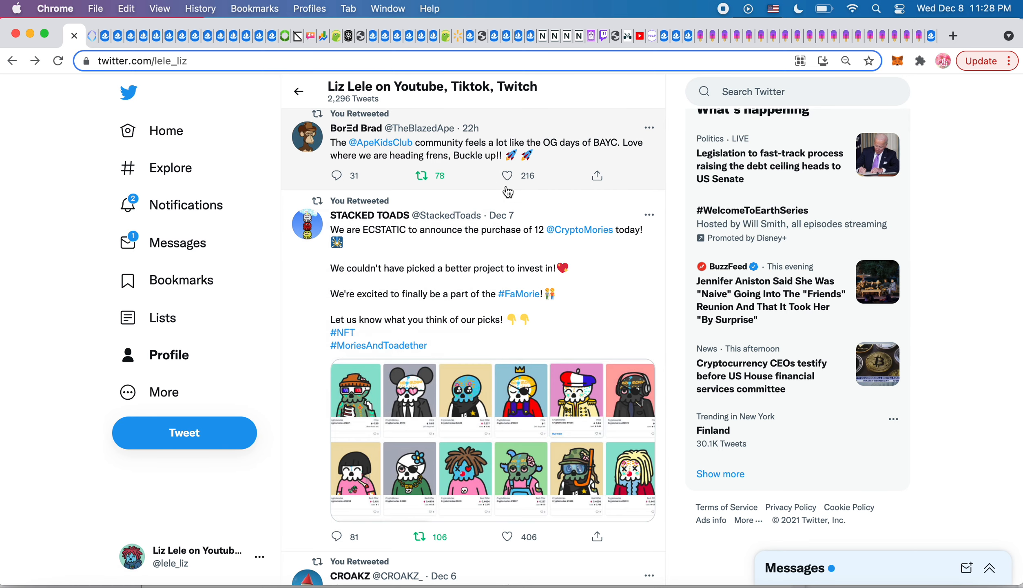
mouse_move(646, 191)
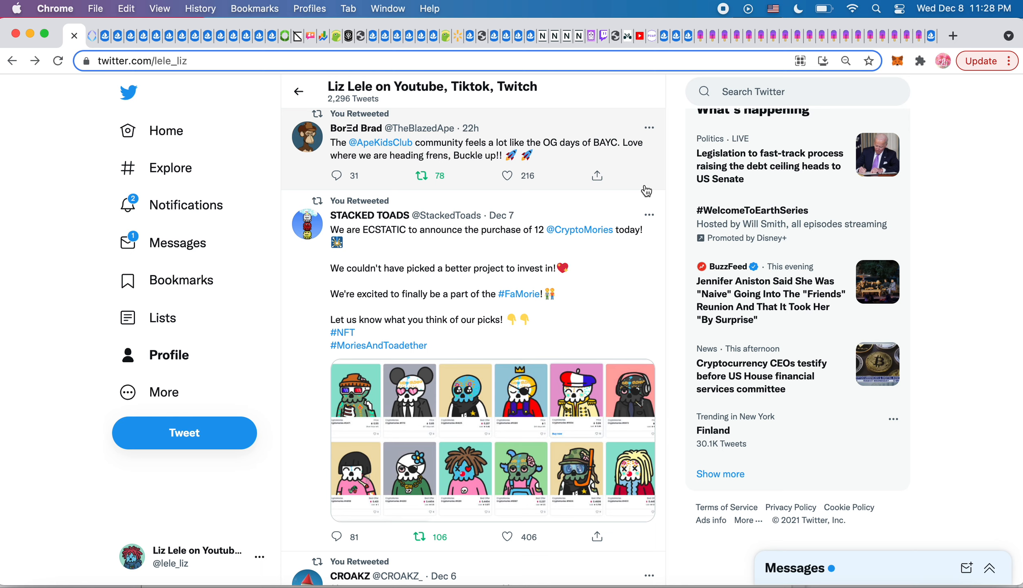
mouse_move(623, 380)
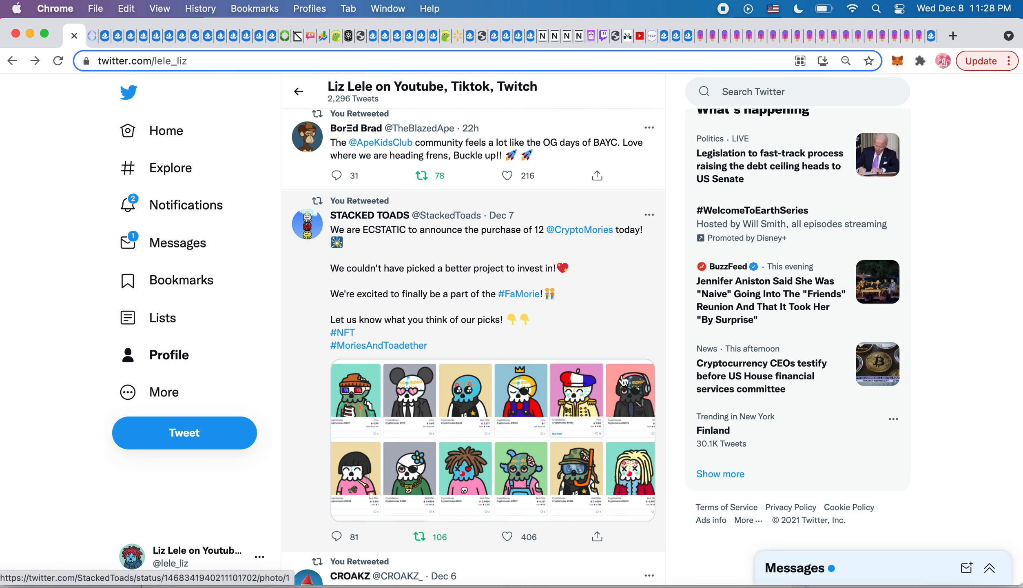
mouse_move(628, 310)
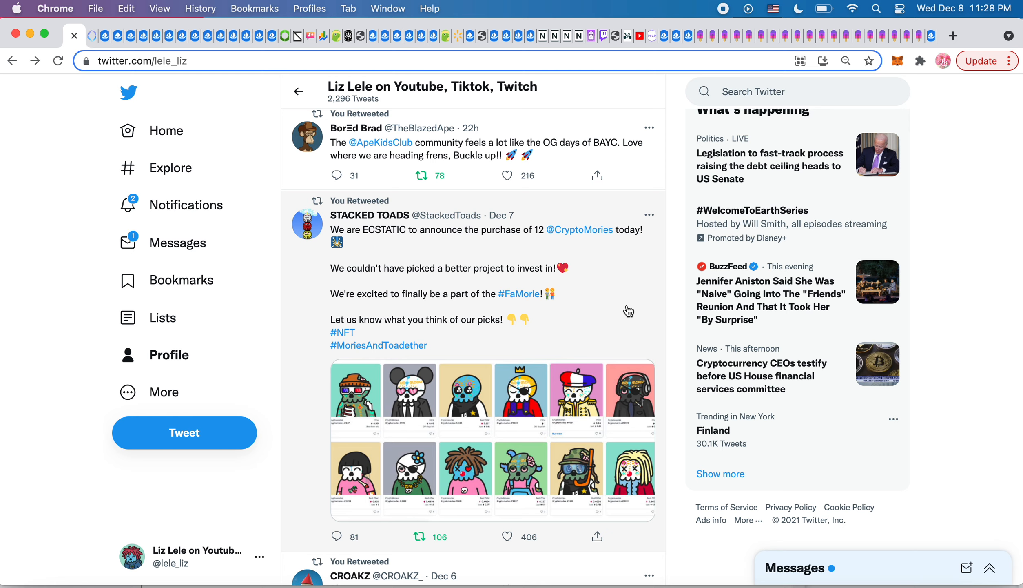
mouse_move(356, 230)
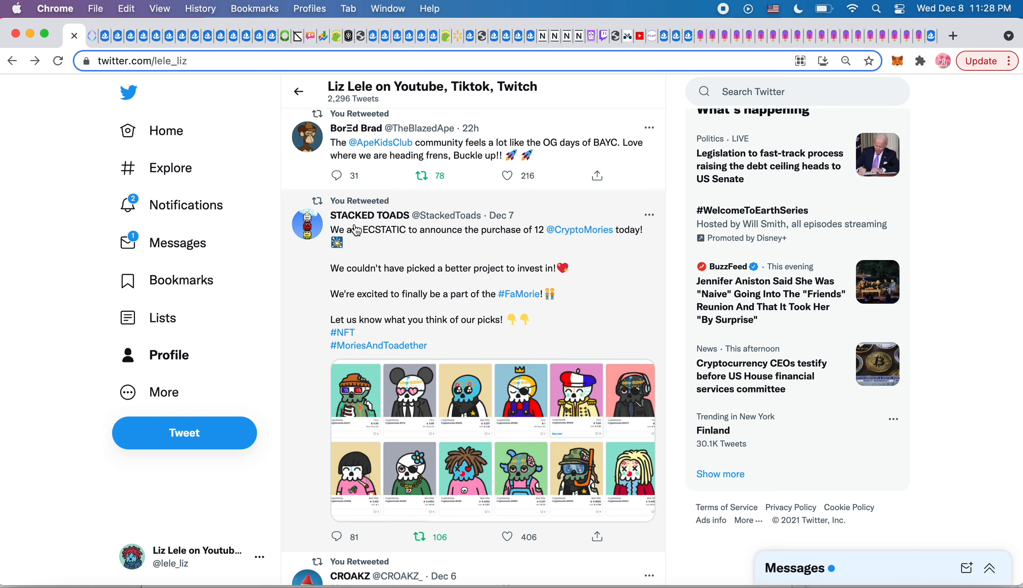
mouse_move(500, 453)
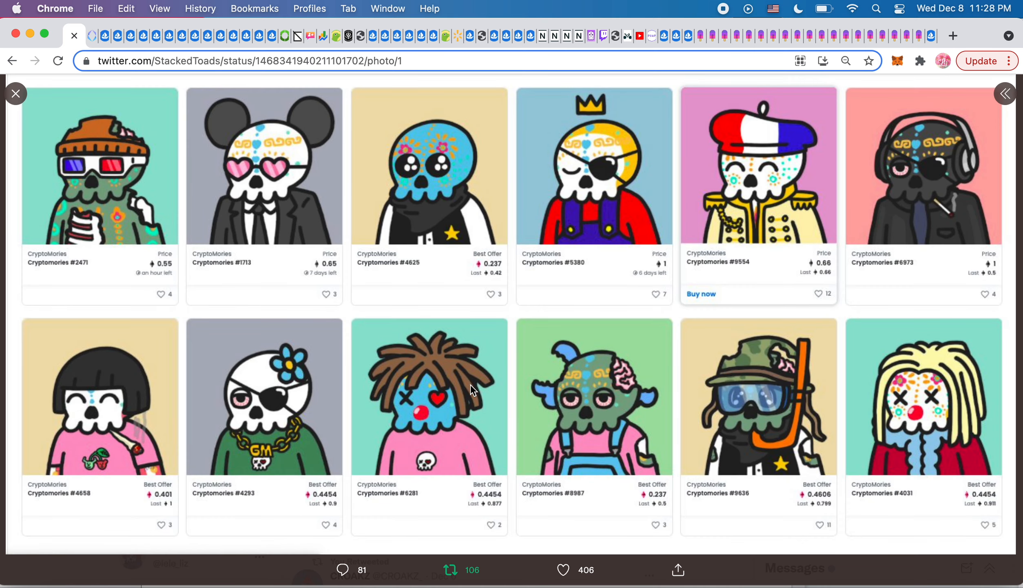
mouse_move(281, 273)
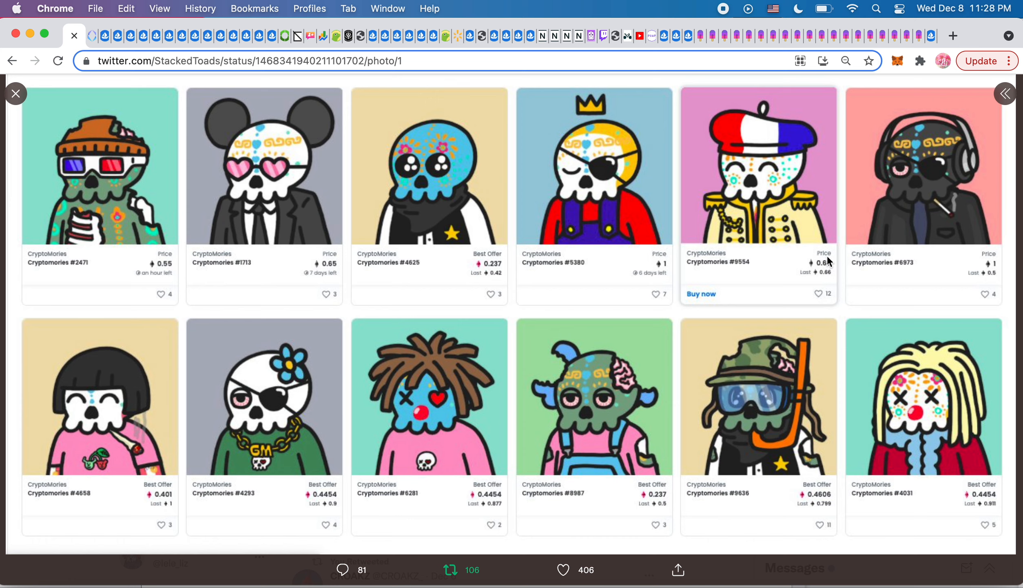
mouse_move(662, 465)
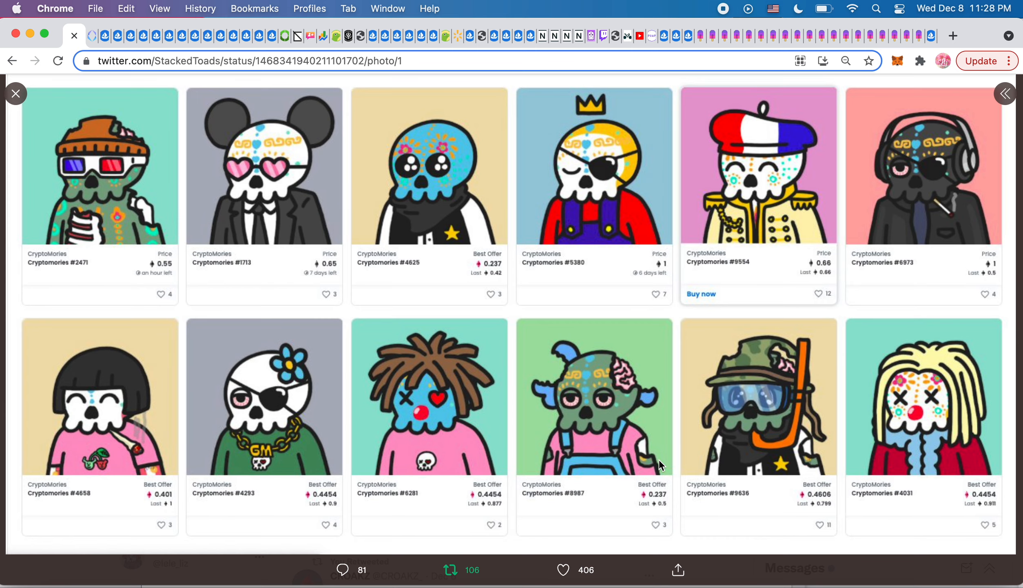
mouse_move(15, 93)
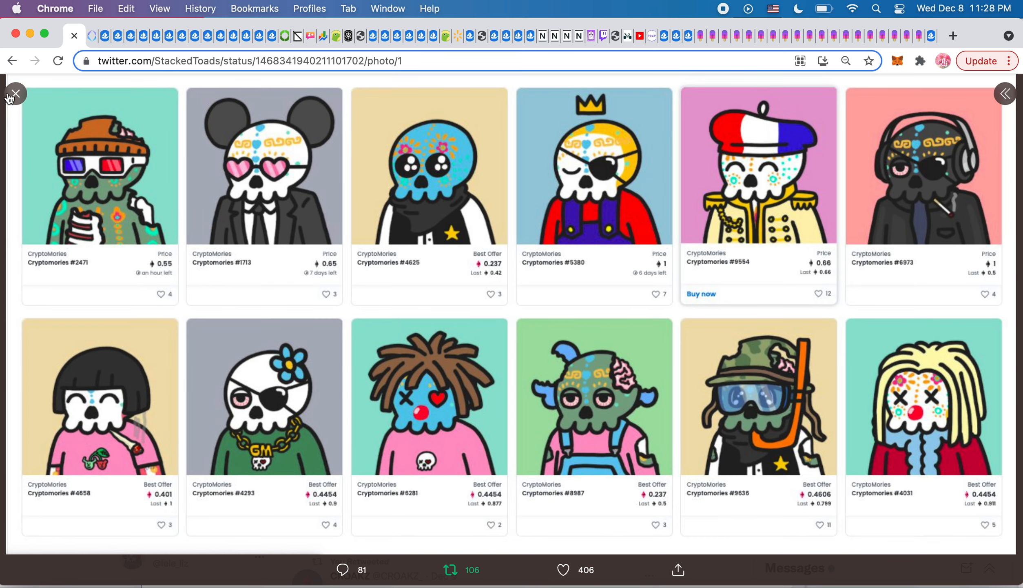
Step: Close the photo viewer, browse more tweets, and return to the Evolution of Flowers header
click(14, 94)
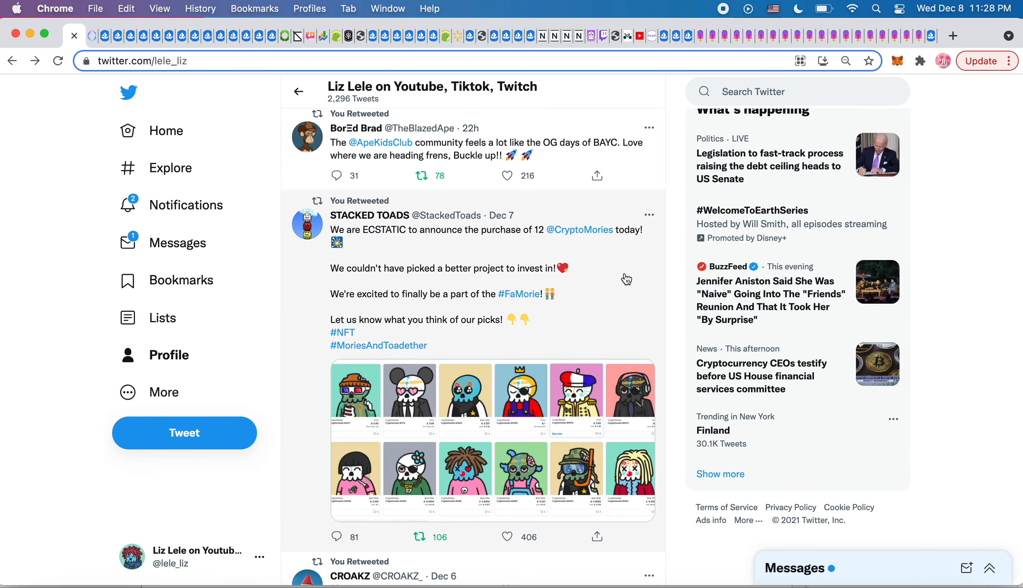
scroll(down, 3)
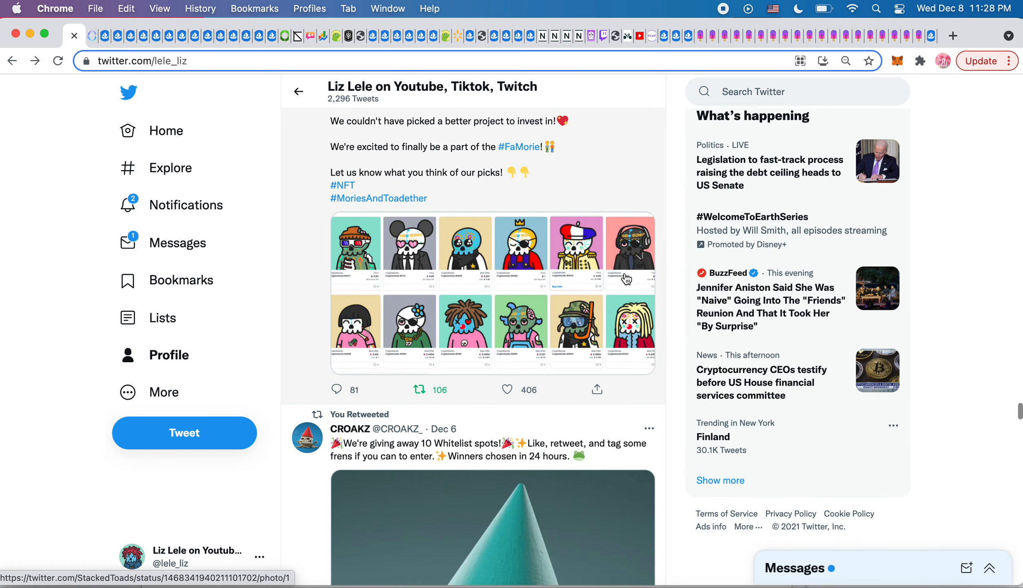
scroll(up, 3)
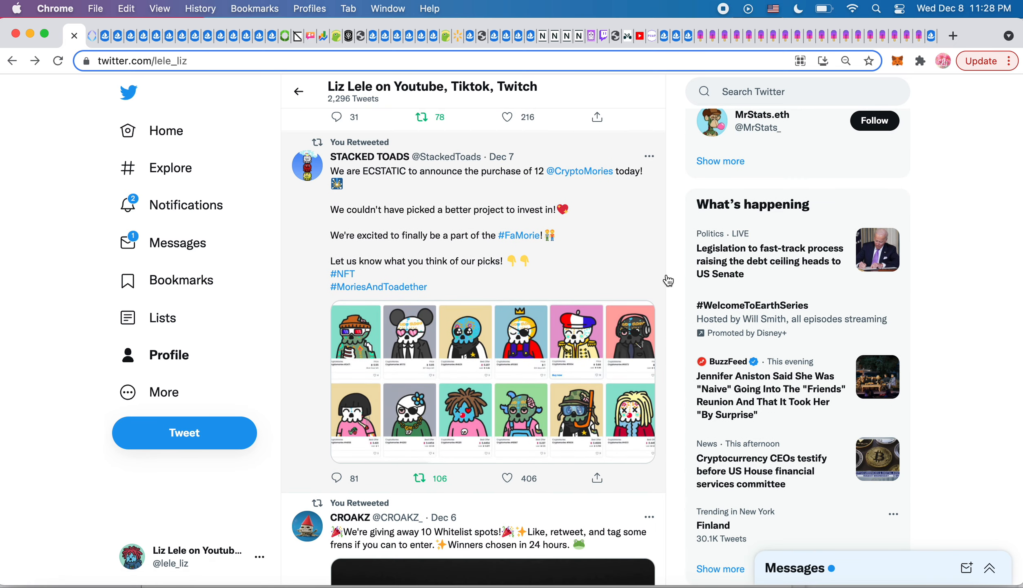
scroll(down, 3)
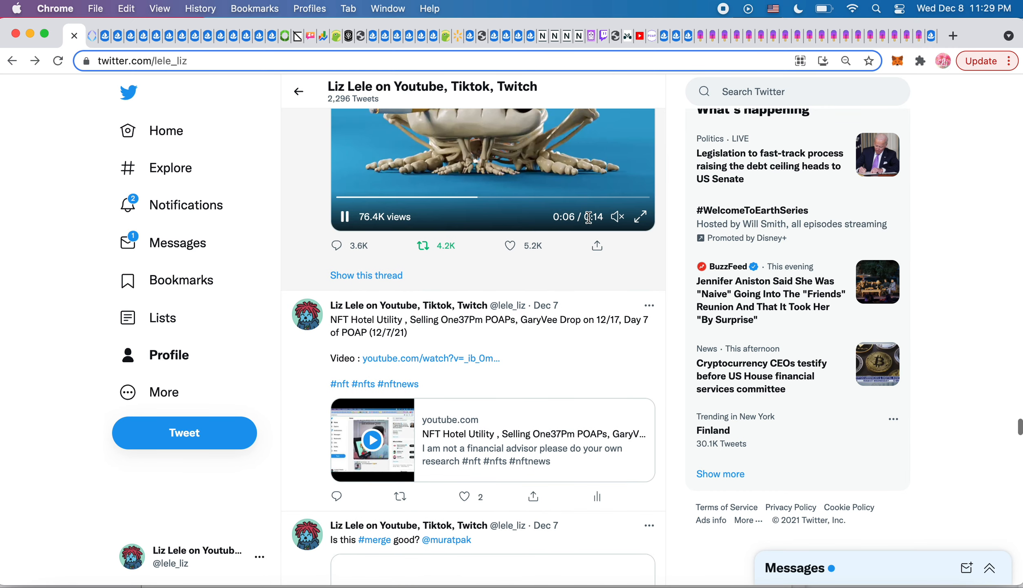
scroll(down, 3)
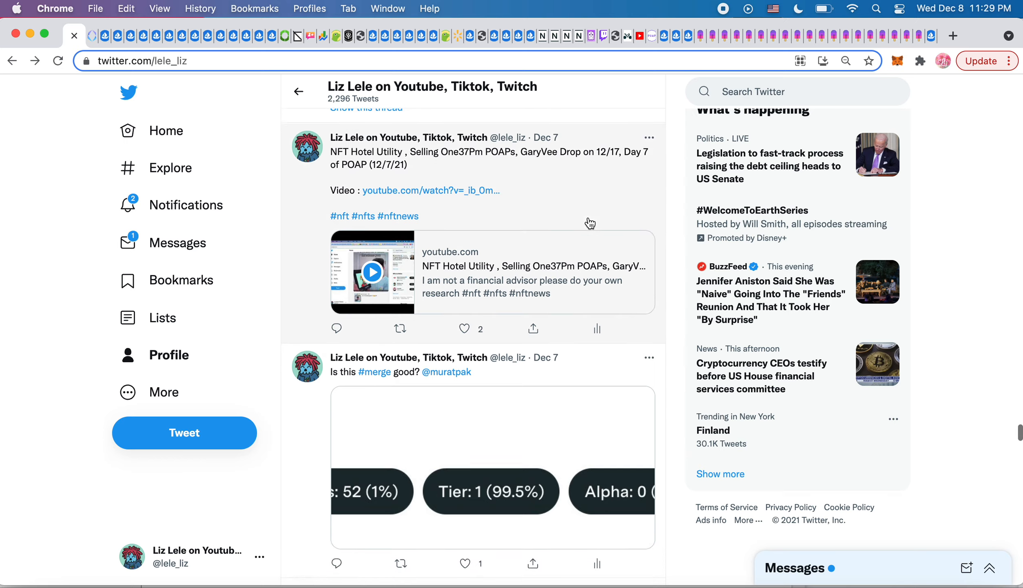
scroll(down, 3)
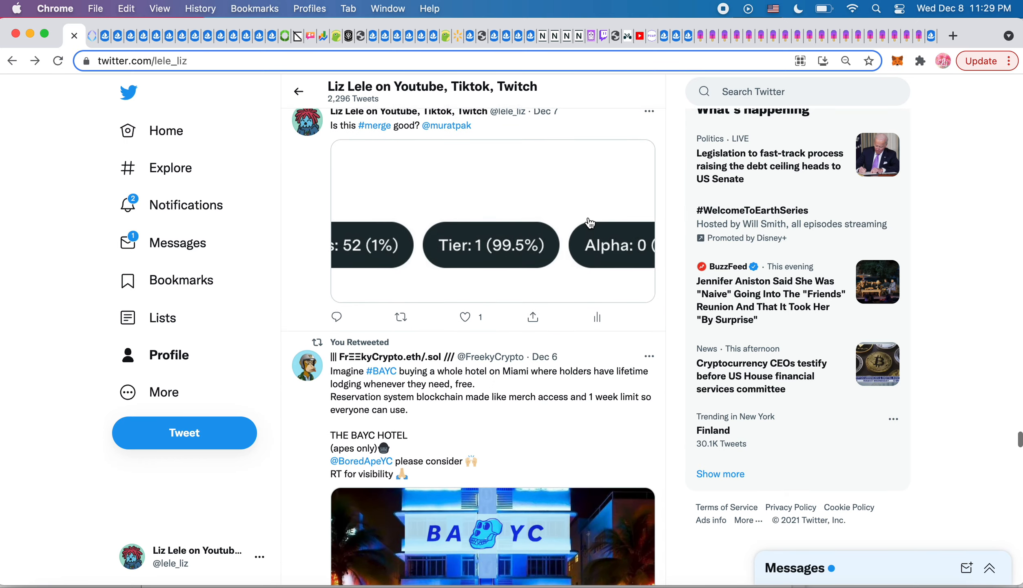
scroll(down, 3)
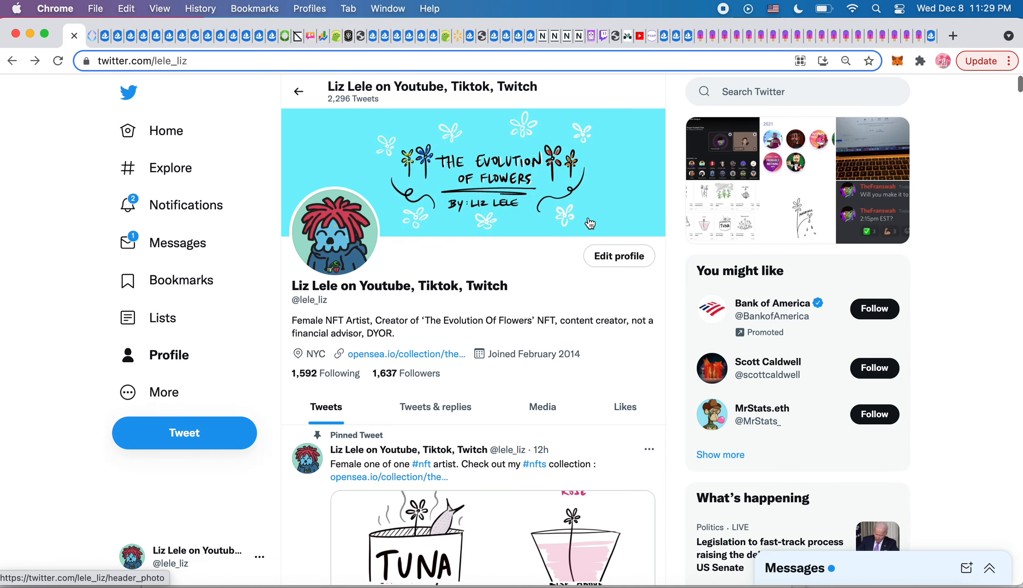
Step: Browse the Tweets & replies tab and scroll back to the banner and pinned tweet
click(434, 406)
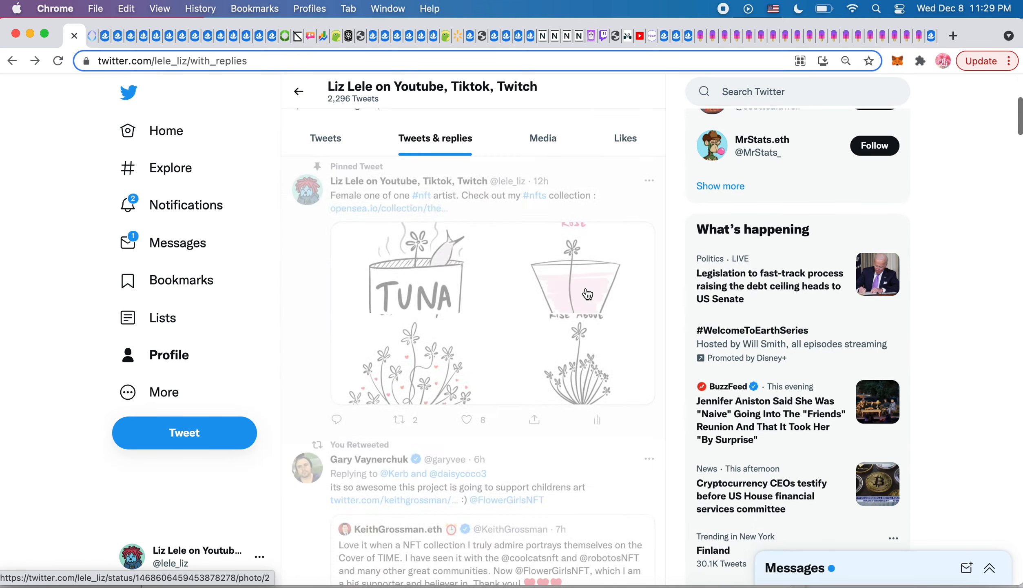
scroll(down, 3)
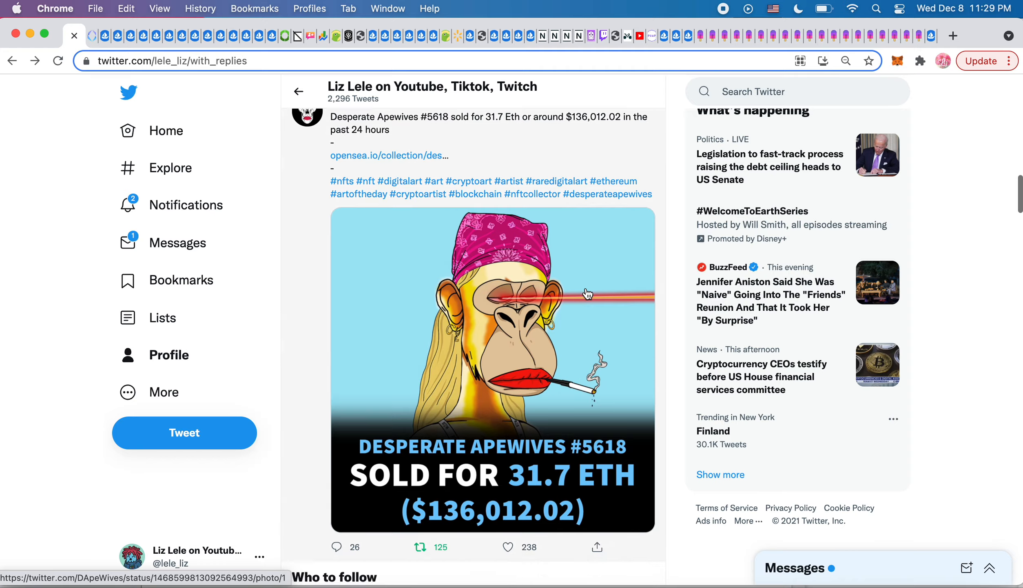
scroll(down, 3)
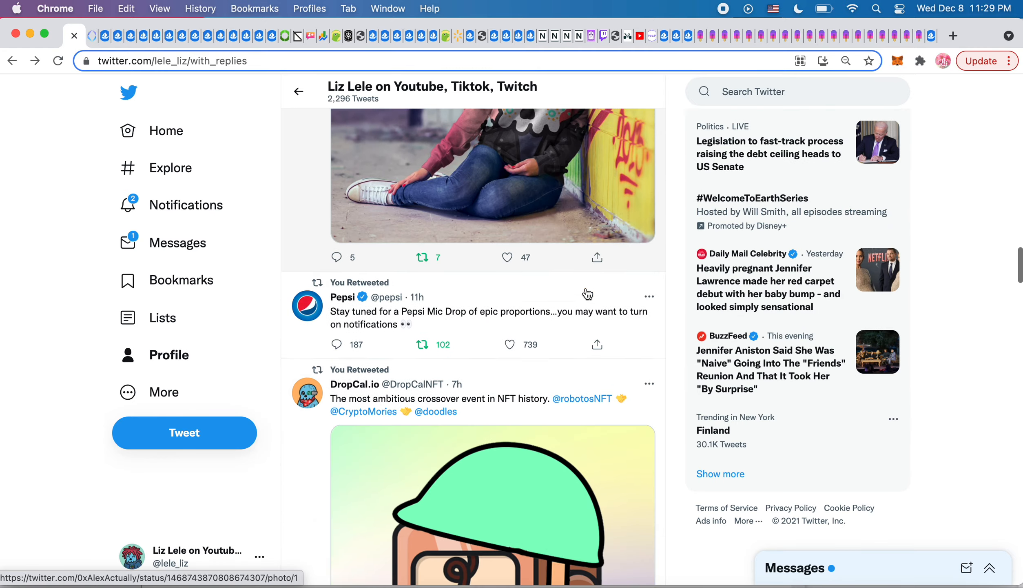
scroll(up, 3)
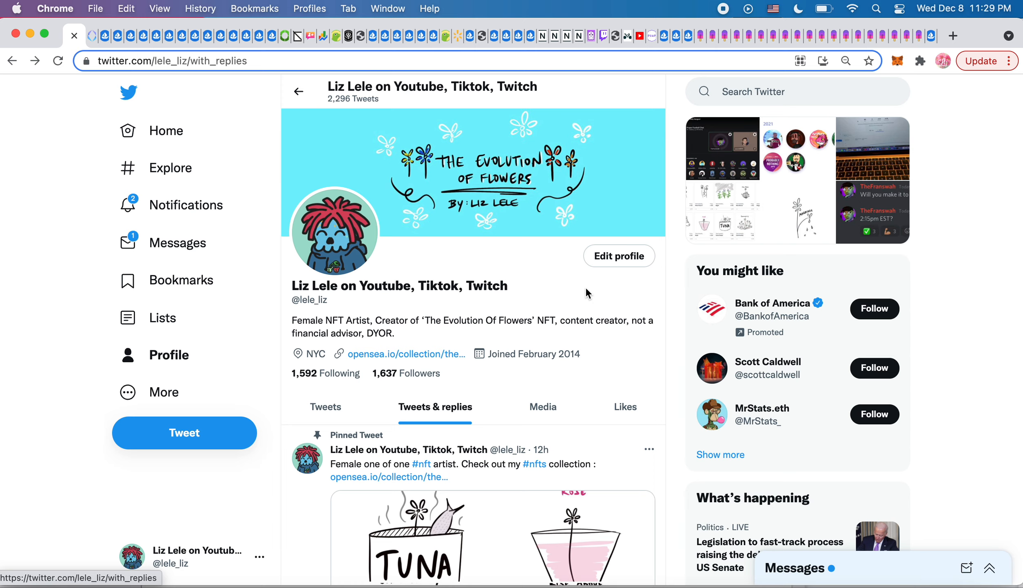
mouse_move(727, 12)
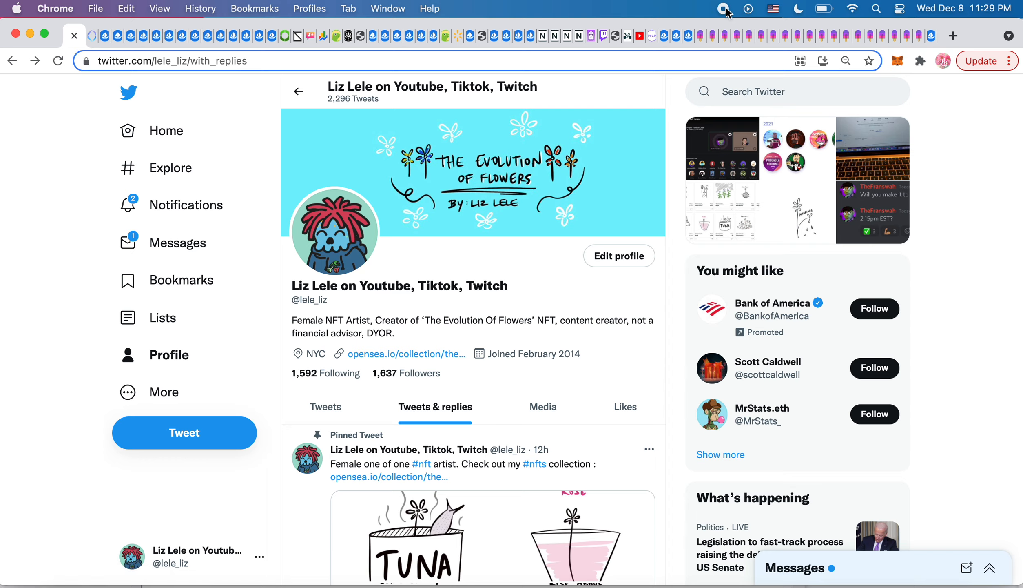